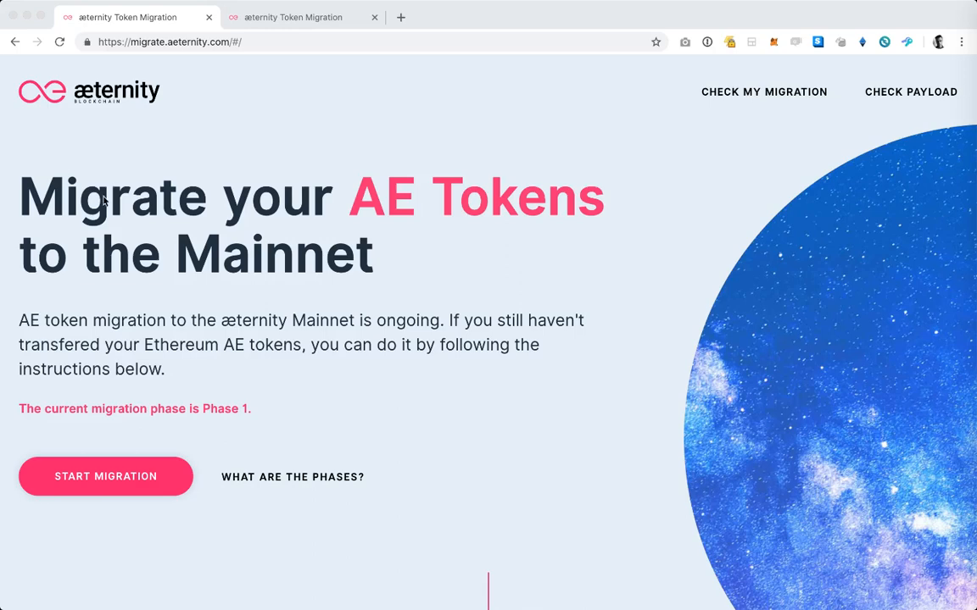
mouse_move(897, 197)
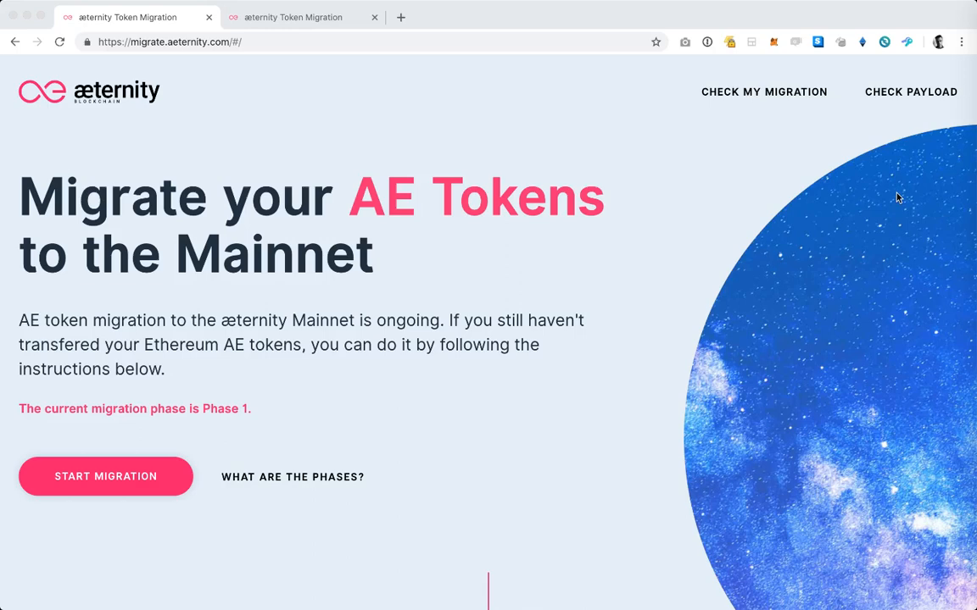
Step: Scroll the page and search the device app catalog for 'ae'
scroll(down, 3)
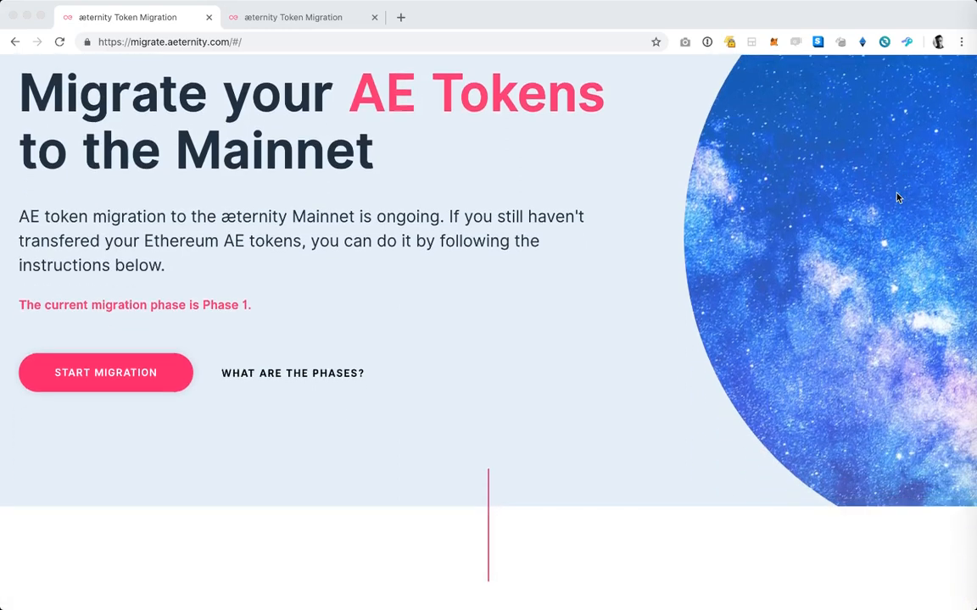
scroll(down, 3)
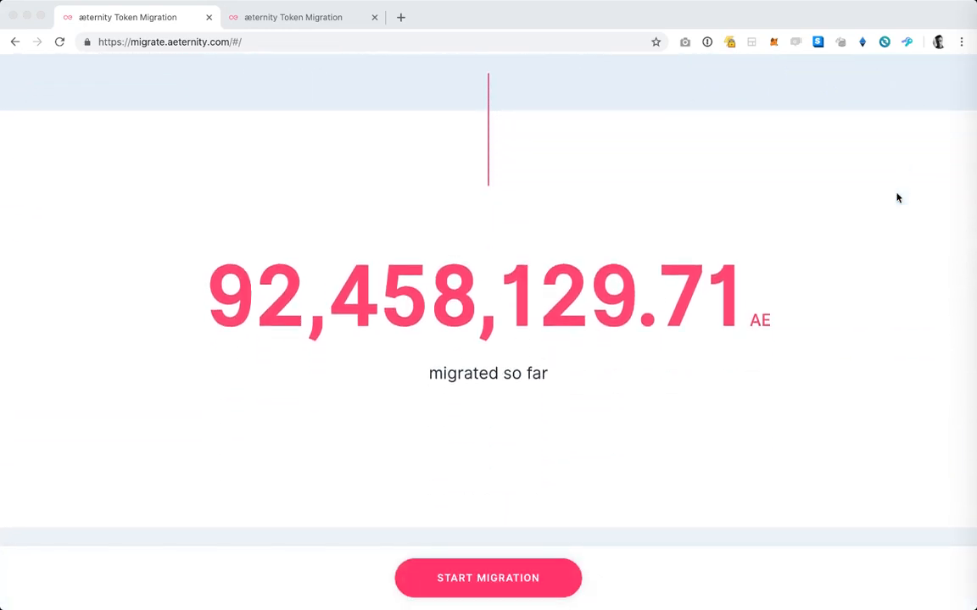
scroll(down, 3)
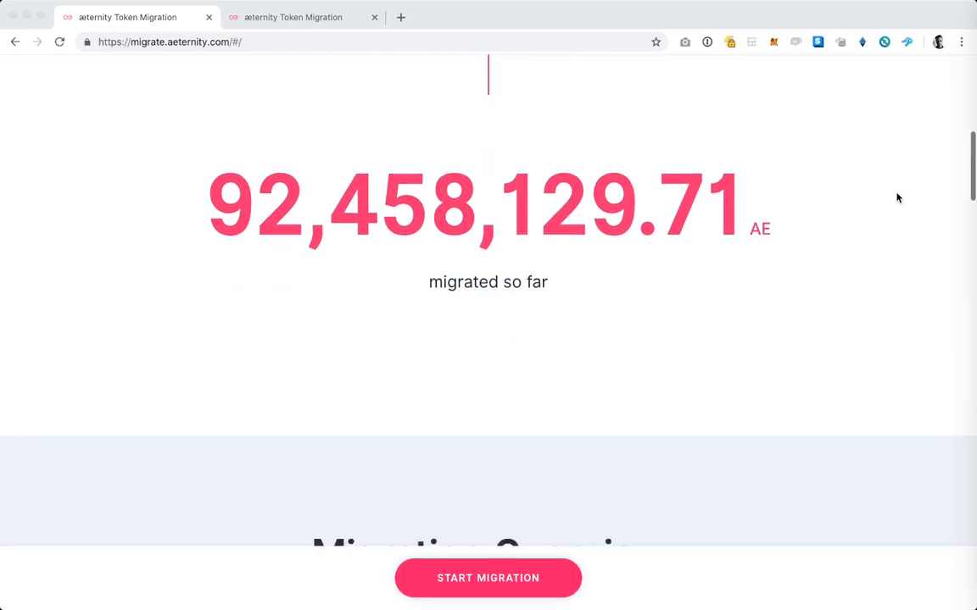
scroll(down, 3)
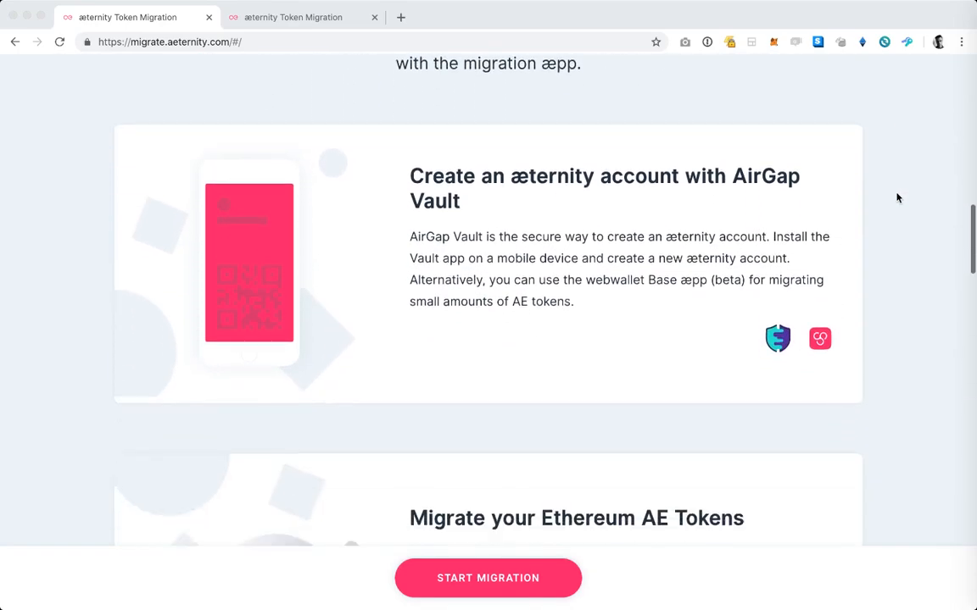
scroll(down, 3)
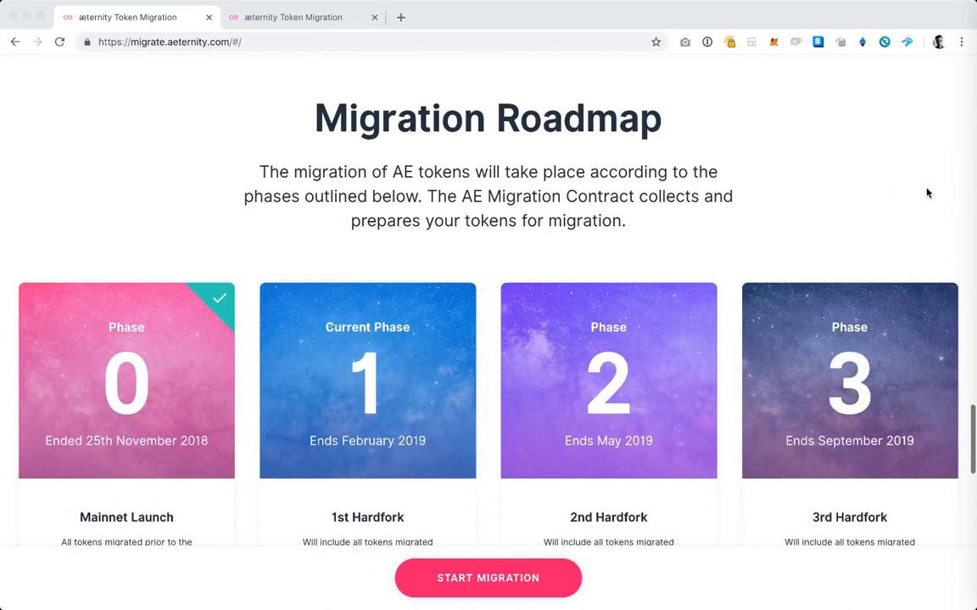
scroll(down, 3)
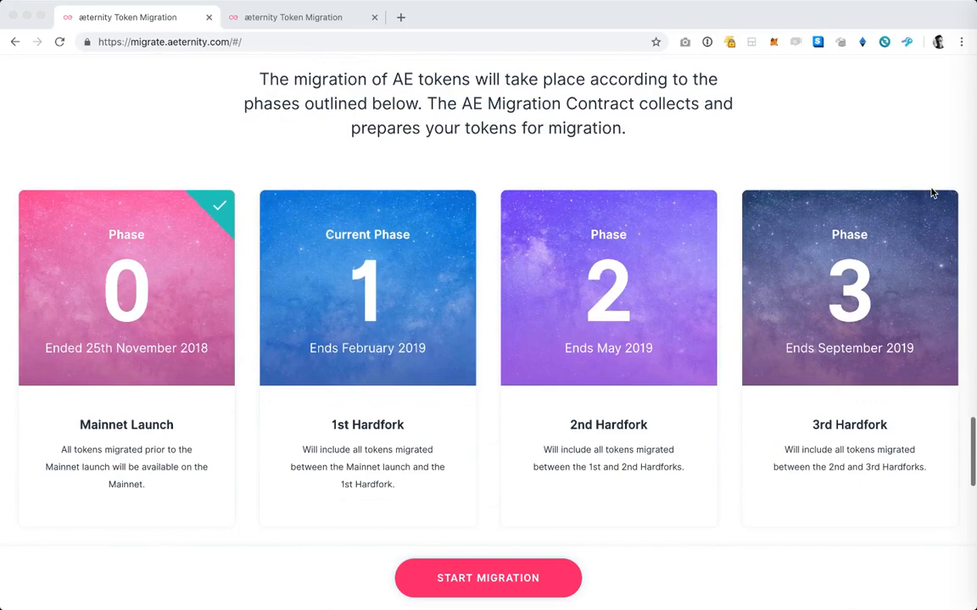
scroll(down, 3)
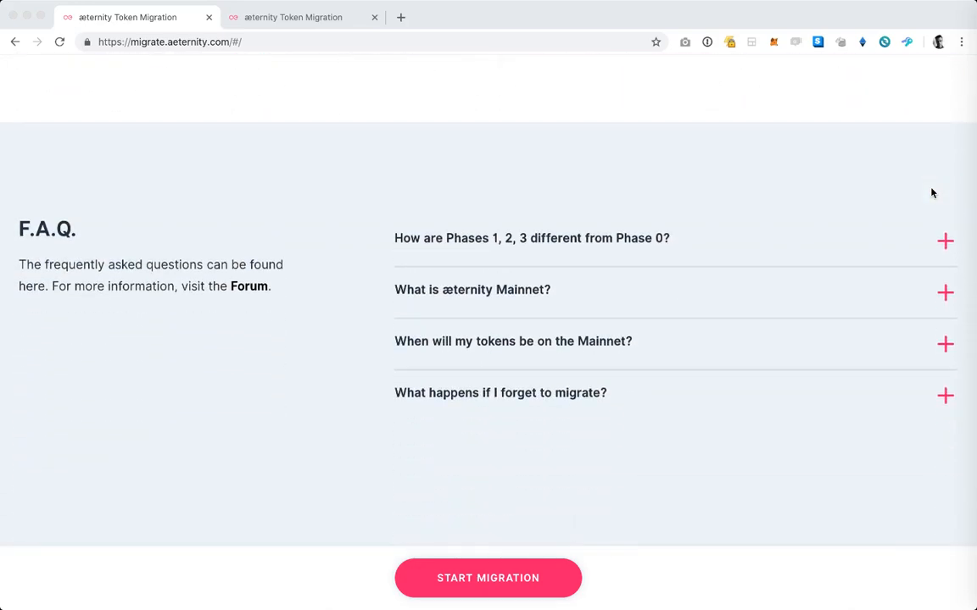
scroll(down, 3)
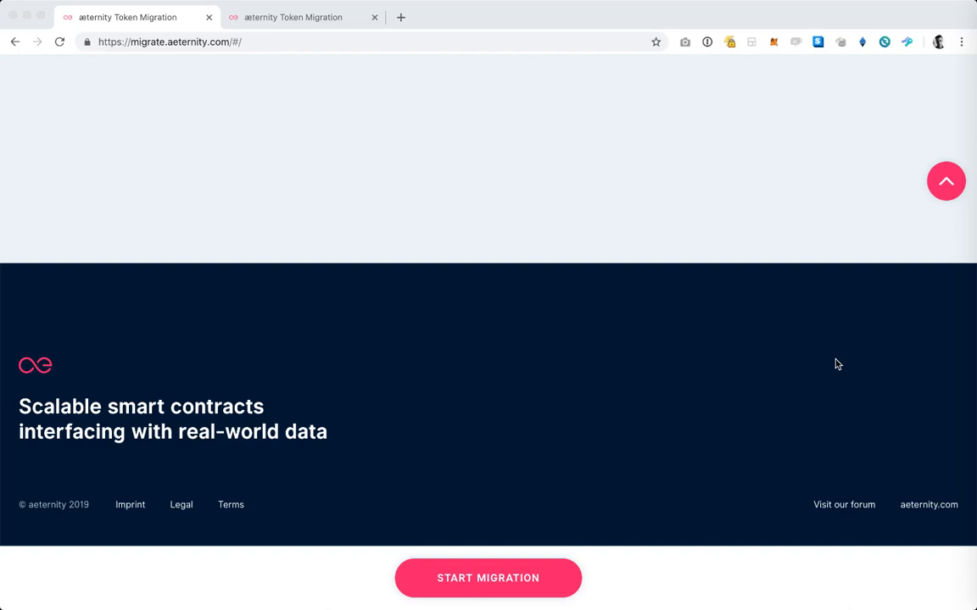
mouse_move(845, 426)
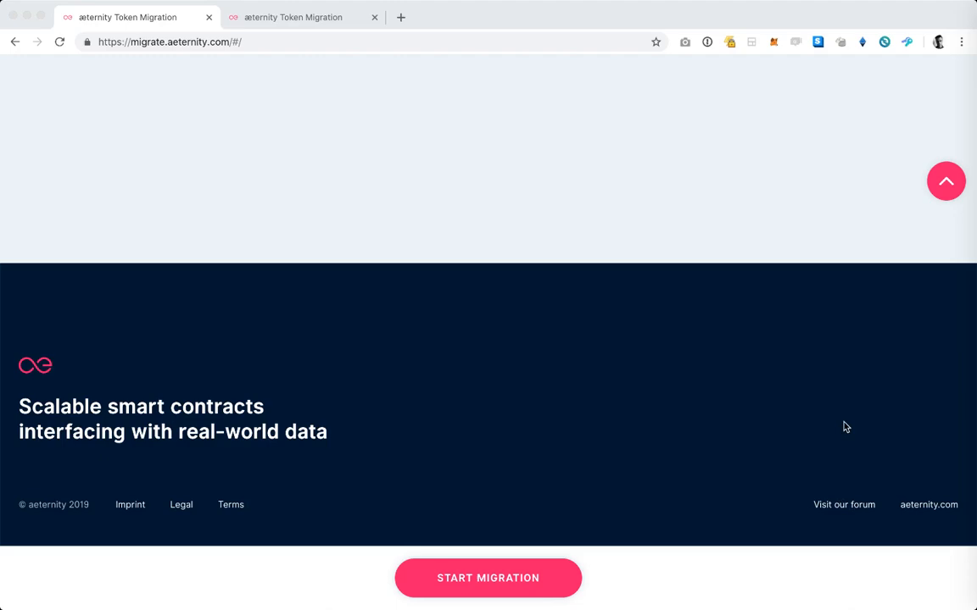
scroll(up, 3)
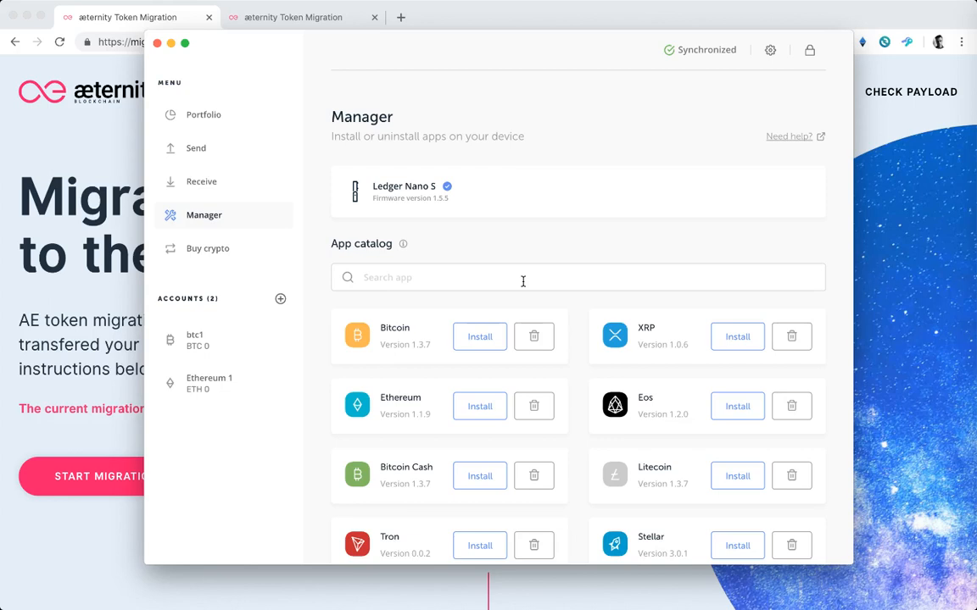
mouse_move(436, 266)
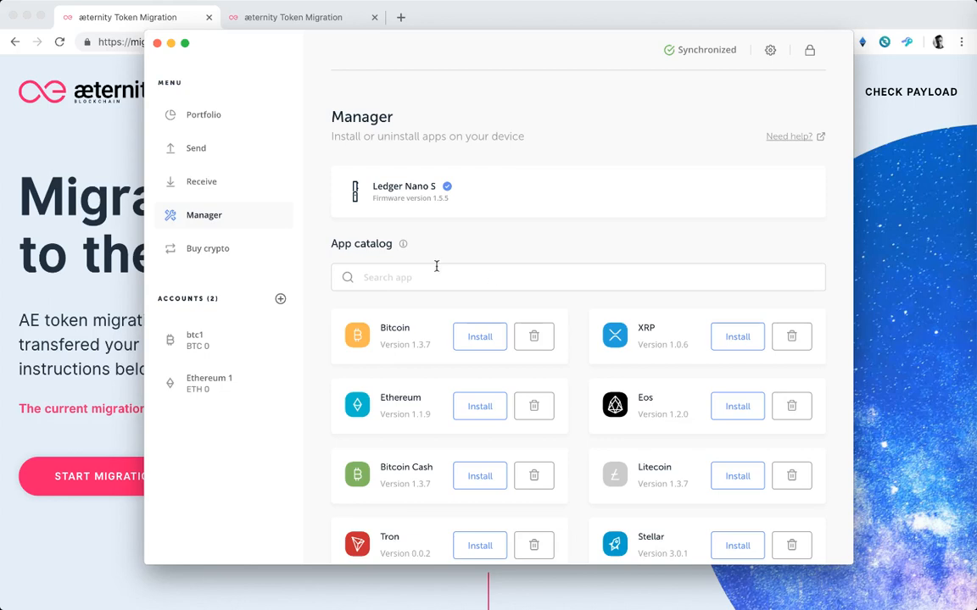
mouse_move(411, 286)
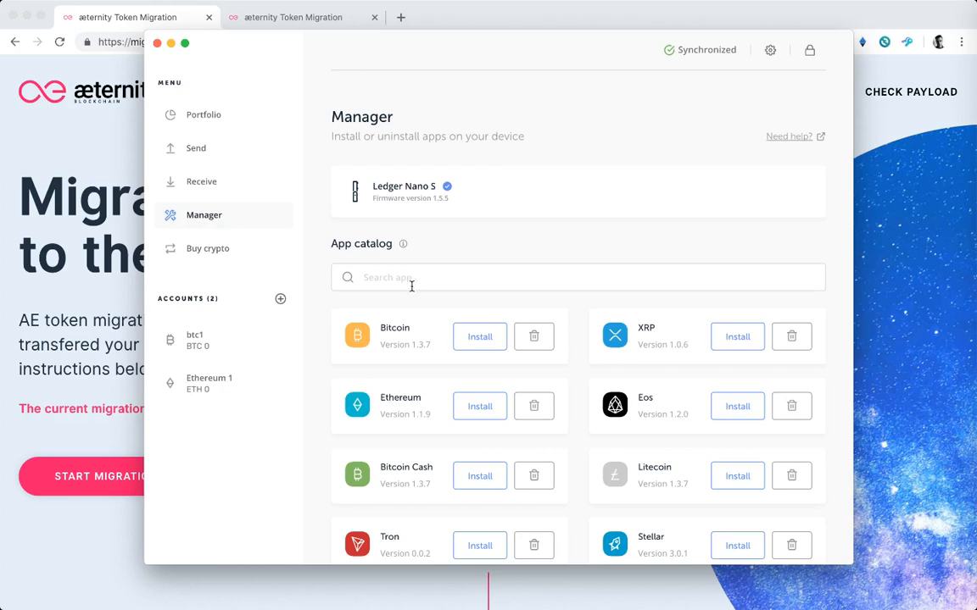
click(578, 277)
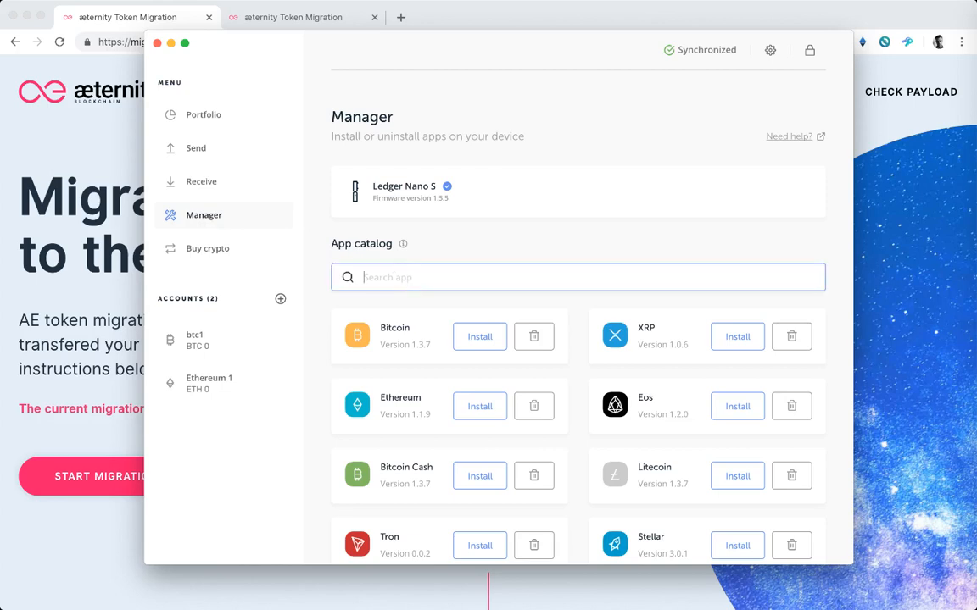
text(ae)
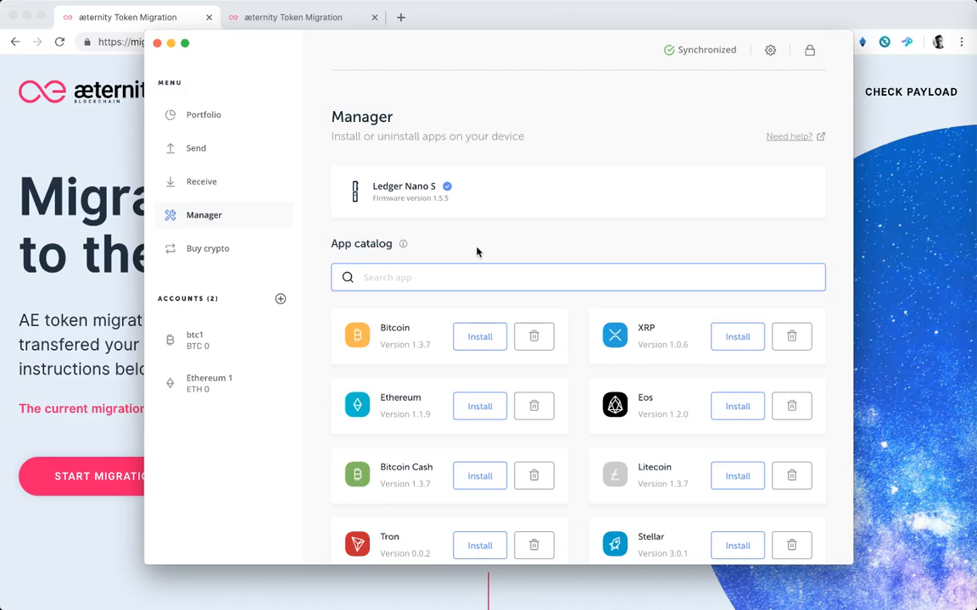
mouse_move(406, 210)
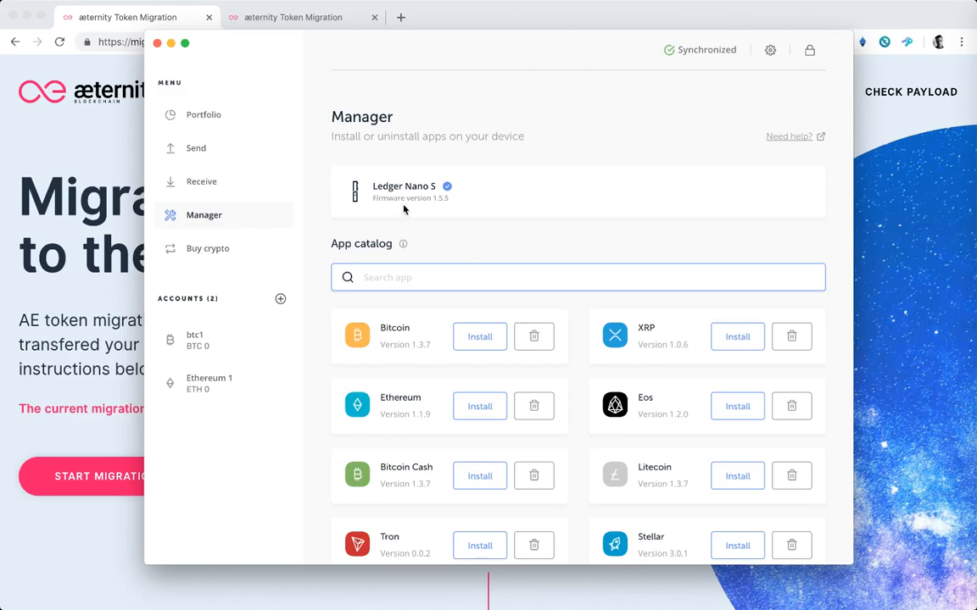
mouse_move(436, 207)
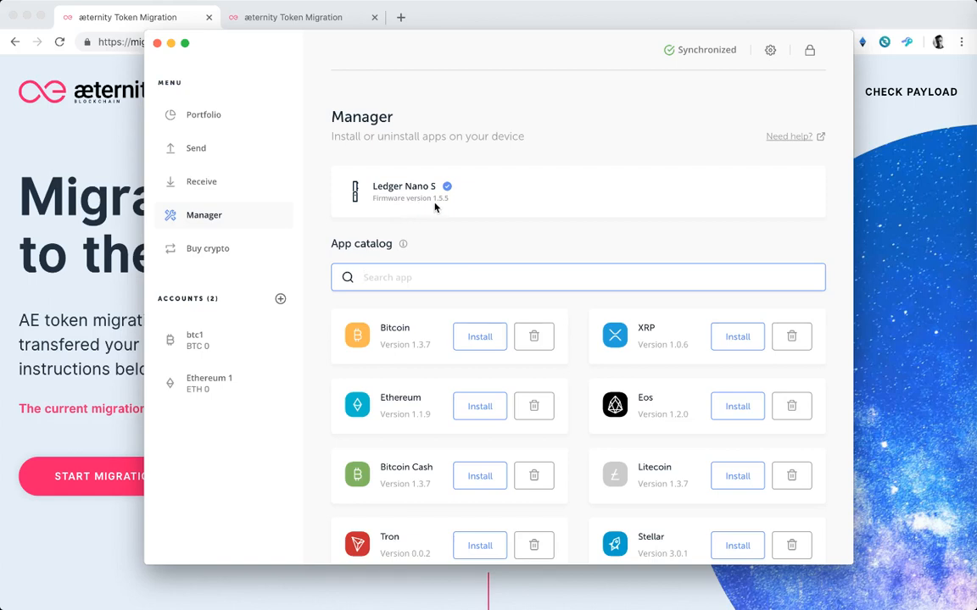
mouse_move(435, 212)
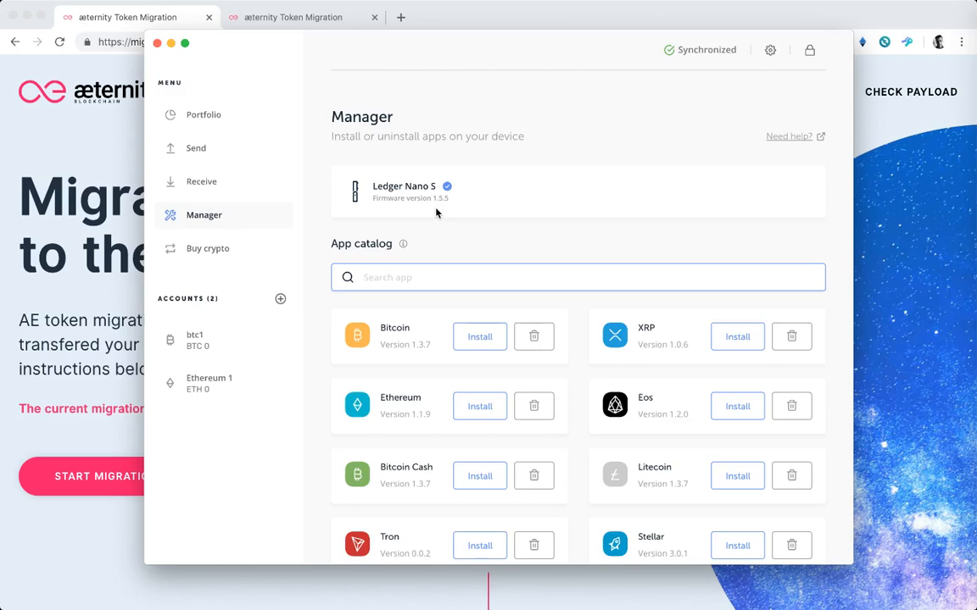
mouse_move(205, 58)
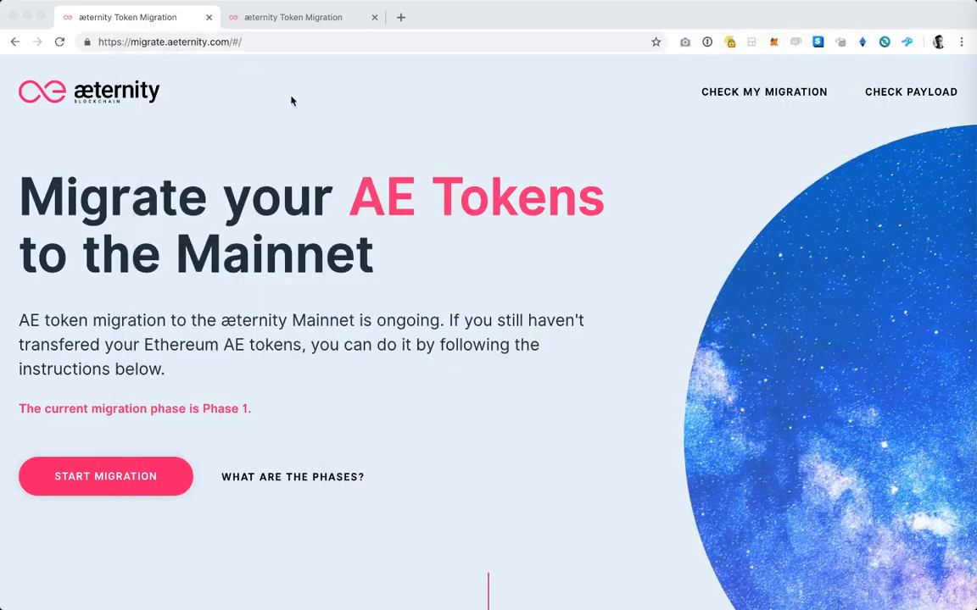
Step: Switch to the migration walkthrough tab showing the 'Create an æternity account' options
scroll(down, 3)
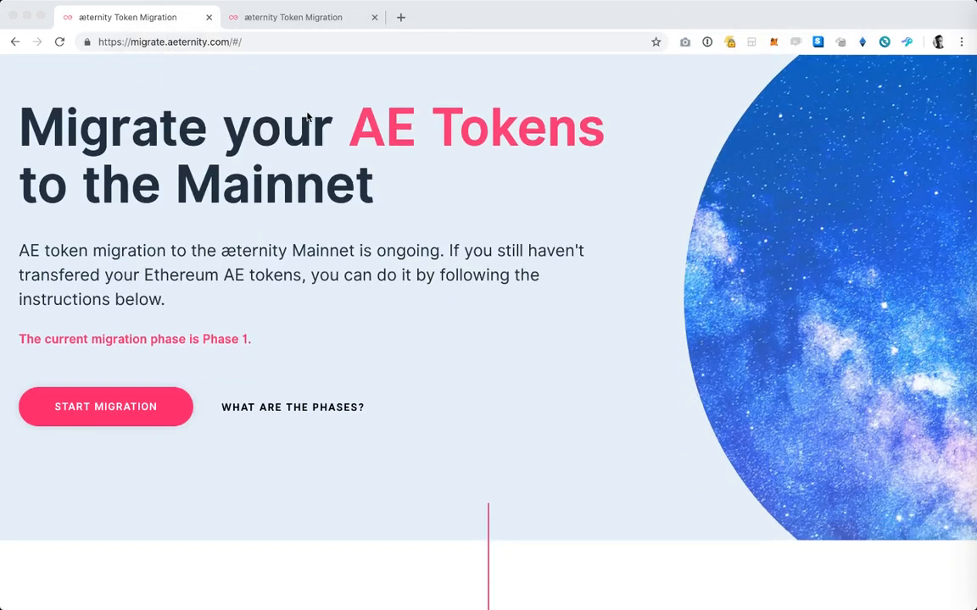
scroll(down, 3)
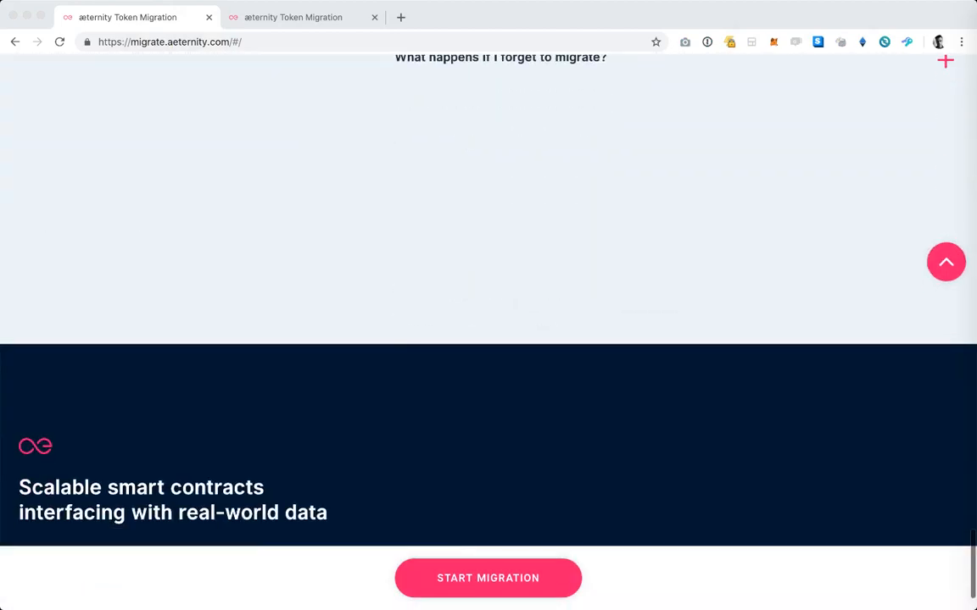
click(297, 16)
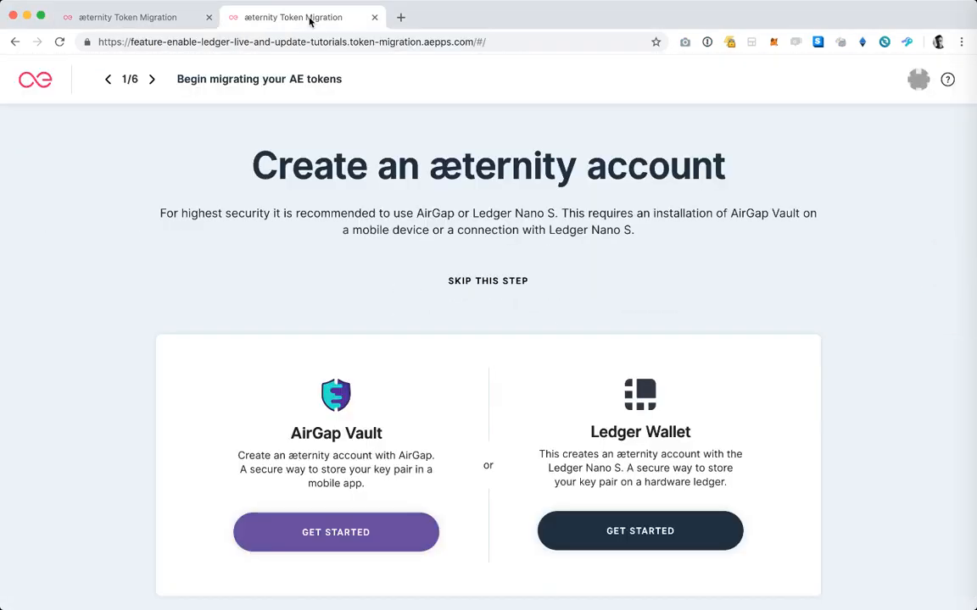
mouse_move(85, 235)
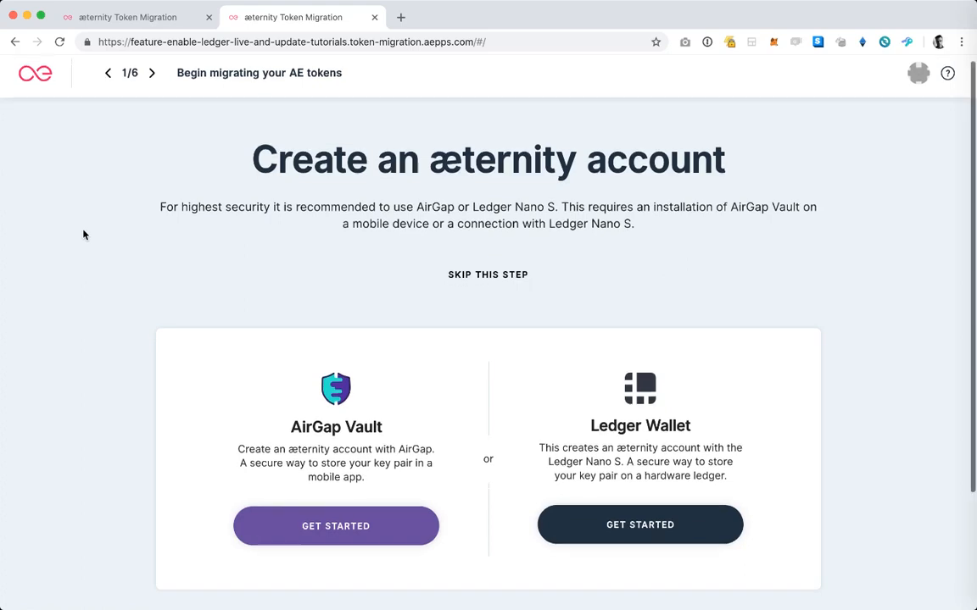
scroll(down, 3)
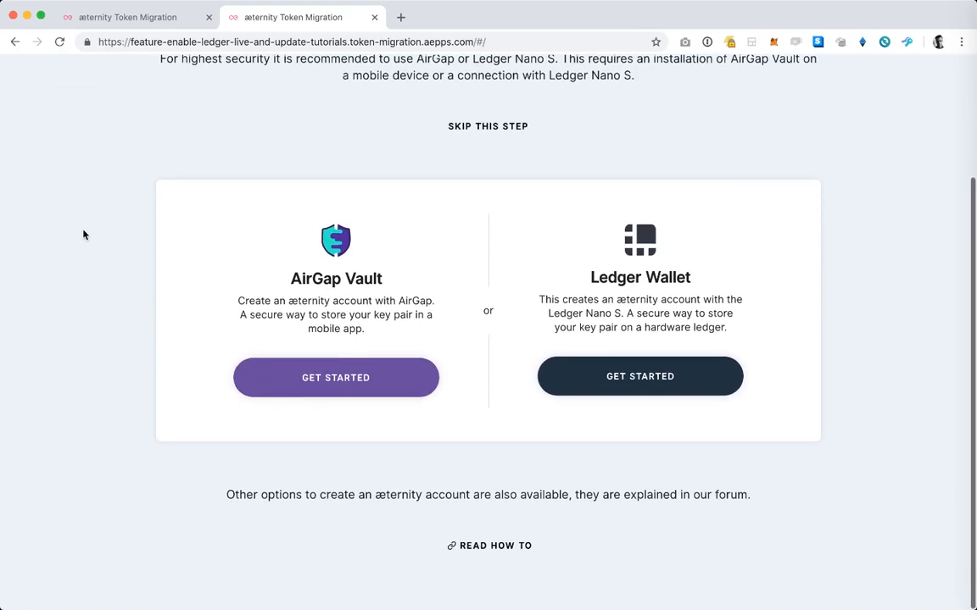
scroll(up, 3)
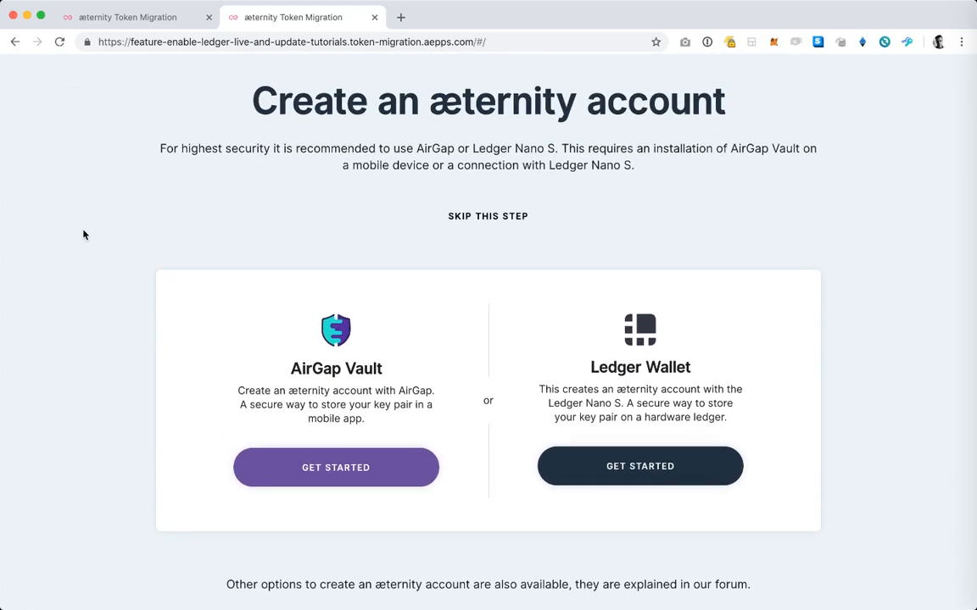
mouse_move(519, 300)
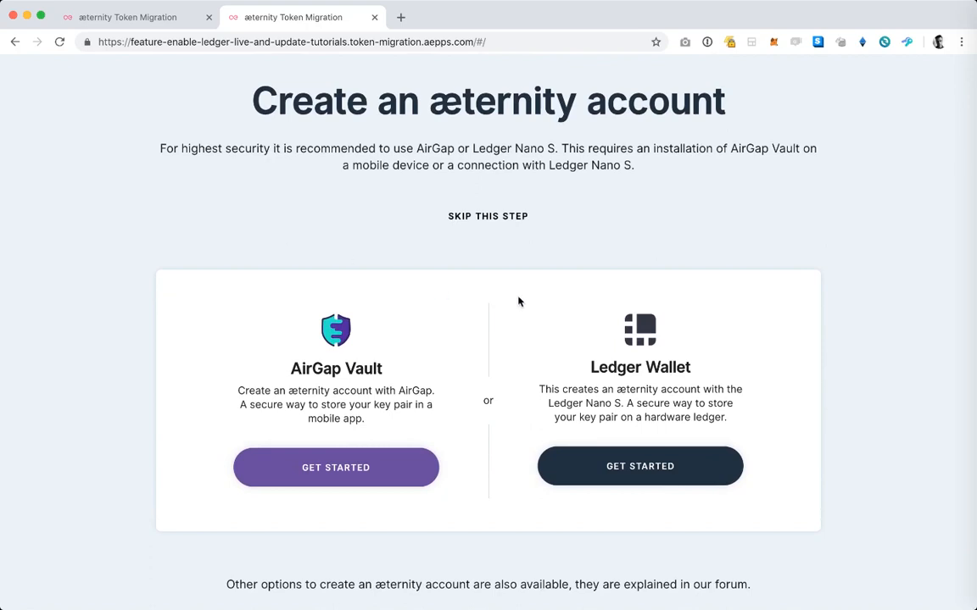
mouse_move(527, 308)
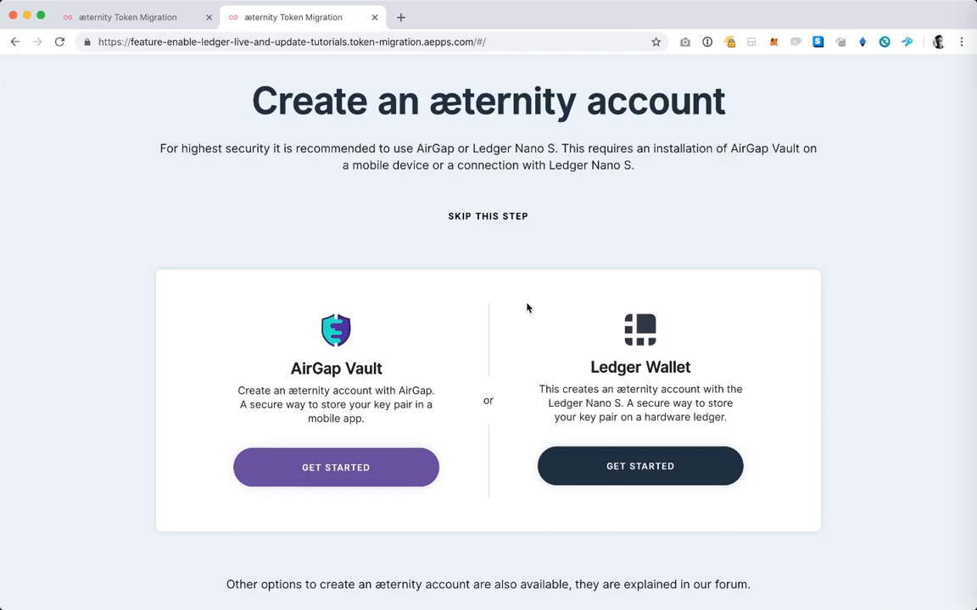
mouse_move(601, 468)
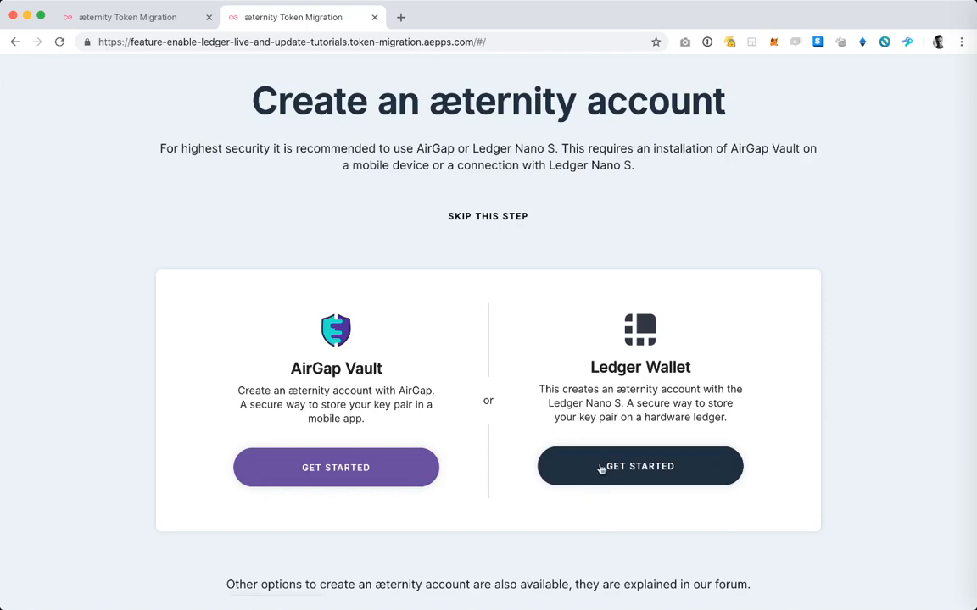
Step: Choose Ledger Wallet, read through its setup guide, and start the migration
click(640, 467)
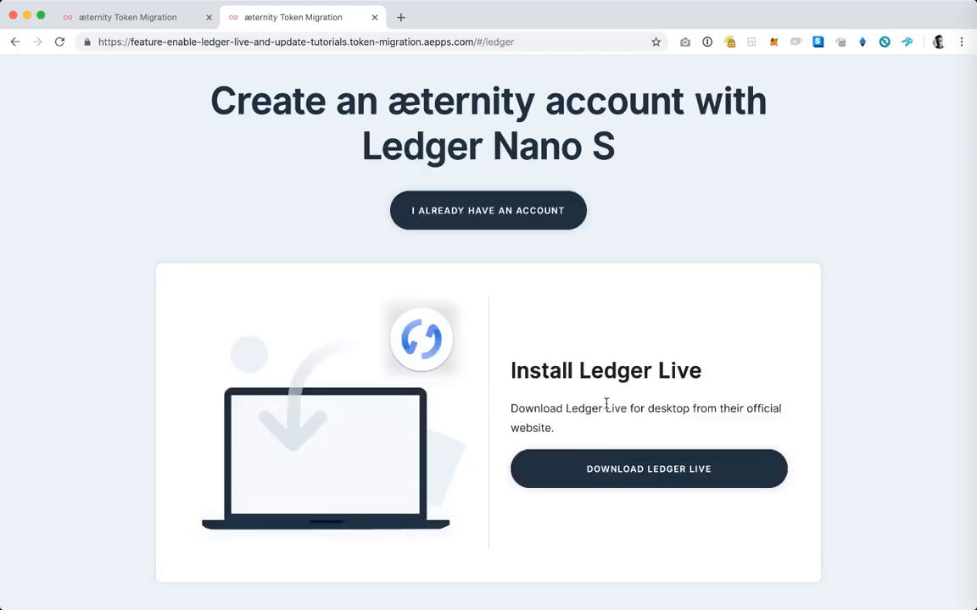
scroll(down, 3)
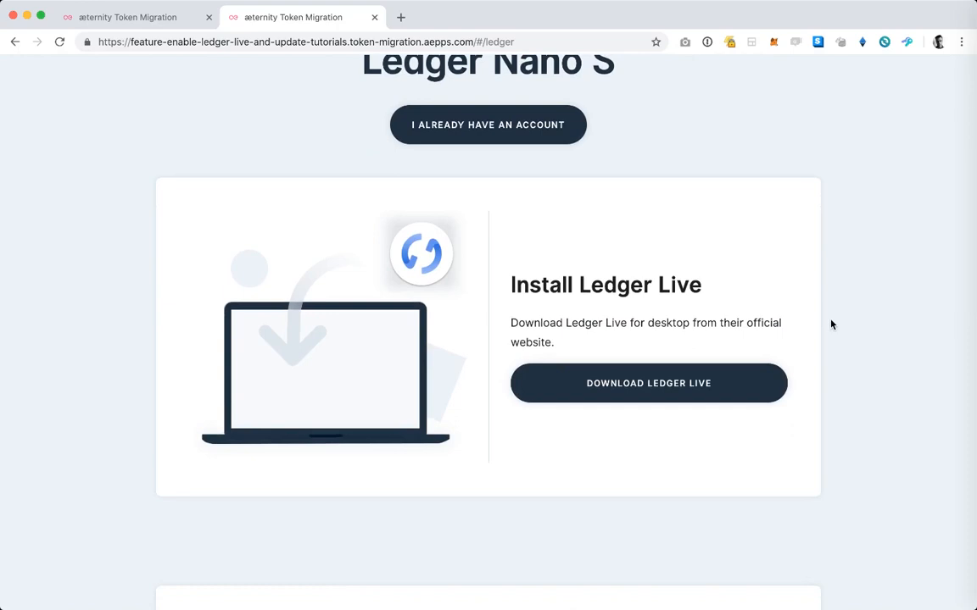
scroll(down, 3)
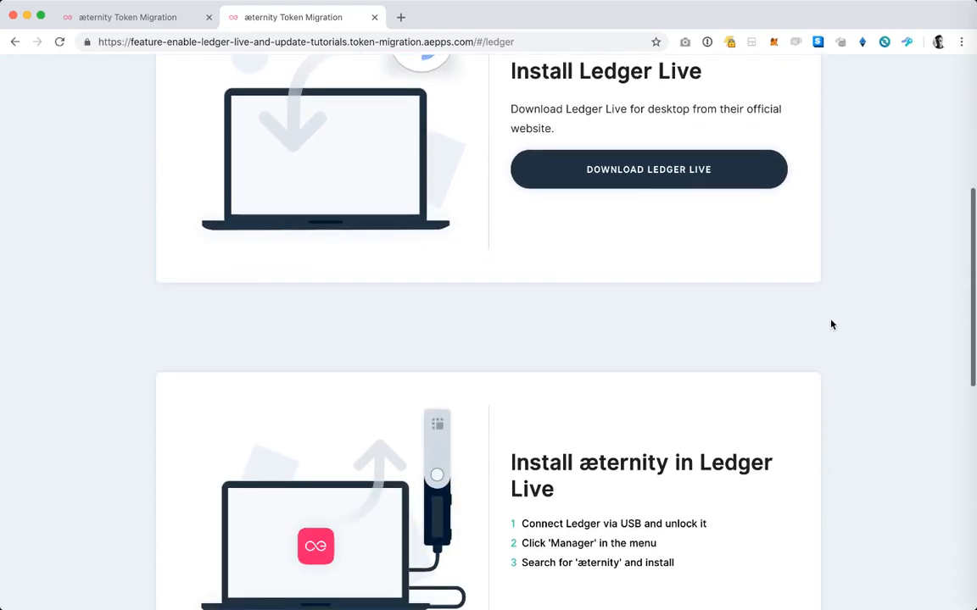
scroll(down, 3)
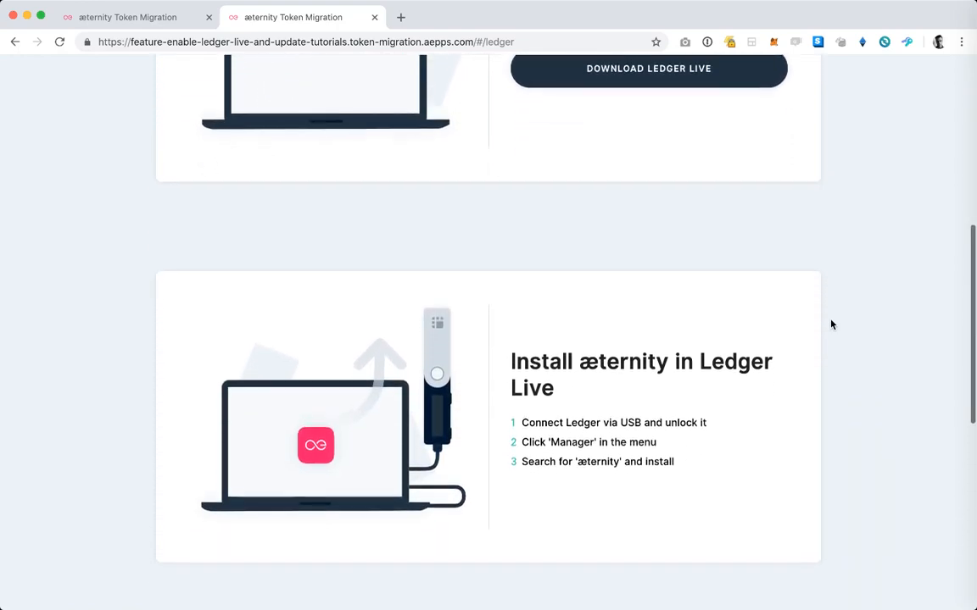
scroll(down, 3)
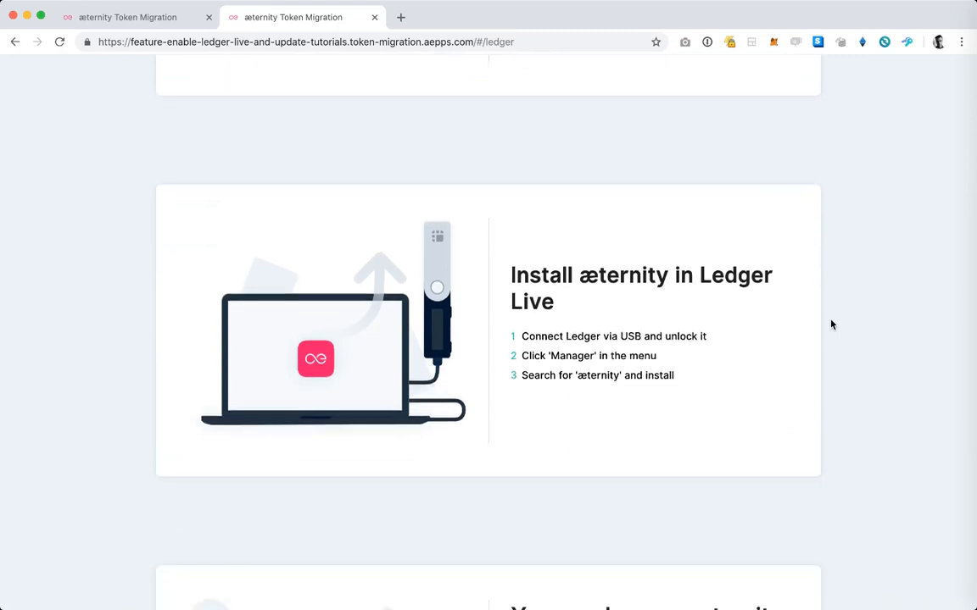
scroll(down, 3)
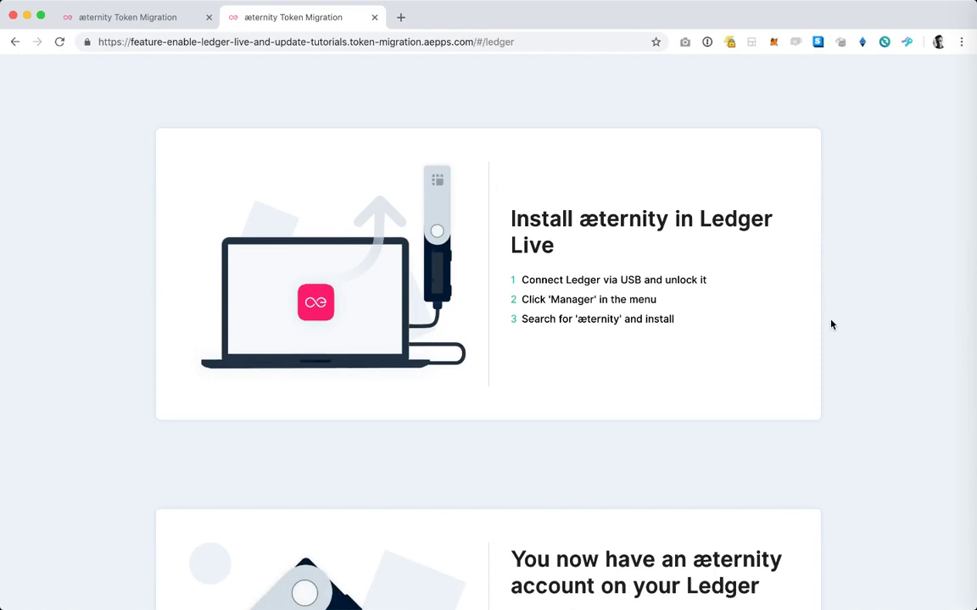
scroll(down, 3)
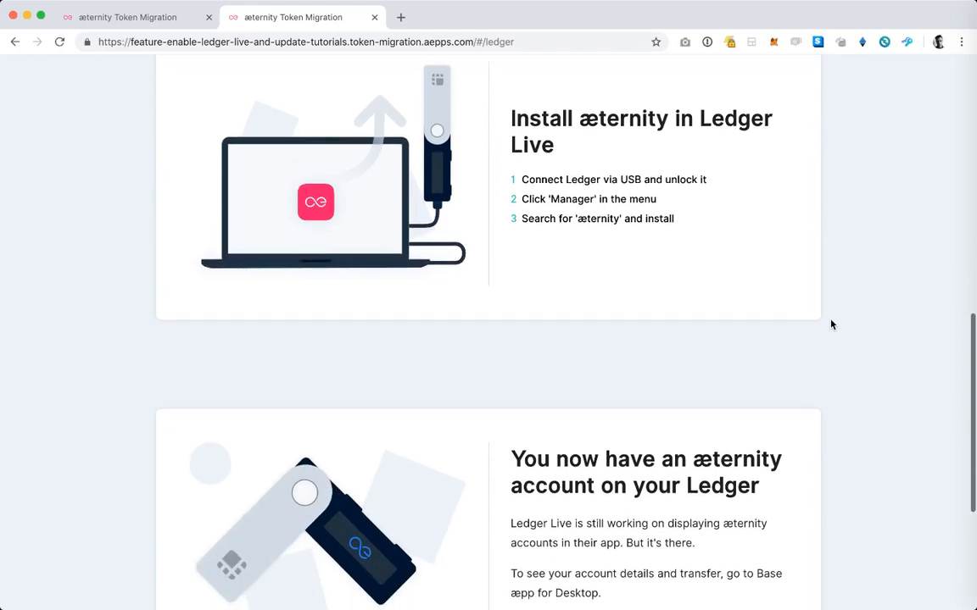
scroll(down, 3)
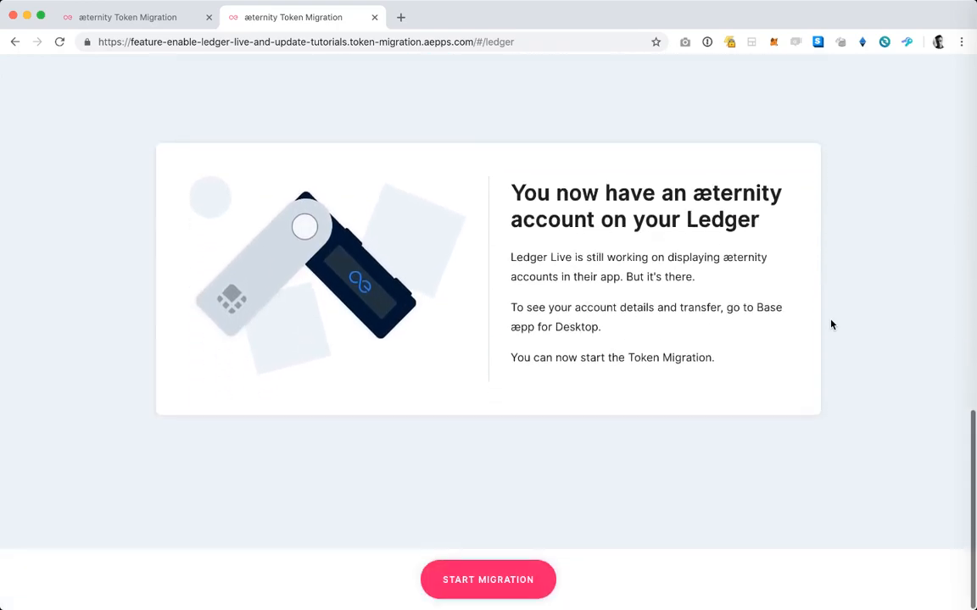
click(487, 579)
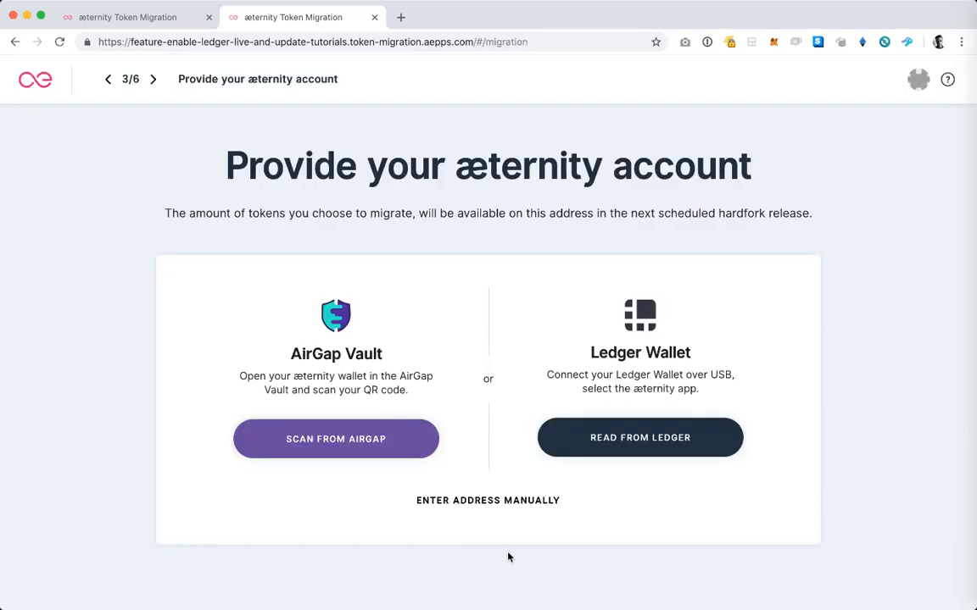
mouse_move(565, 540)
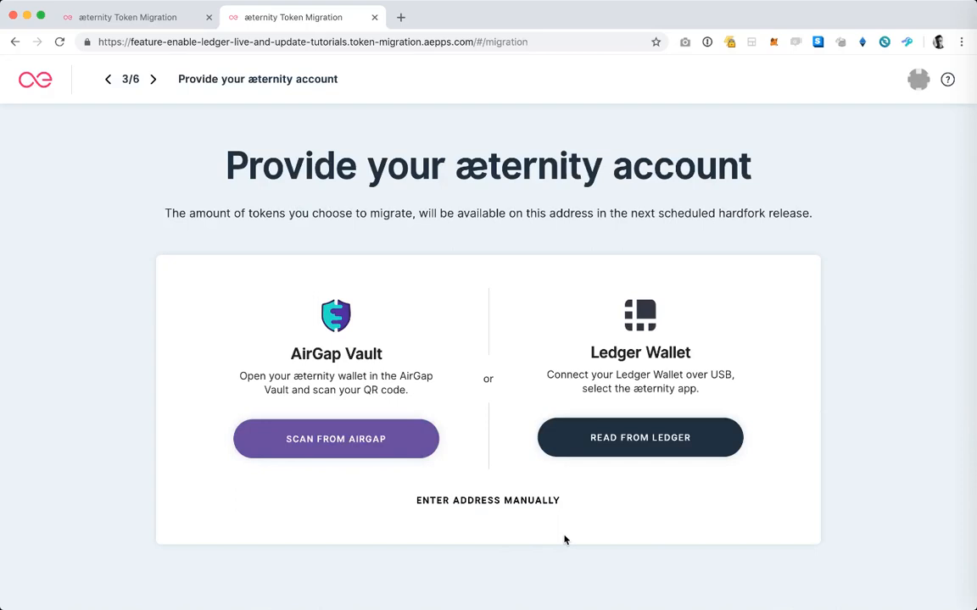
mouse_move(574, 526)
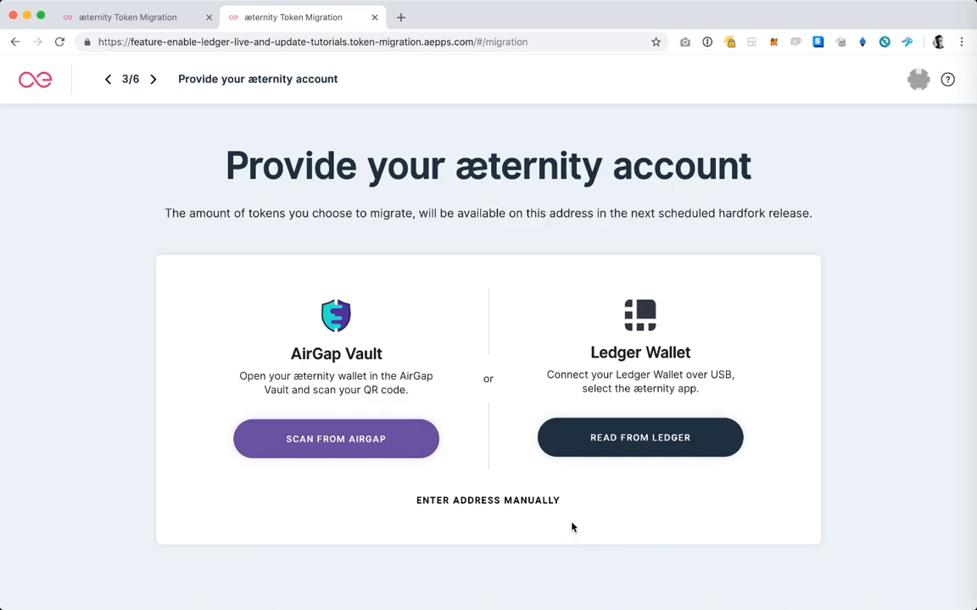
mouse_move(629, 445)
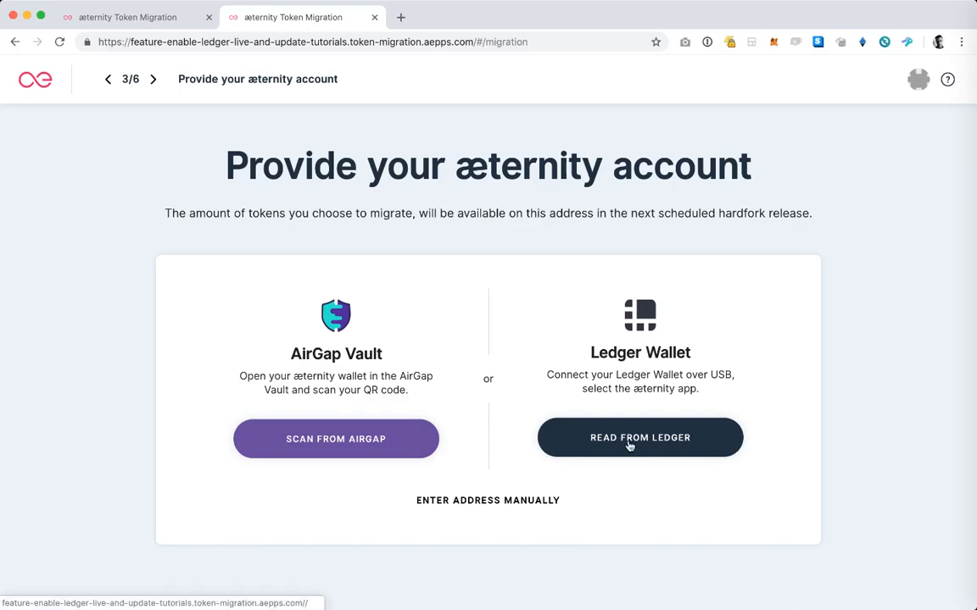
Step: Choose READ FROM LEDGER under Ledger Wallet to get the æternity account
click(640, 437)
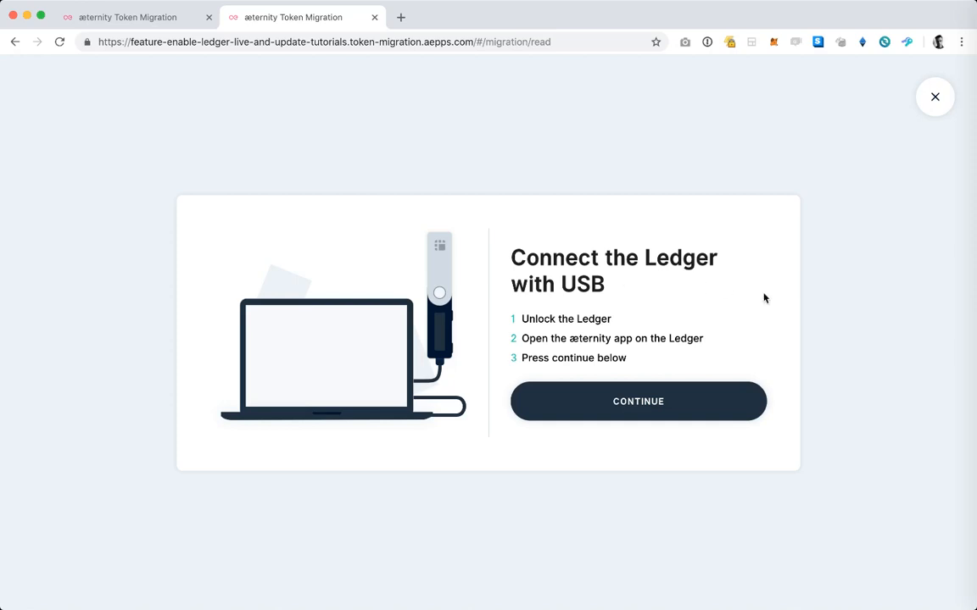
mouse_move(794, 298)
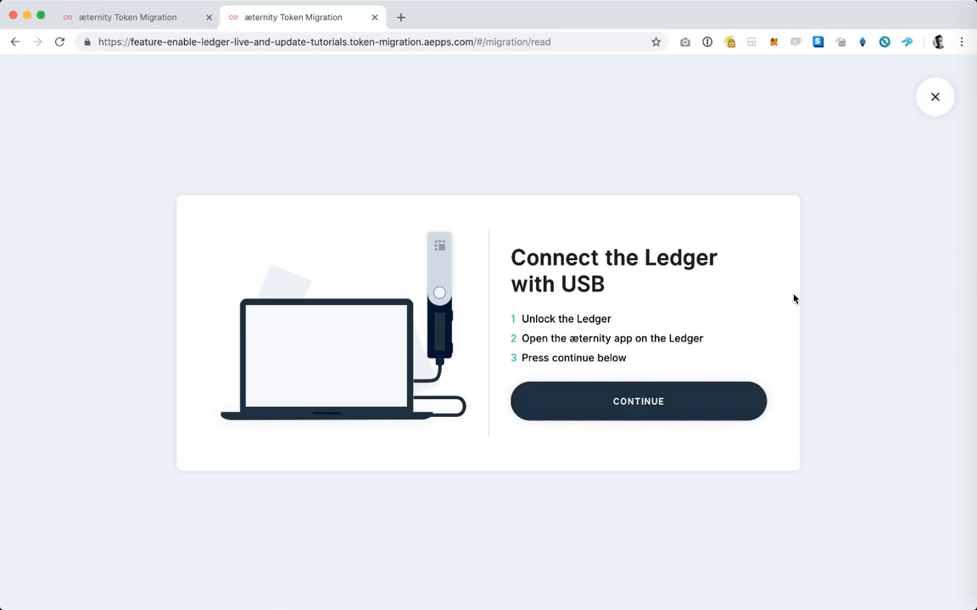
Step: Continue with the Ledger unlocked and the æternity app open to read the address
click(638, 401)
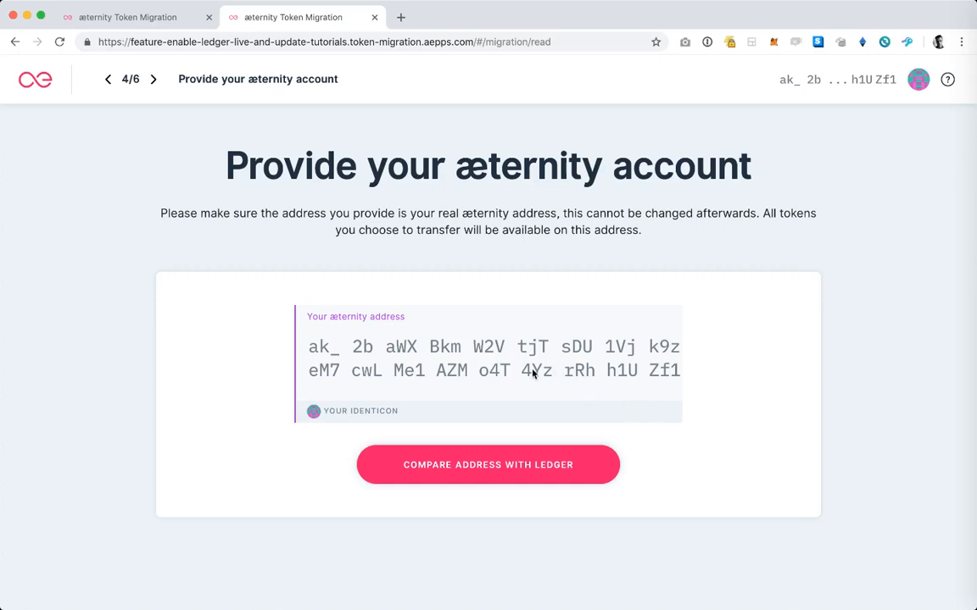
mouse_move(534, 476)
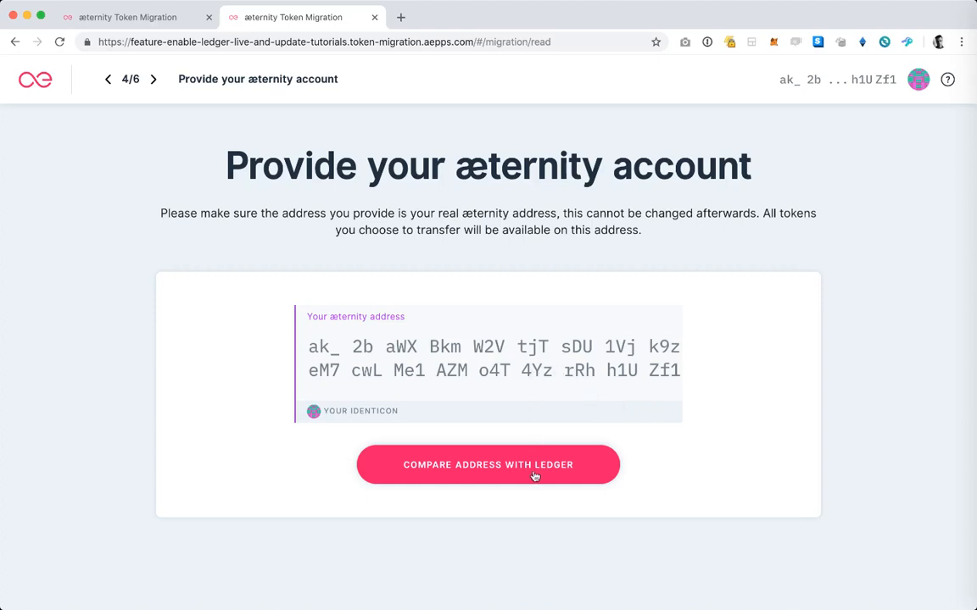
Step: Start comparing the shown æternity address with the Ledger device
click(487, 465)
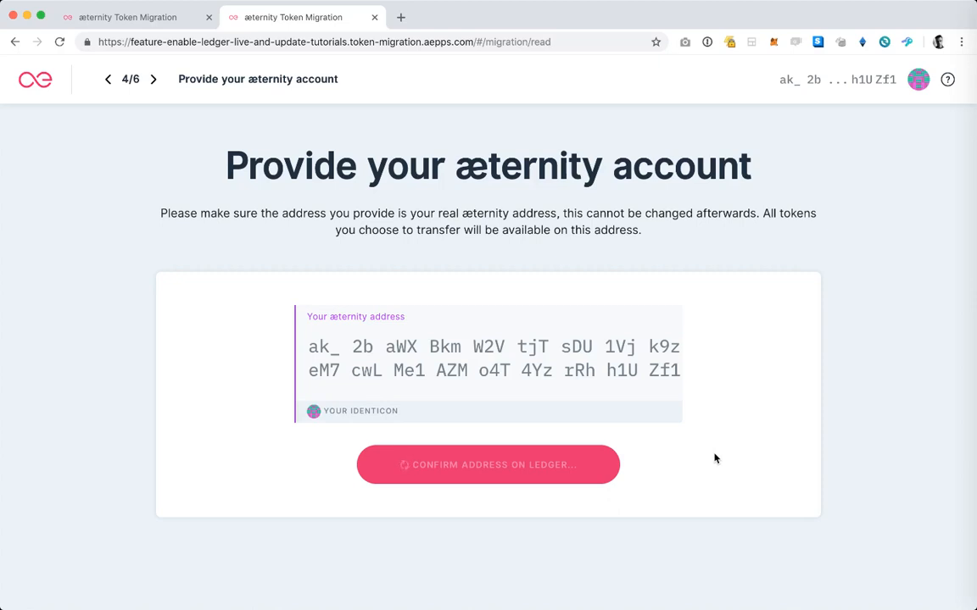
Step: Confirm the address and scroll to the MetaMask or MyEtherWallet wallet choice
click(488, 465)
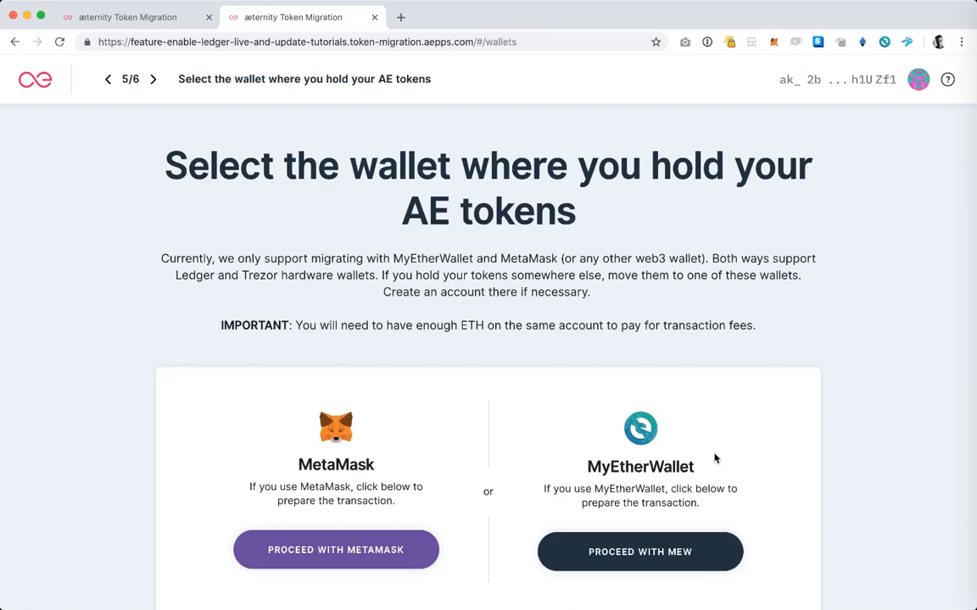
mouse_move(737, 378)
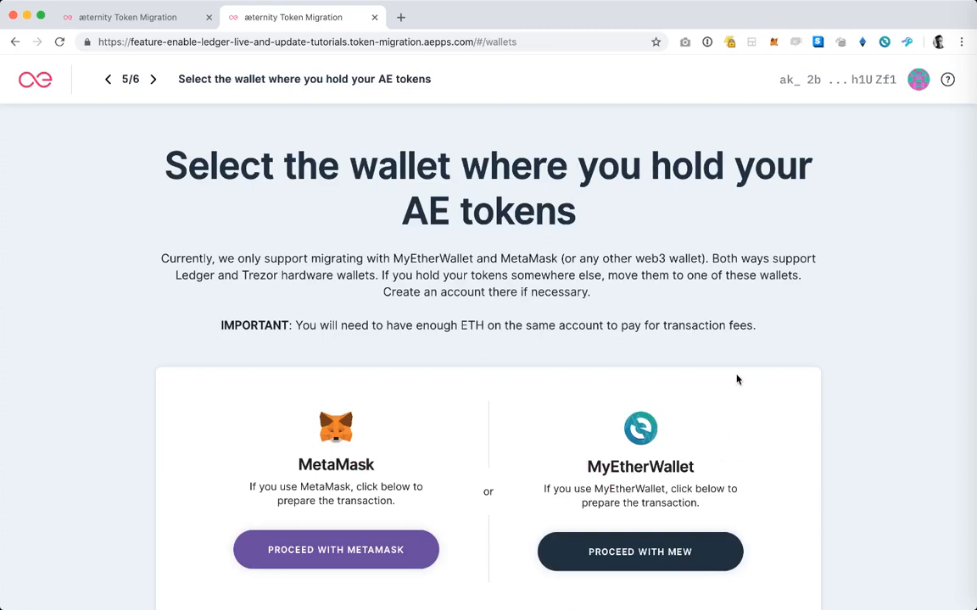
scroll(down, 3)
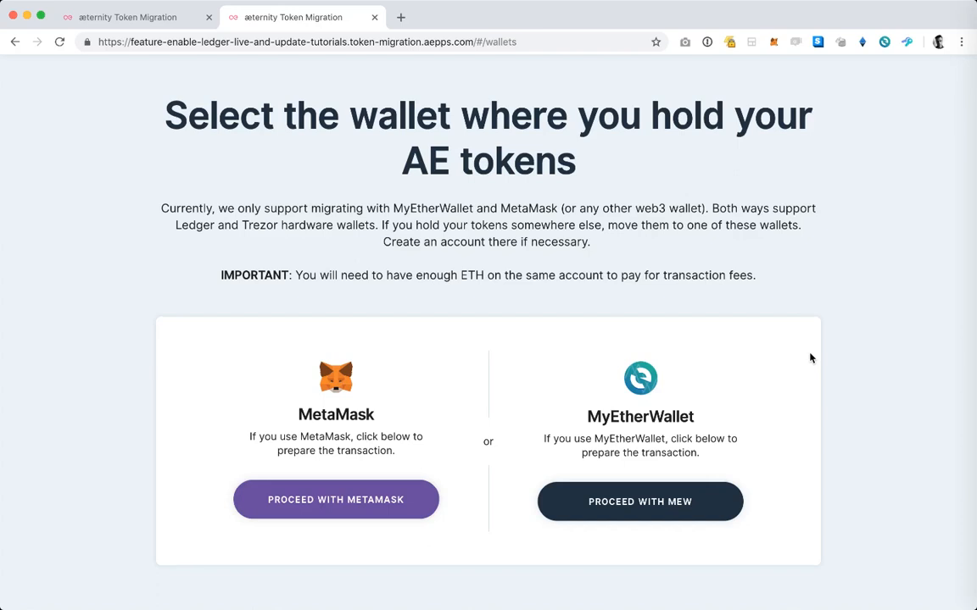
mouse_move(678, 509)
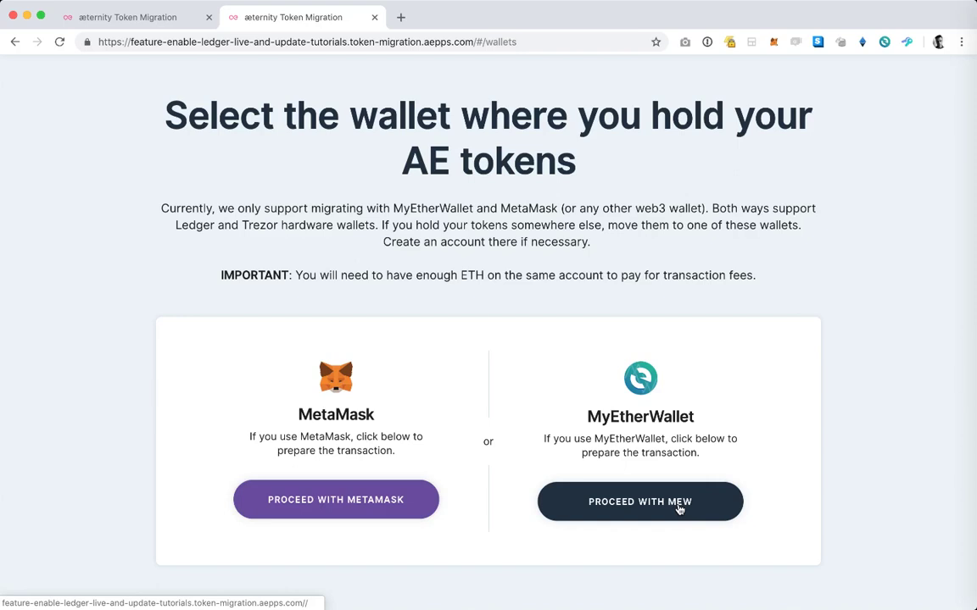
Step: Proceed with MyEtherWallet and enter 0.1 as the amount to migrate
click(639, 502)
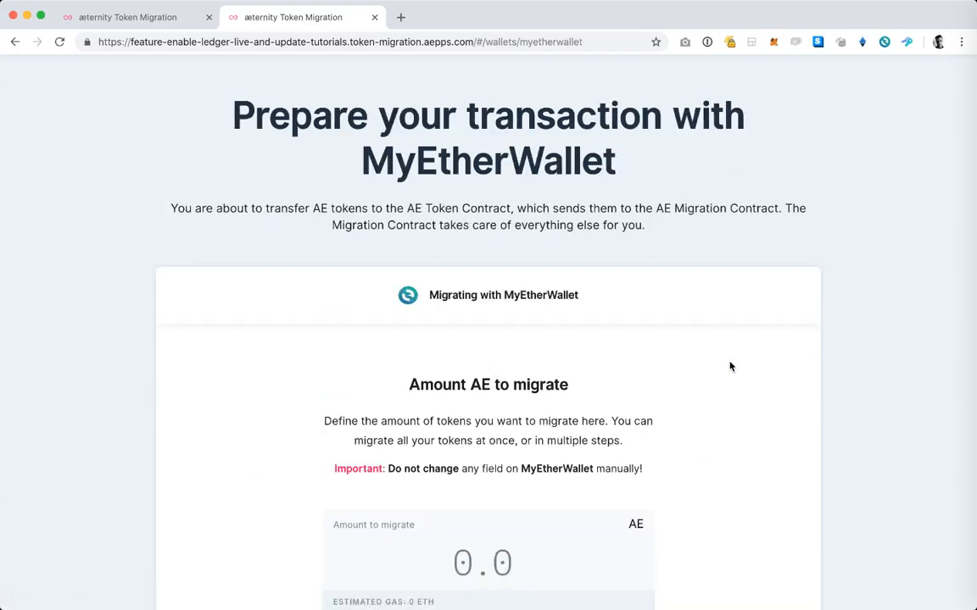
scroll(down, 3)
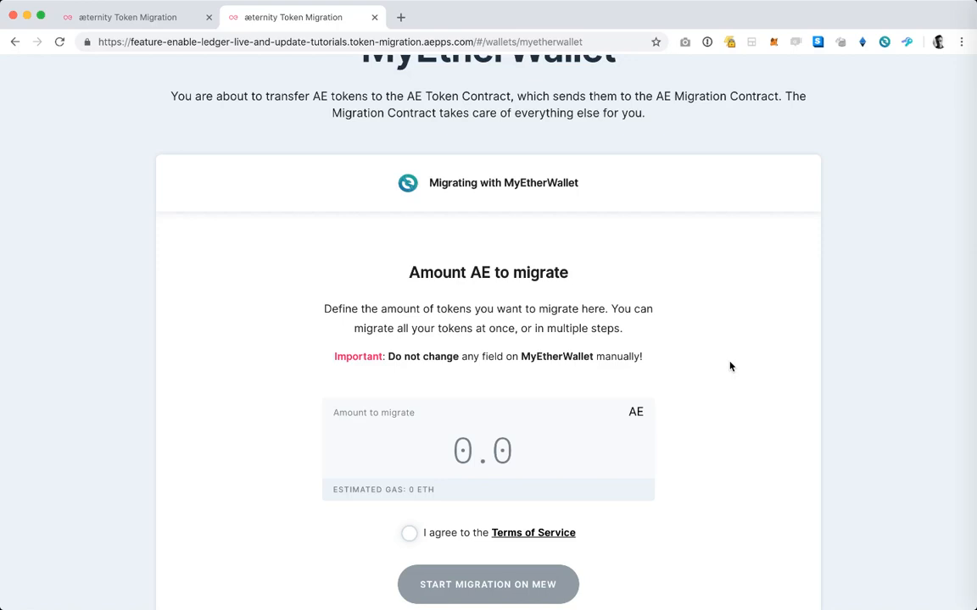
scroll(down, 3)
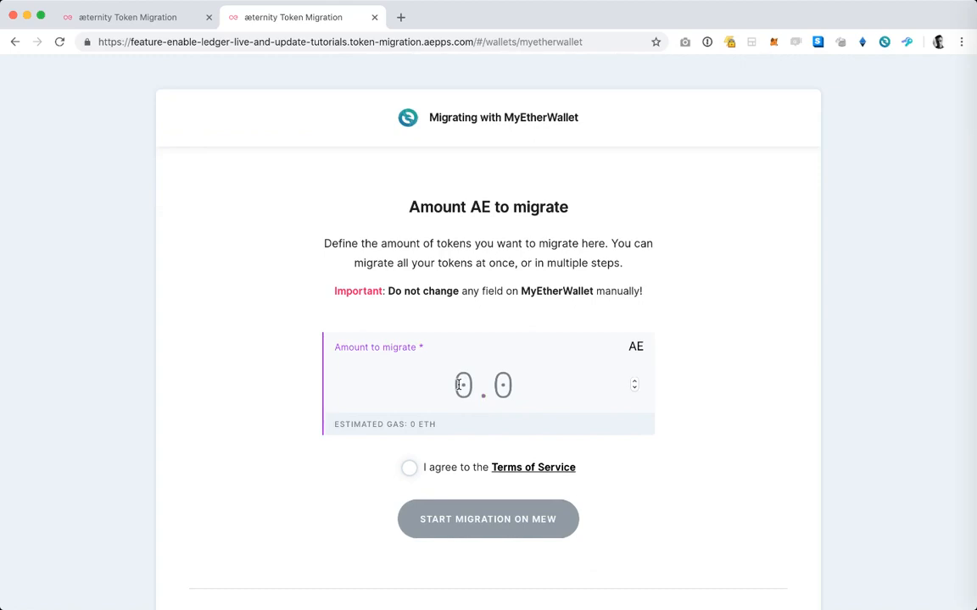
text(0.1)
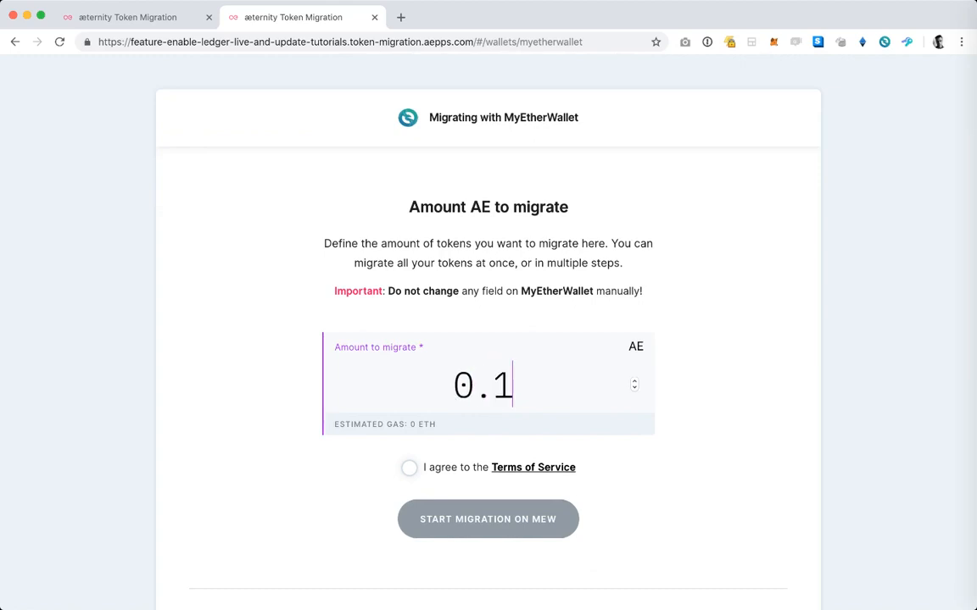
Step: Read the Terms of Service and tick I agree
scroll(down, 3)
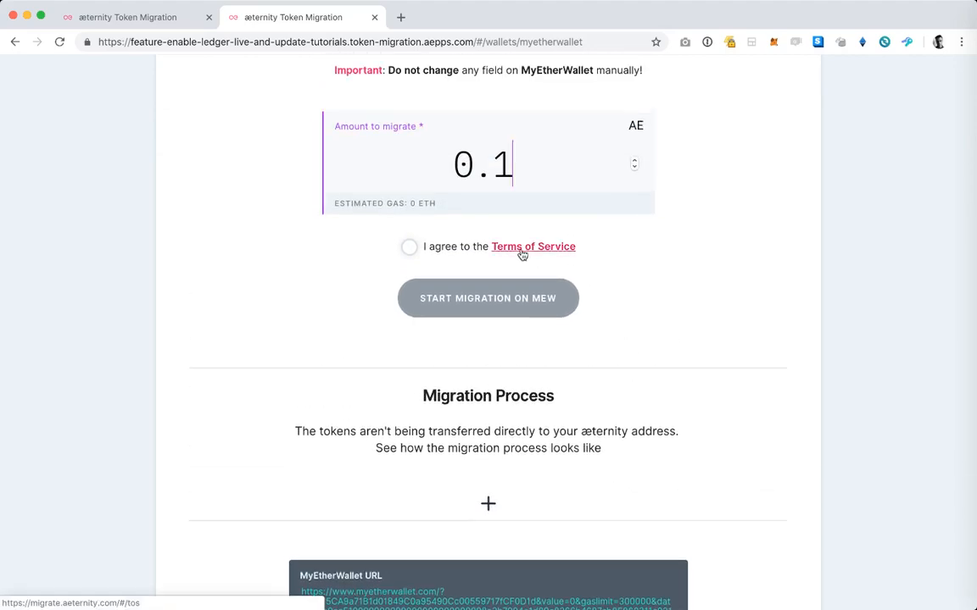
click(532, 246)
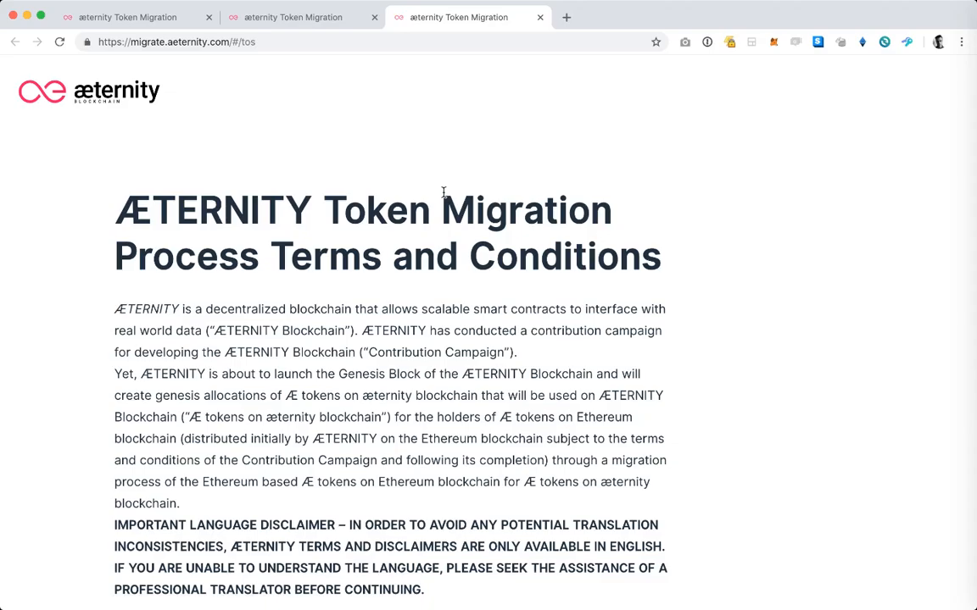
scroll(down, 3)
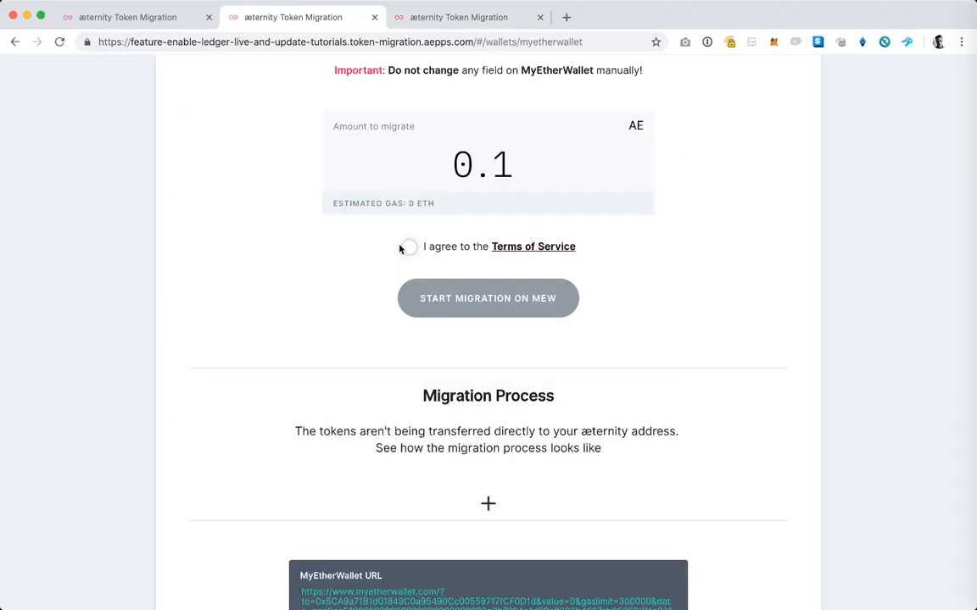
click(408, 247)
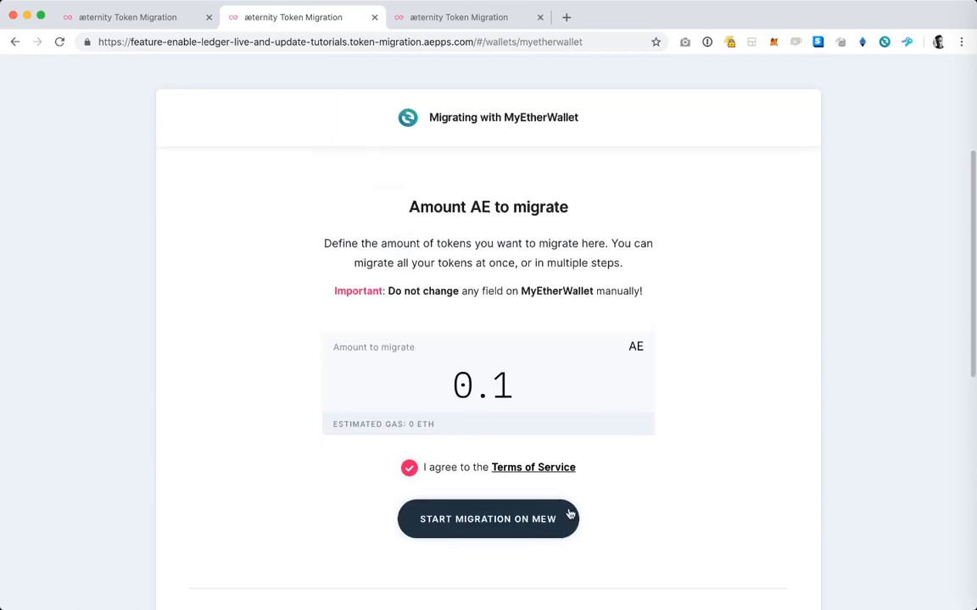
mouse_move(550, 527)
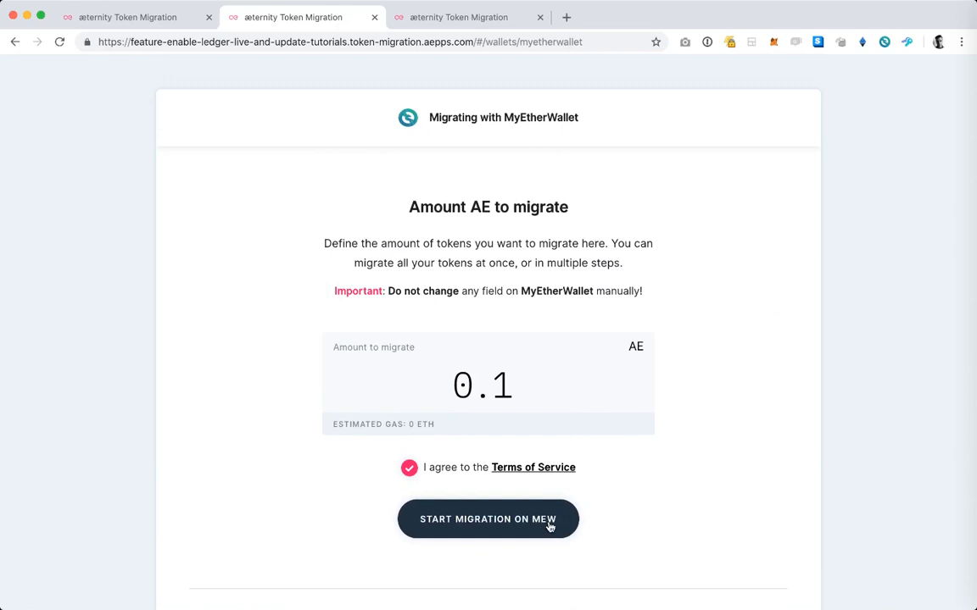
click(488, 518)
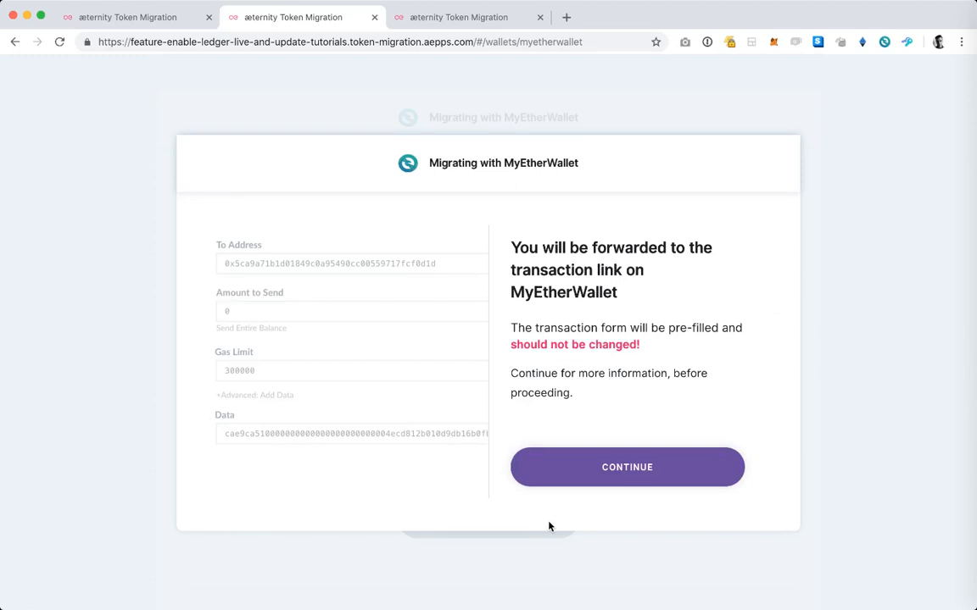
mouse_move(308, 338)
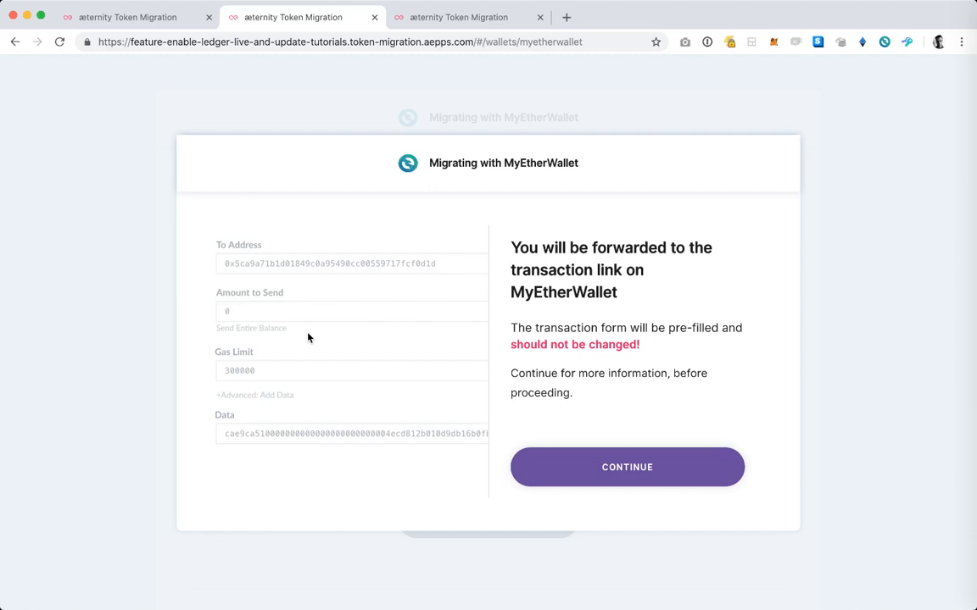
mouse_move(355, 312)
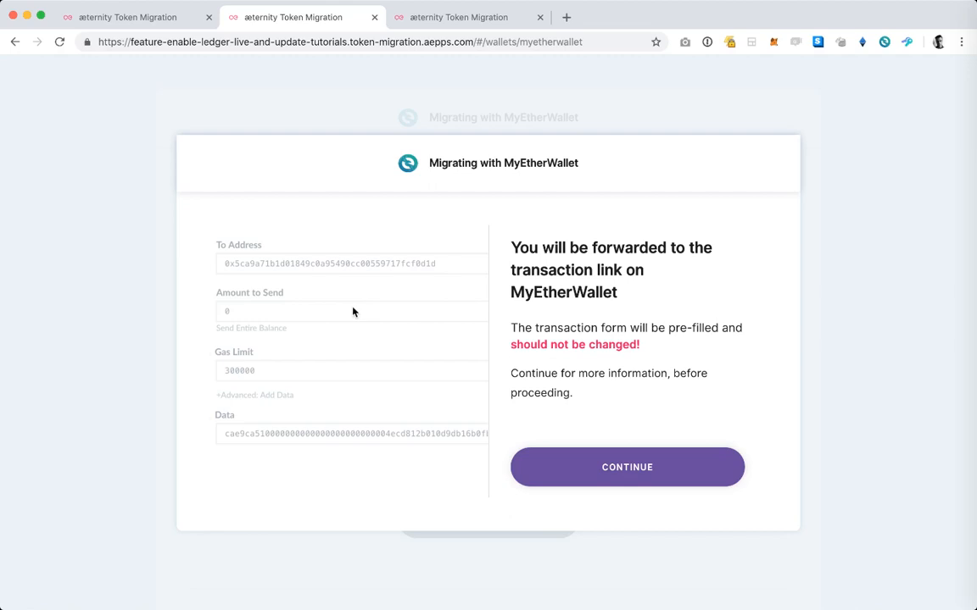
mouse_move(224, 339)
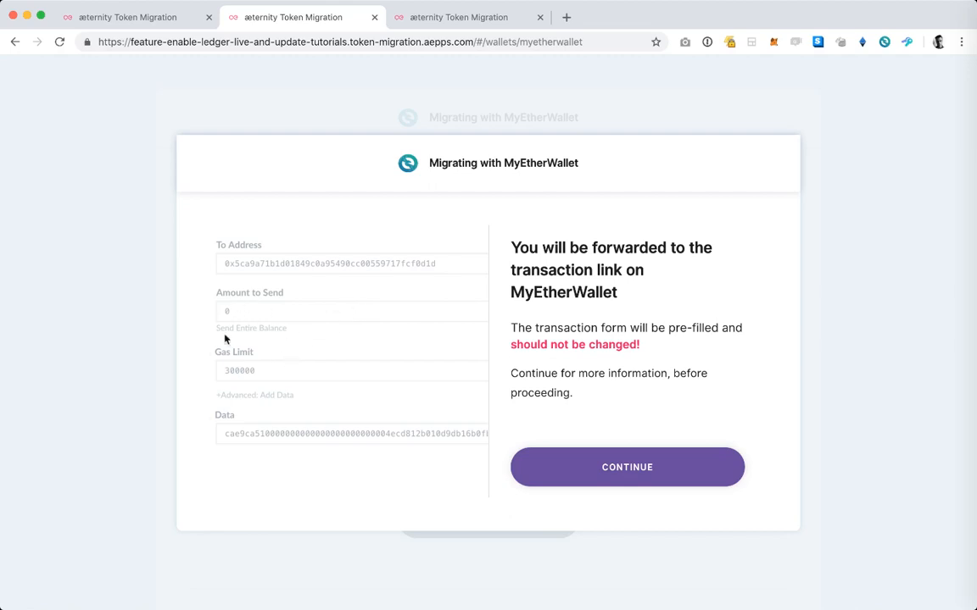
click(626, 467)
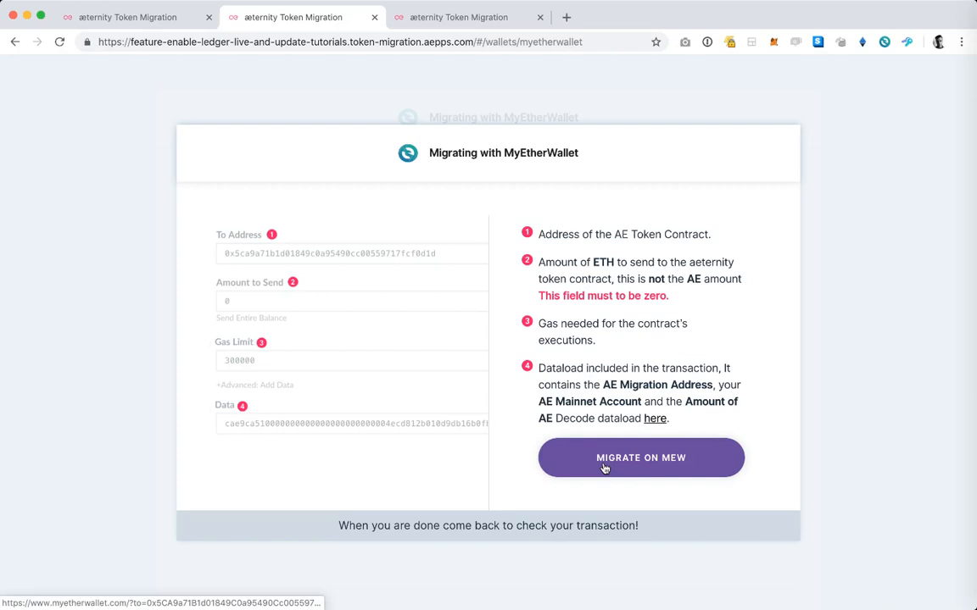
mouse_move(532, 259)
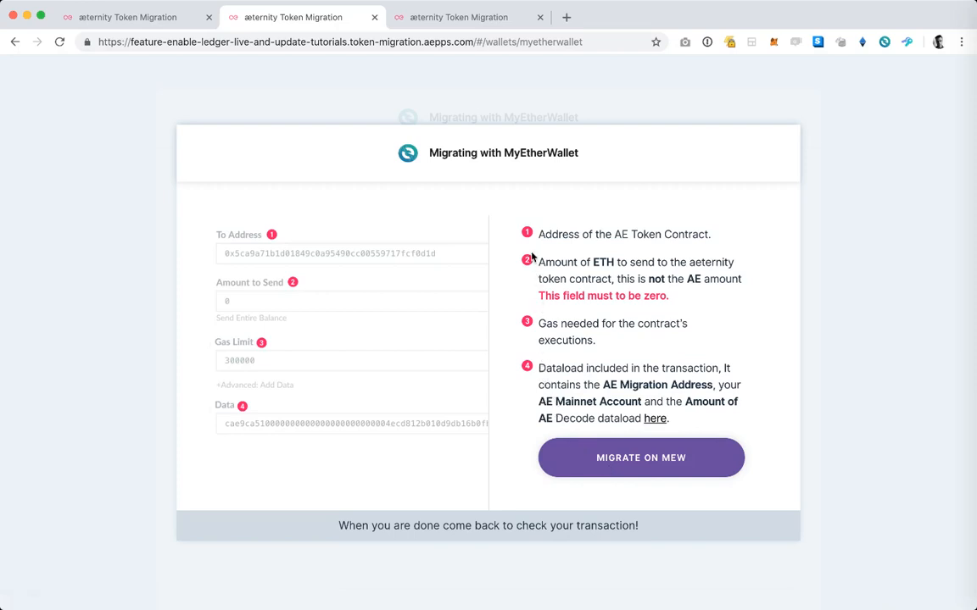
mouse_move(293, 377)
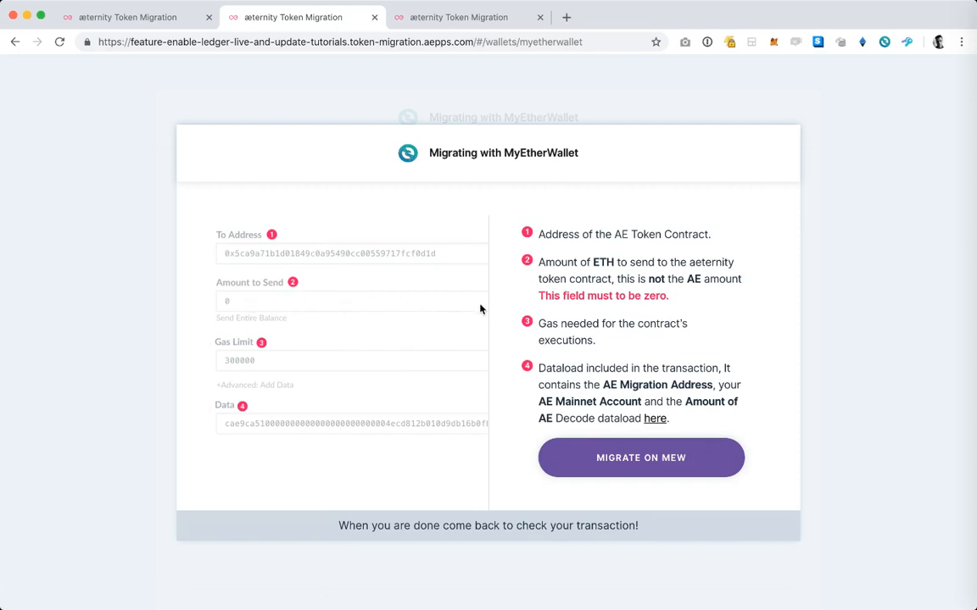
mouse_move(695, 283)
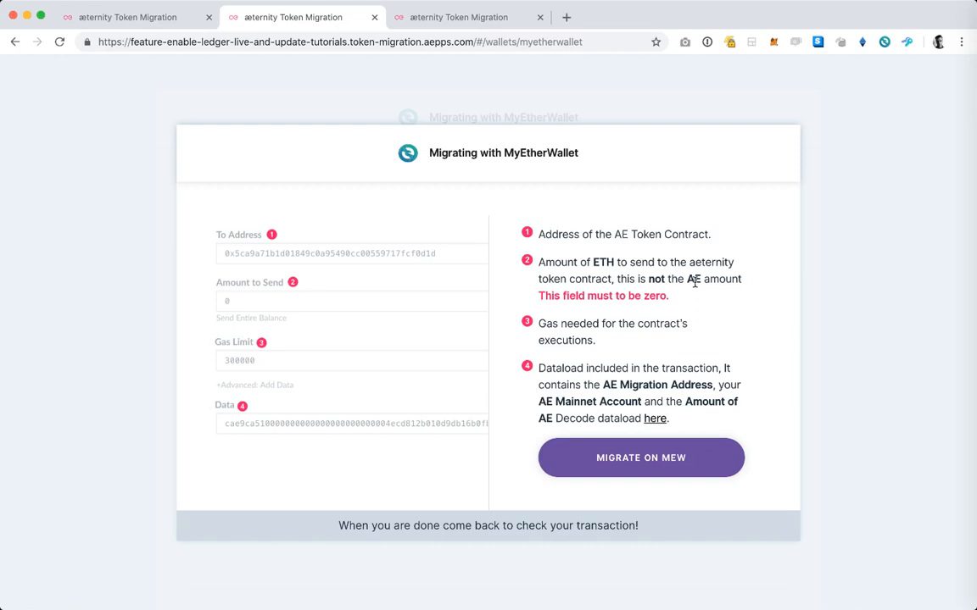
mouse_move(703, 317)
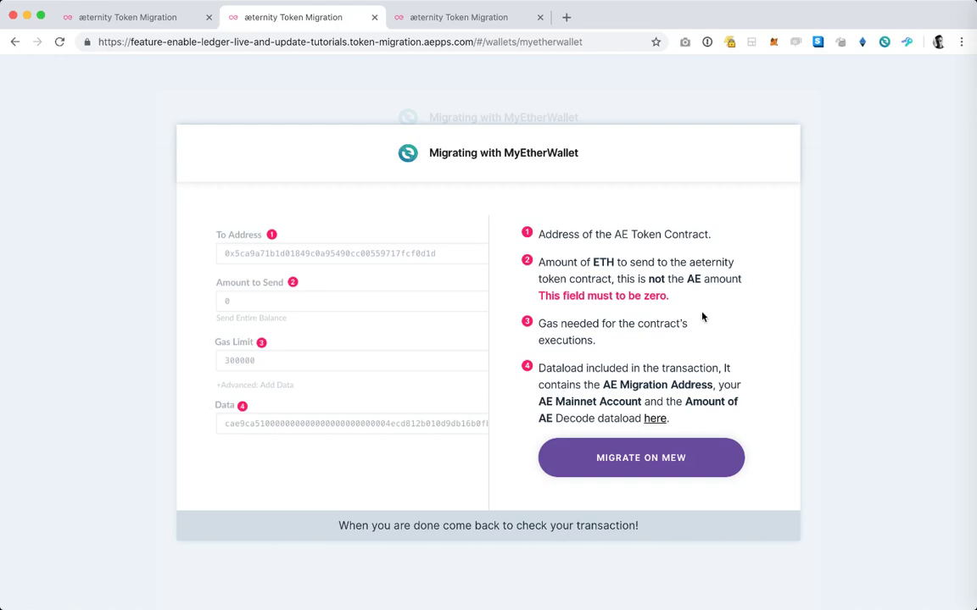
scroll(down, 3)
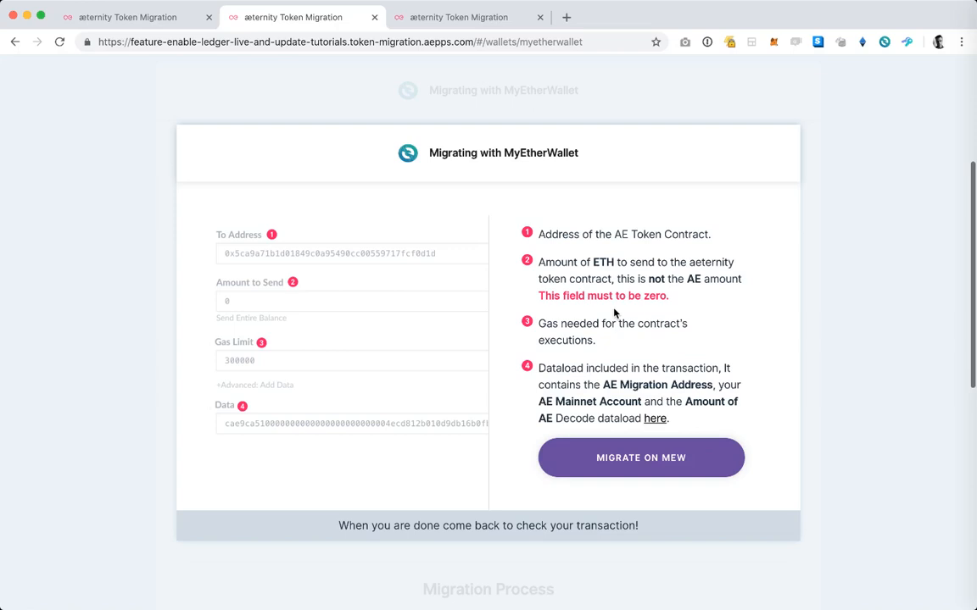
mouse_move(593, 354)
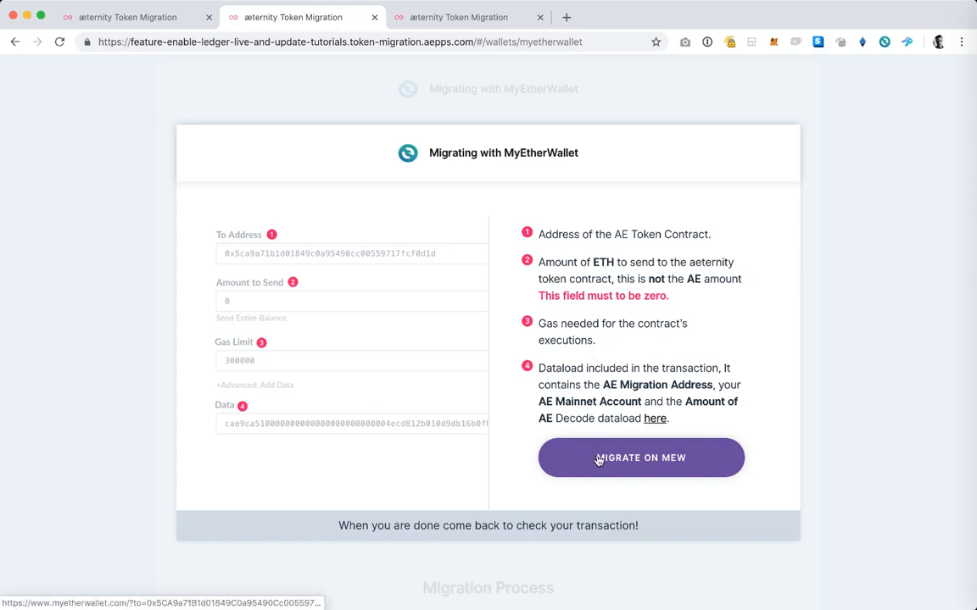
Step: Open the prefilled migration transaction in MyEtherWallet and select Ledger Wallet access
click(640, 458)
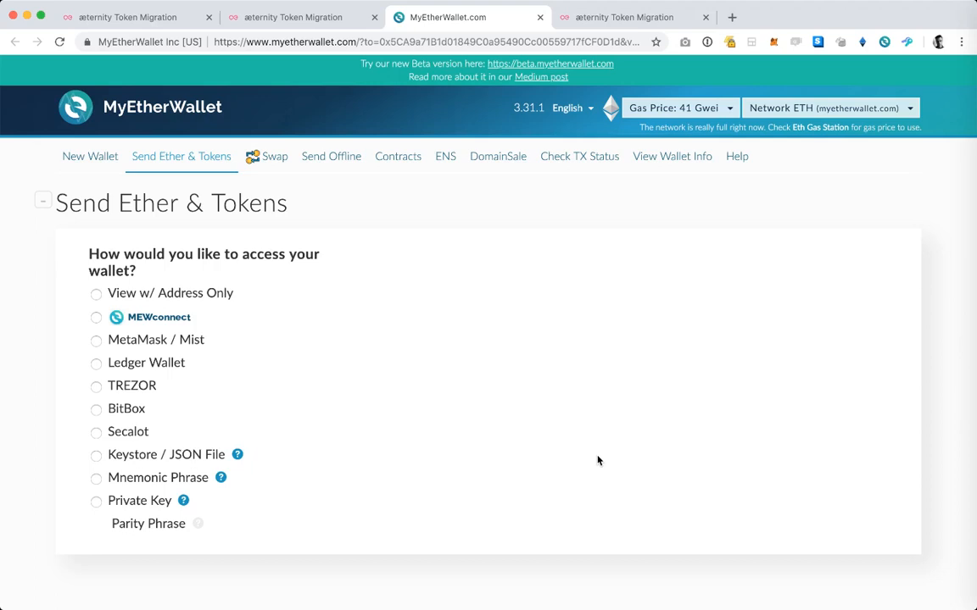
mouse_move(448, 392)
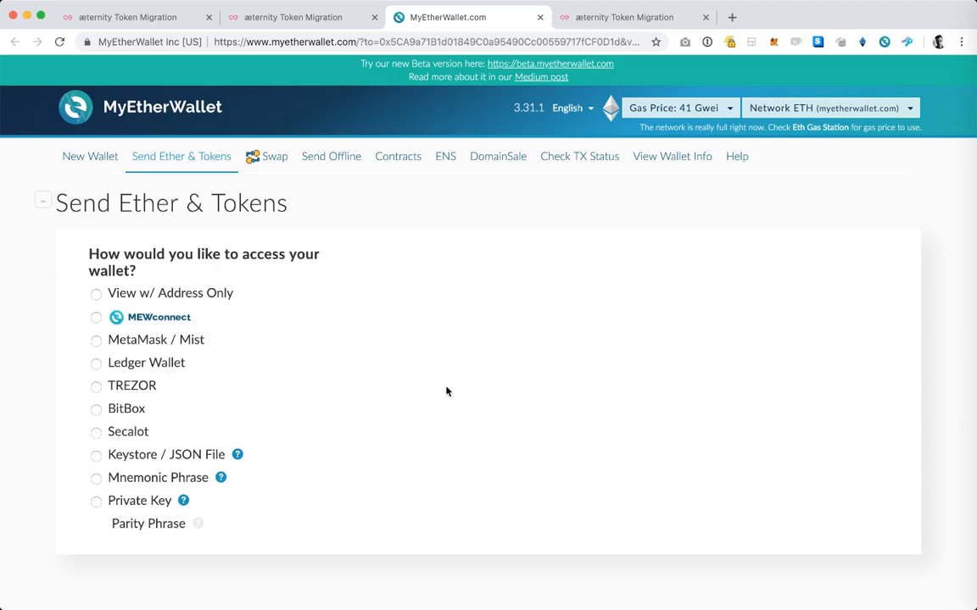
mouse_move(94, 365)
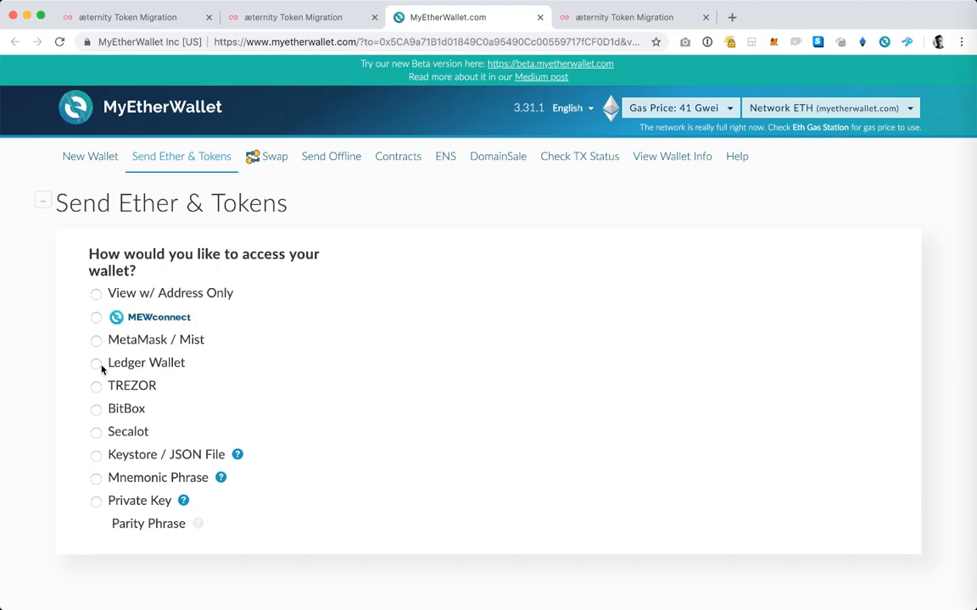
click(92, 363)
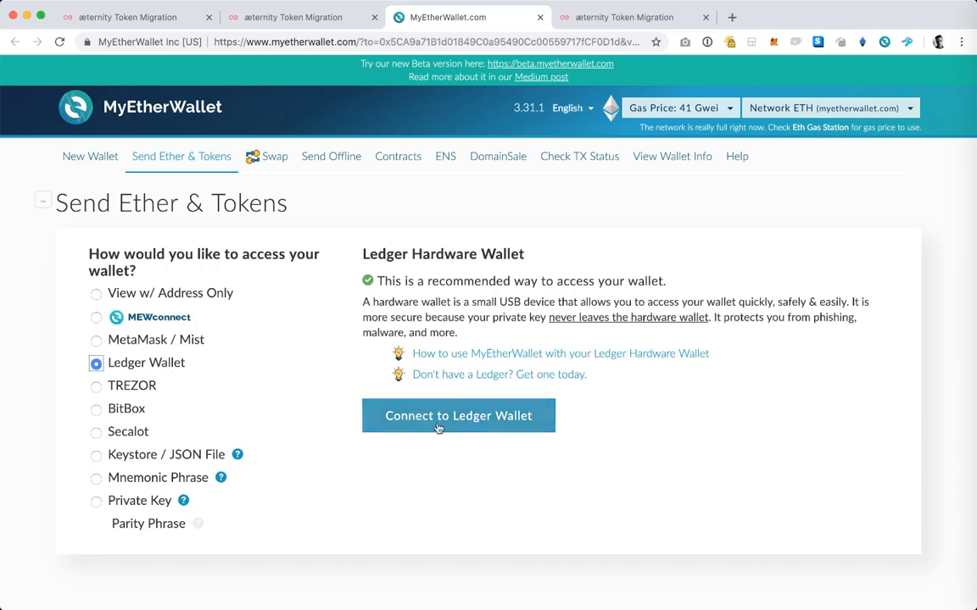
Step: Connect the Ledger on path m/44'/60'/0' and select the first address (~0.028 ETH)
click(459, 416)
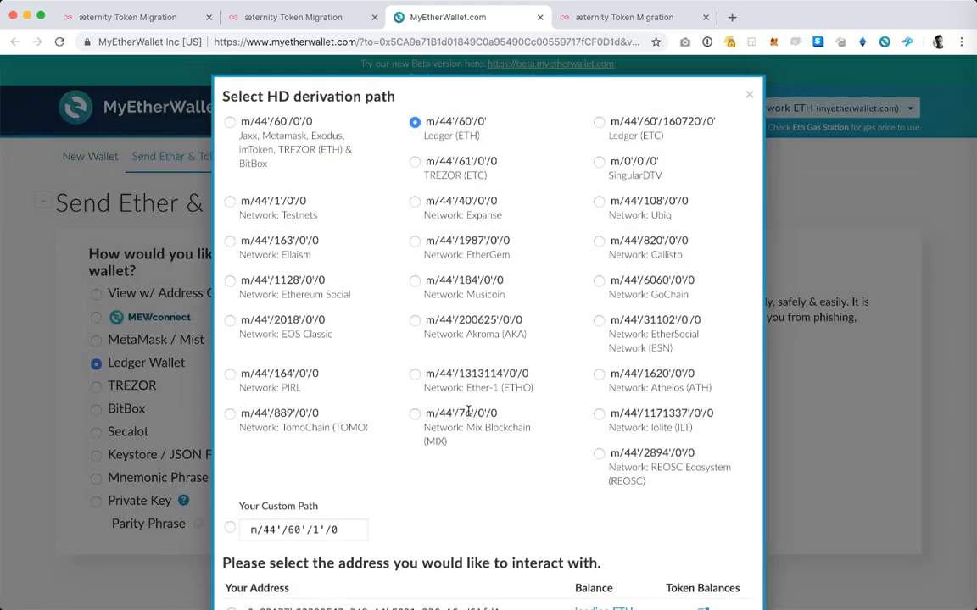
scroll(down, 3)
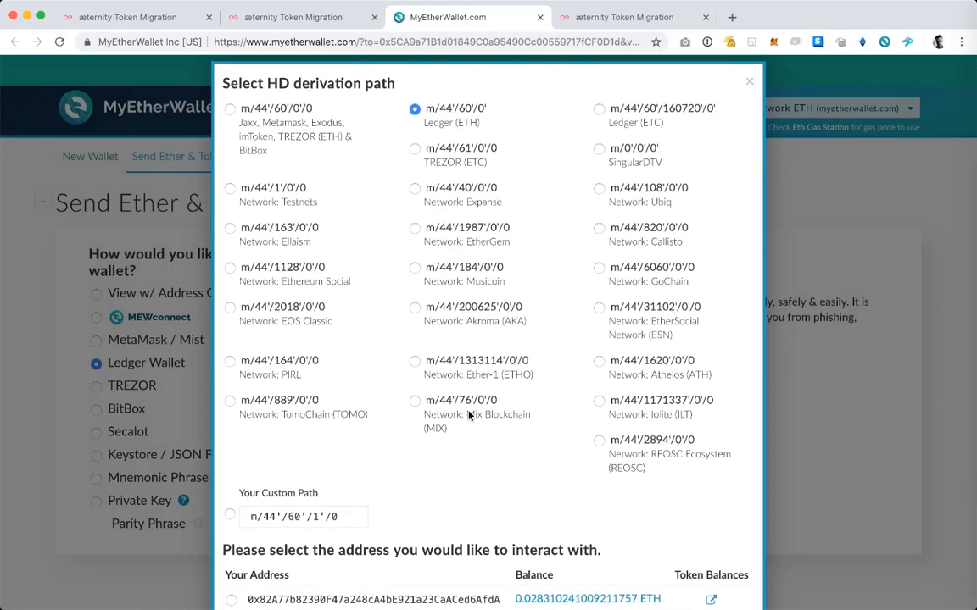
scroll(down, 3)
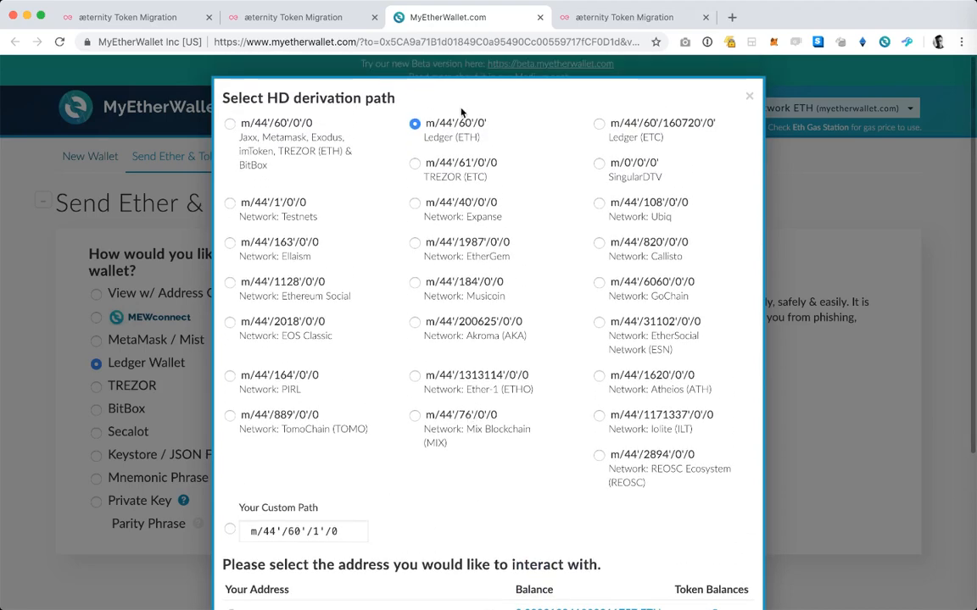
mouse_move(445, 150)
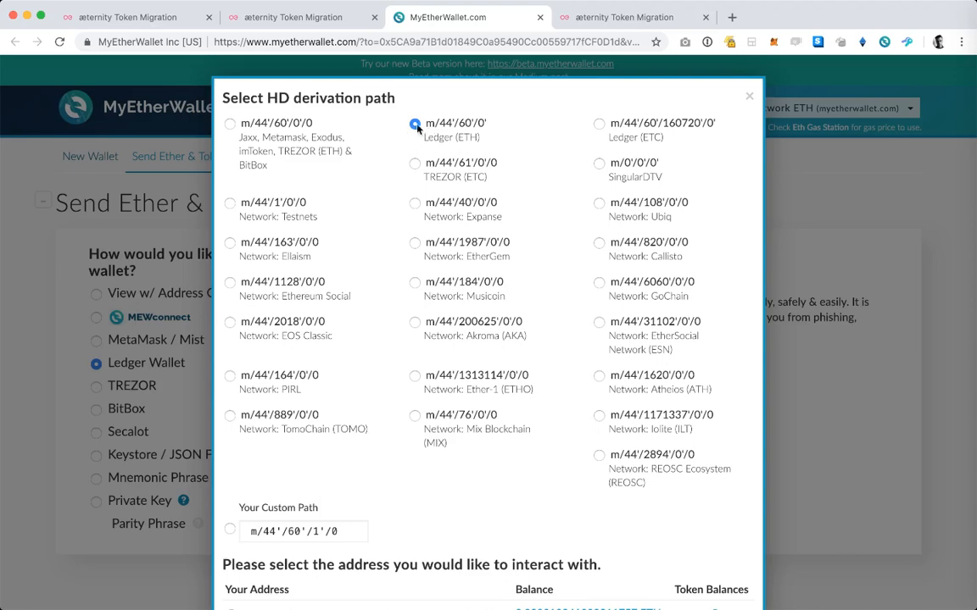
scroll(down, 3)
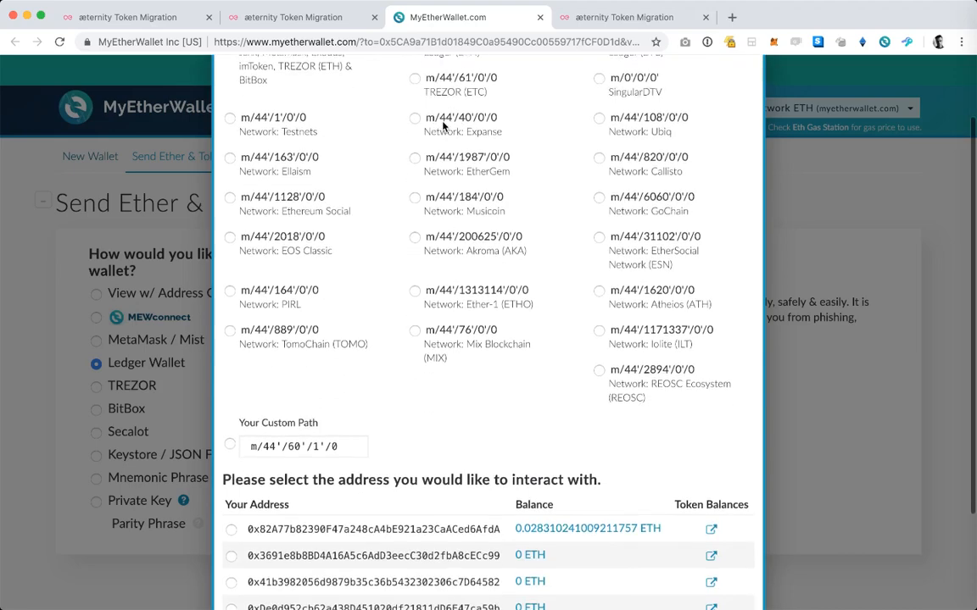
scroll(down, 3)
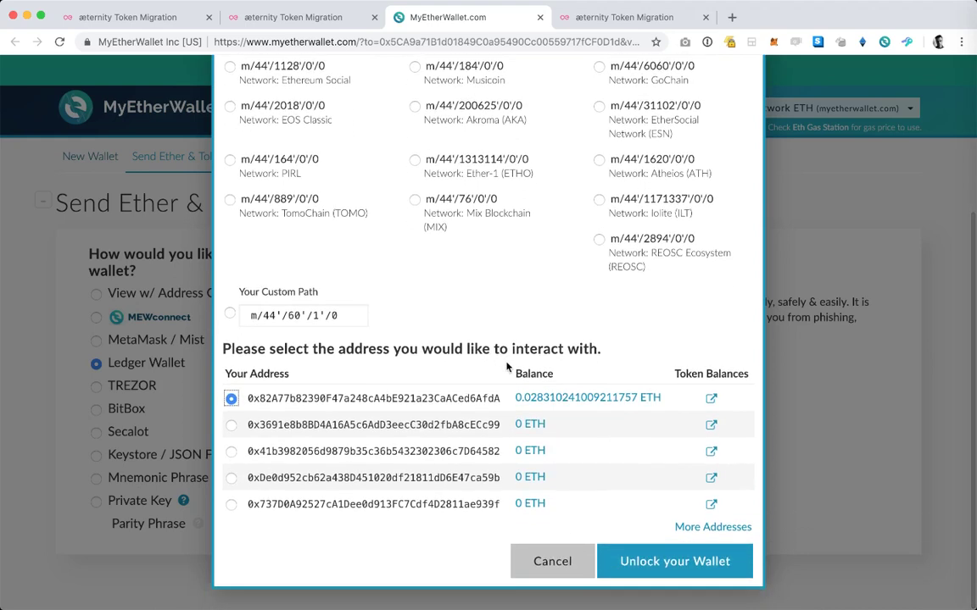
mouse_move(644, 561)
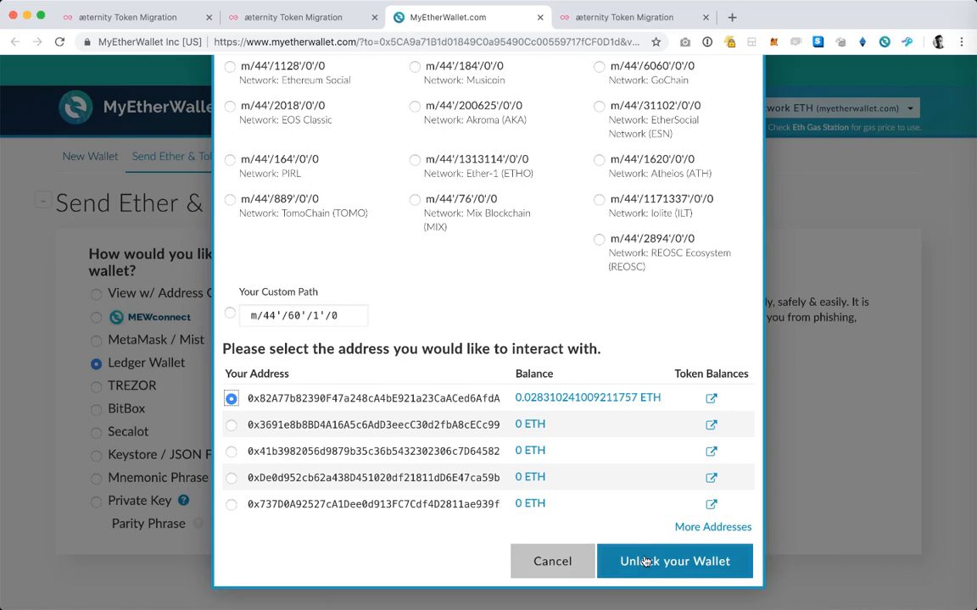
mouse_move(666, 568)
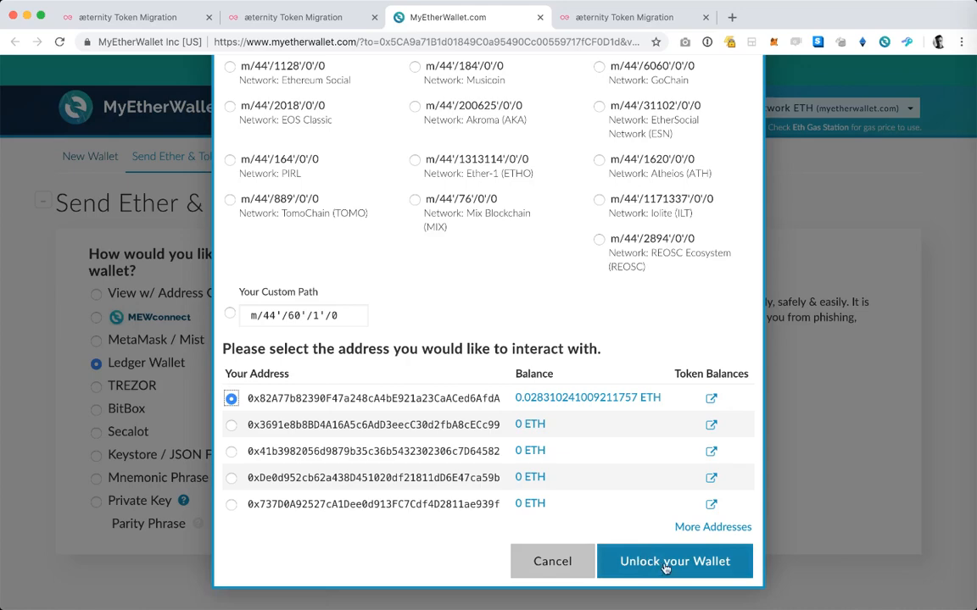
Step: Unlock MyEtherWallet with the chosen Ledger address
click(673, 561)
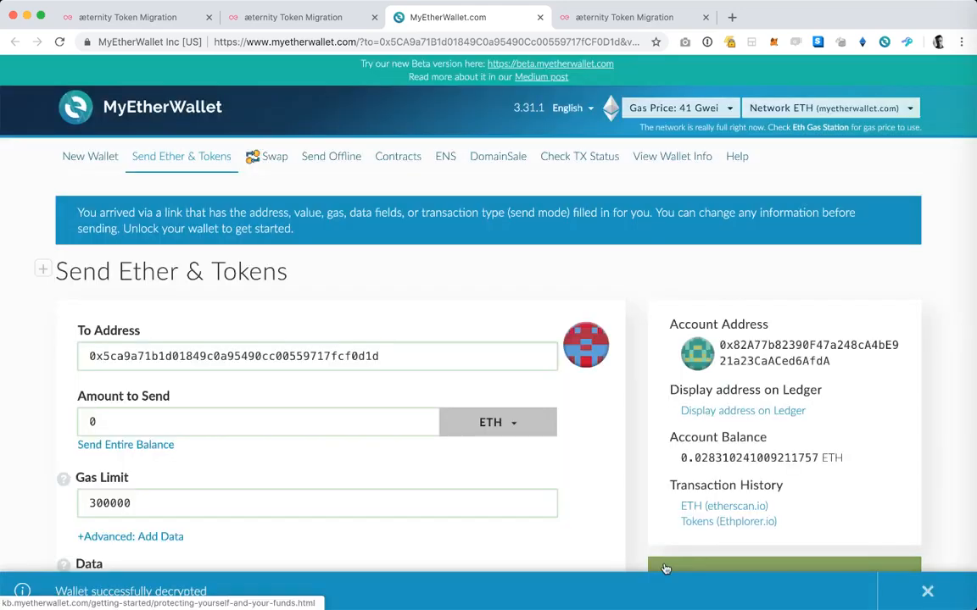
scroll(down, 3)
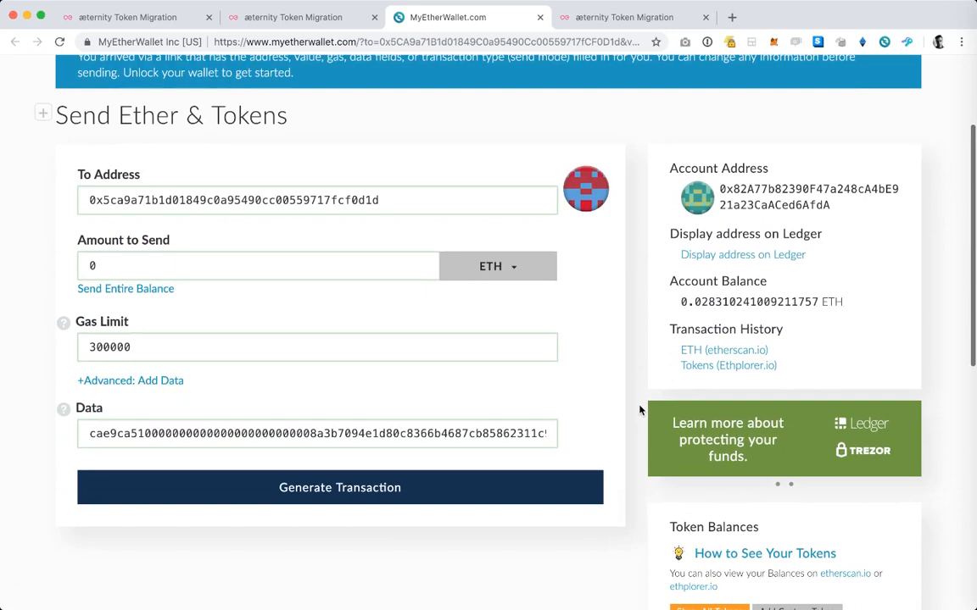
scroll(down, 3)
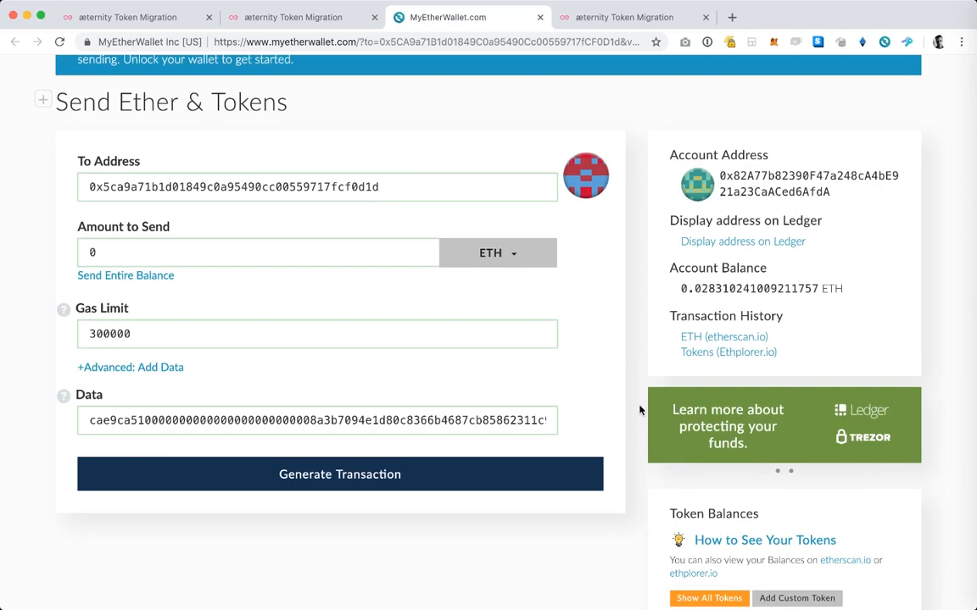
scroll(down, 3)
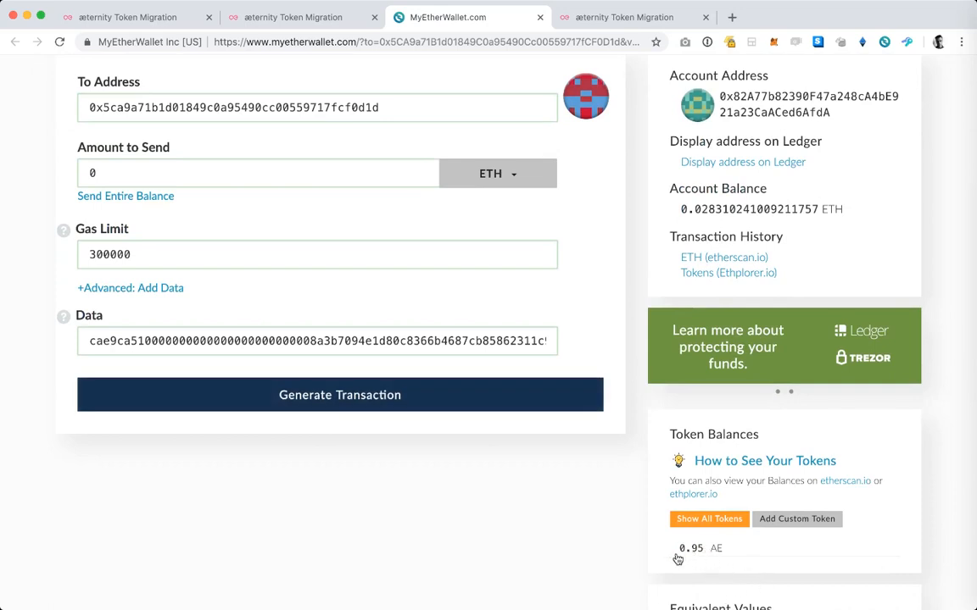
mouse_move(703, 557)
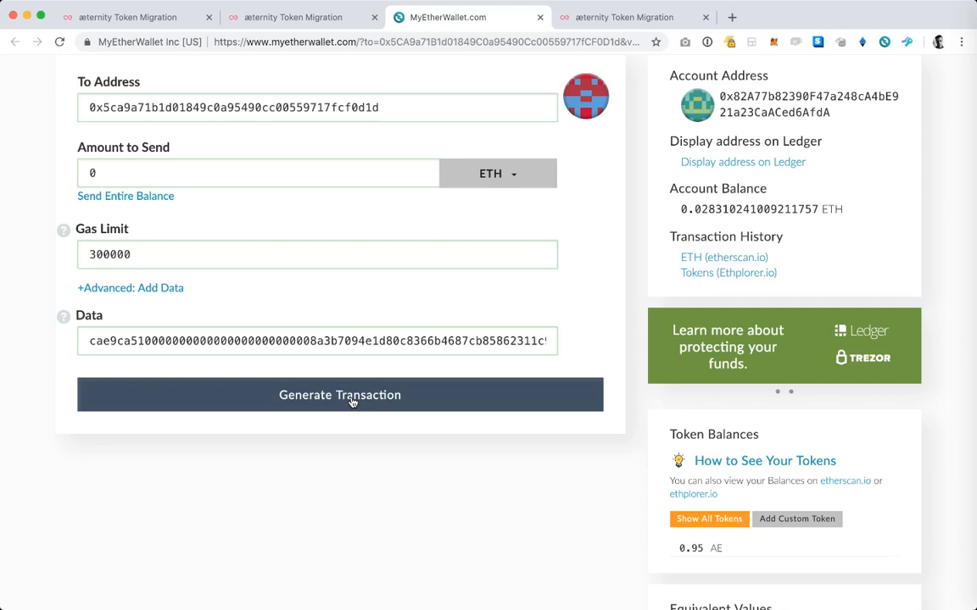
Step: Generate the signed migration transaction and send it to the AE token contract
click(339, 395)
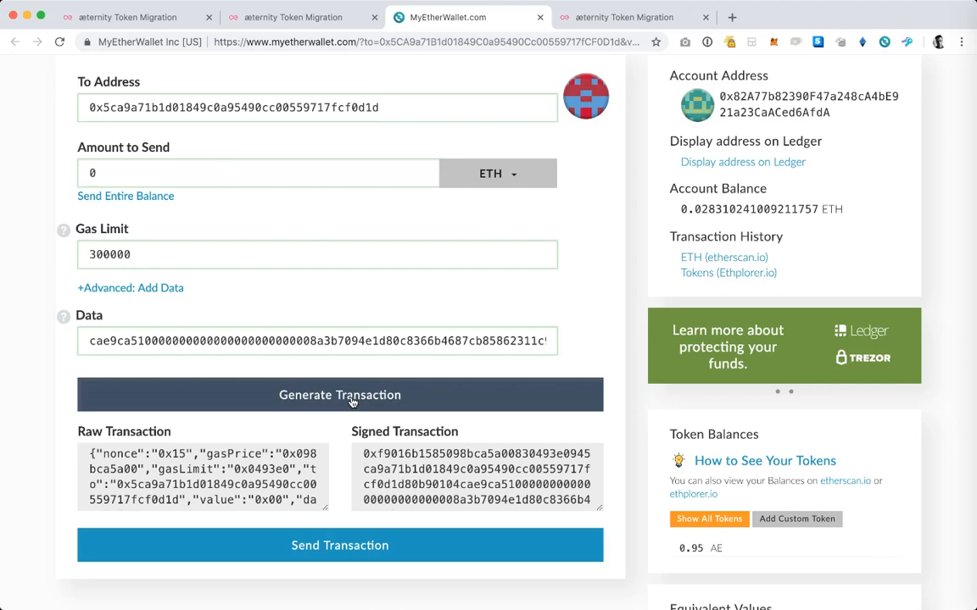
scroll(down, 3)
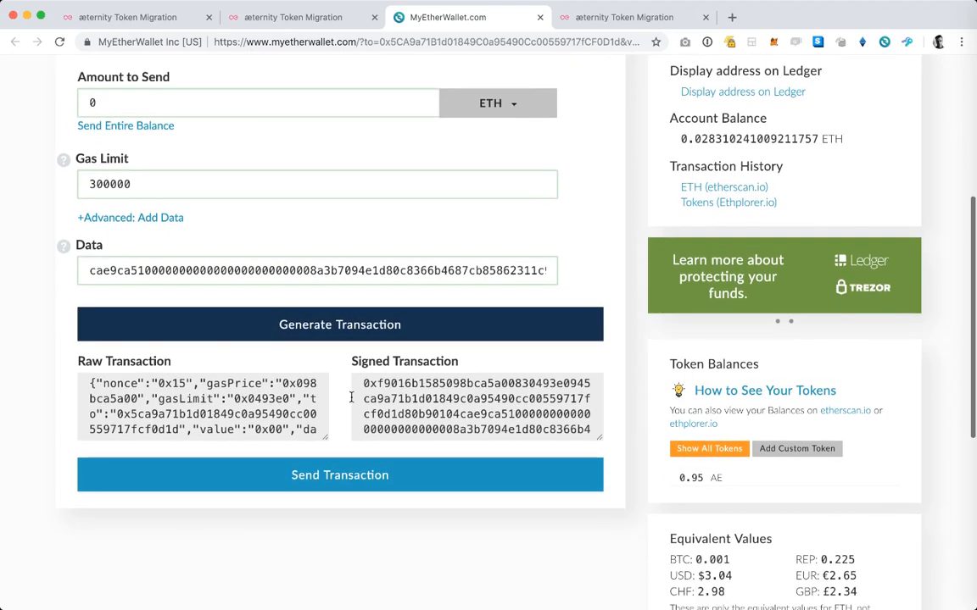
scroll(down, 3)
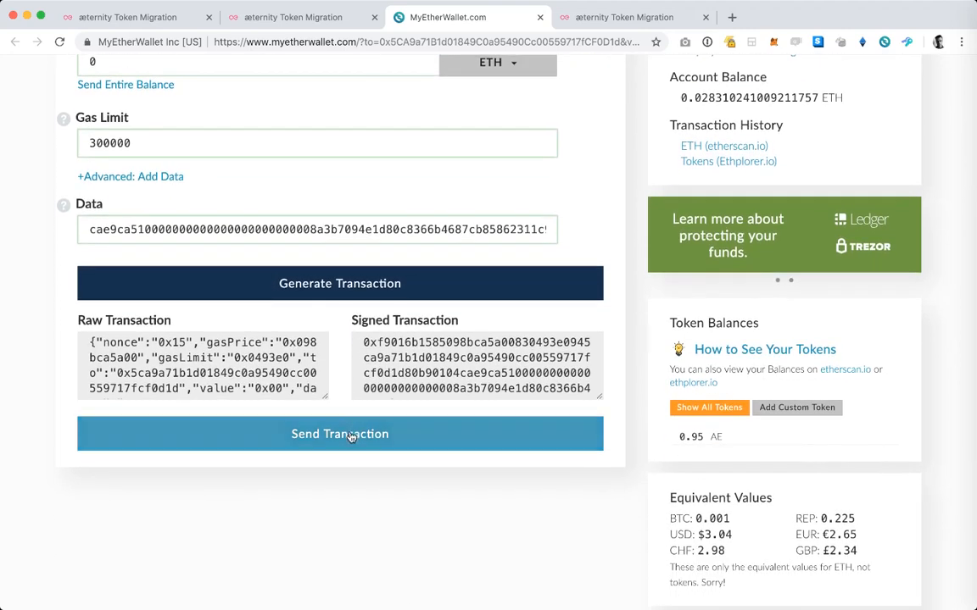
click(339, 434)
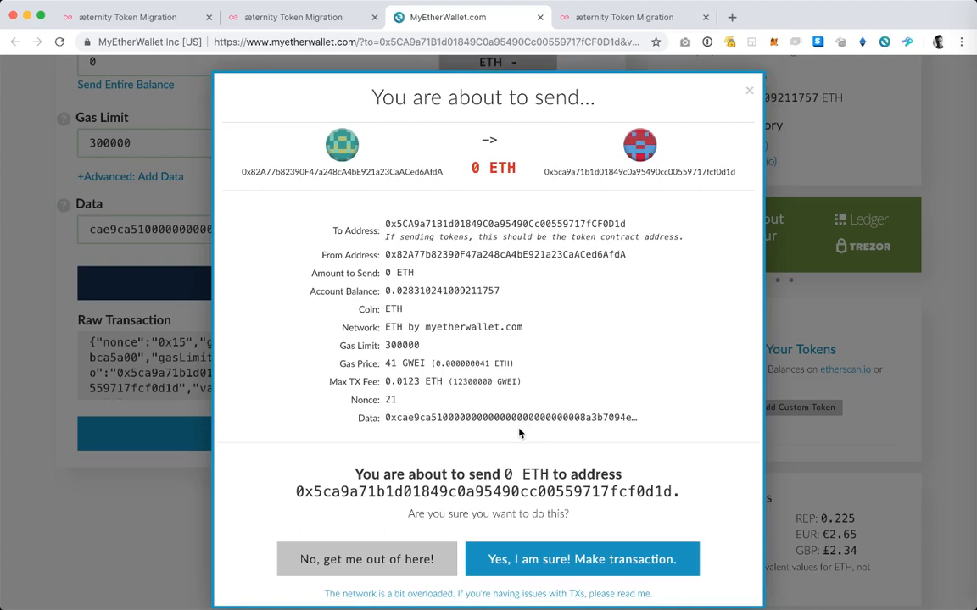
mouse_move(561, 560)
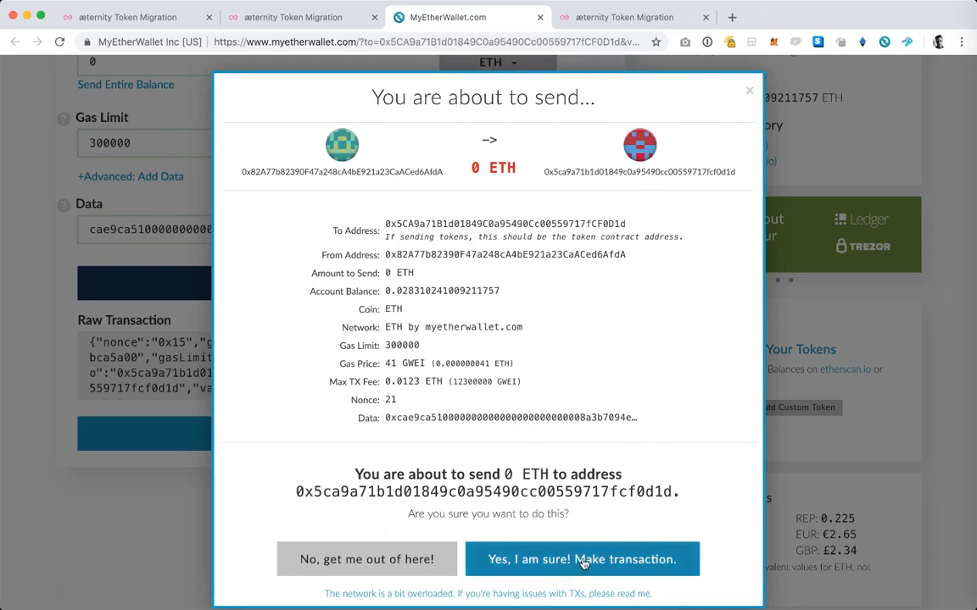
Step: Confirm and send the 0 ETH migration transaction to the AeternityToken contract
click(582, 558)
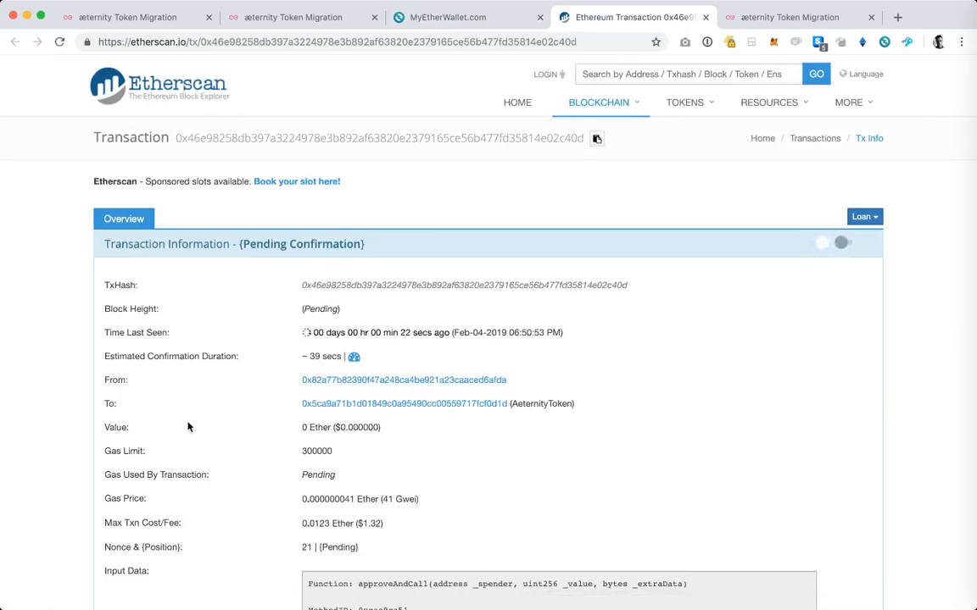
mouse_move(247, 322)
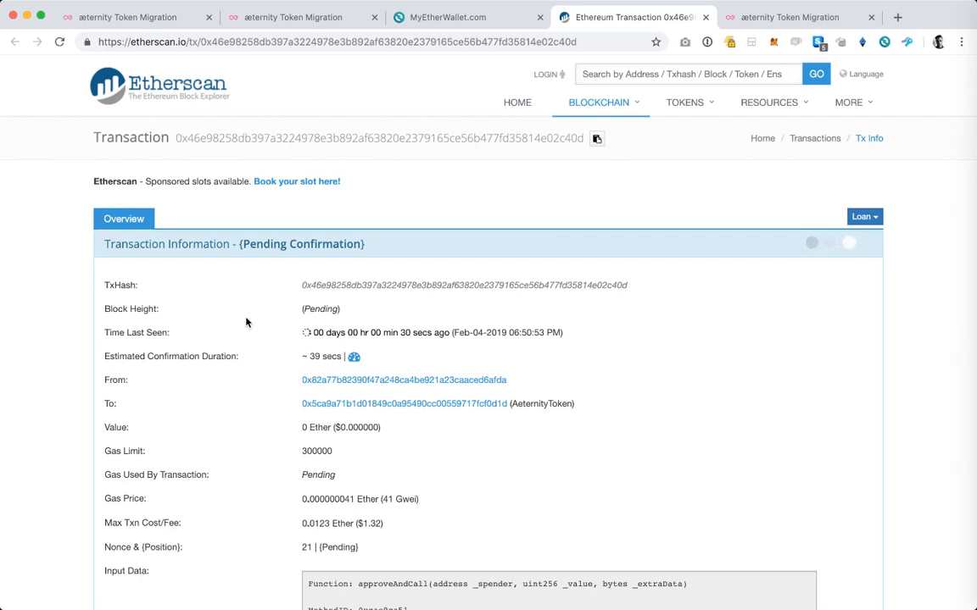
mouse_move(267, 333)
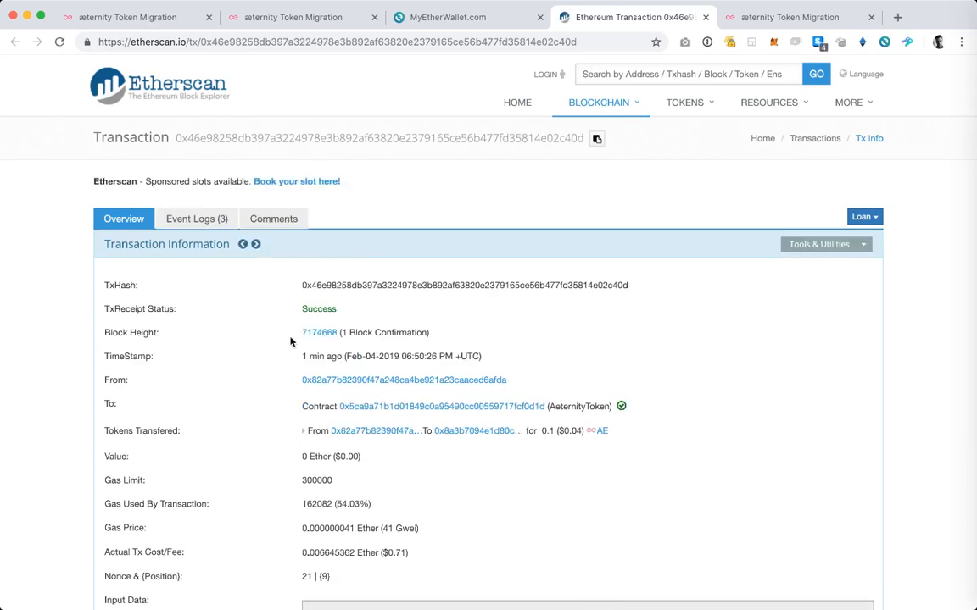
mouse_move(295, 349)
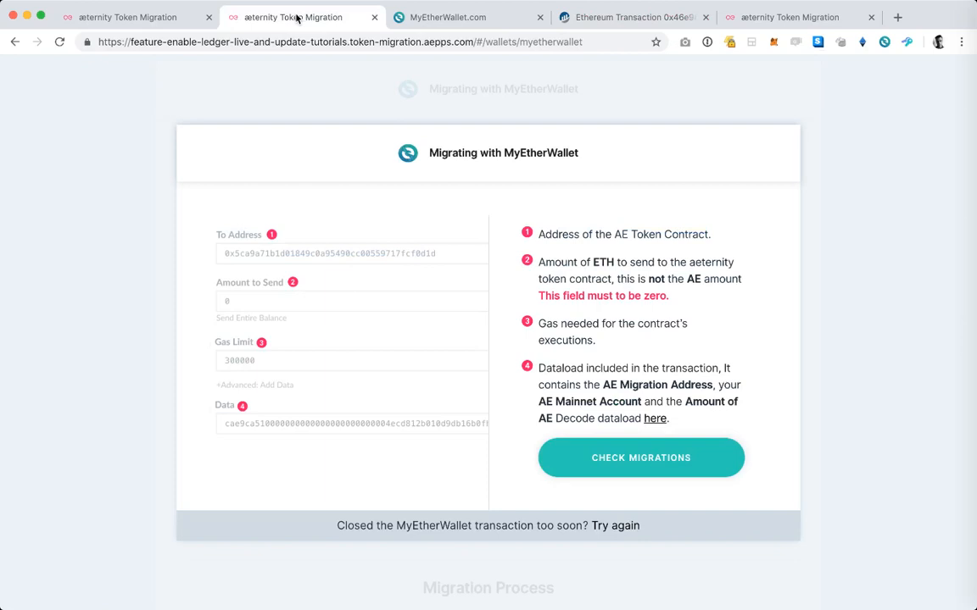
mouse_move(629, 358)
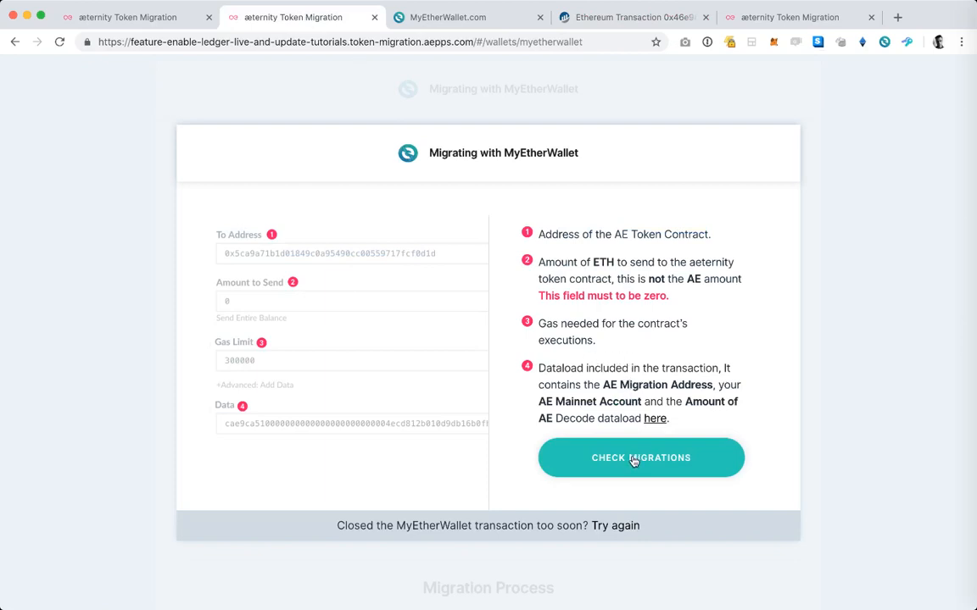
Step: Check migrations showing 1.65 AE in Phase 1, scrolling to Phase 0 and back
click(641, 458)
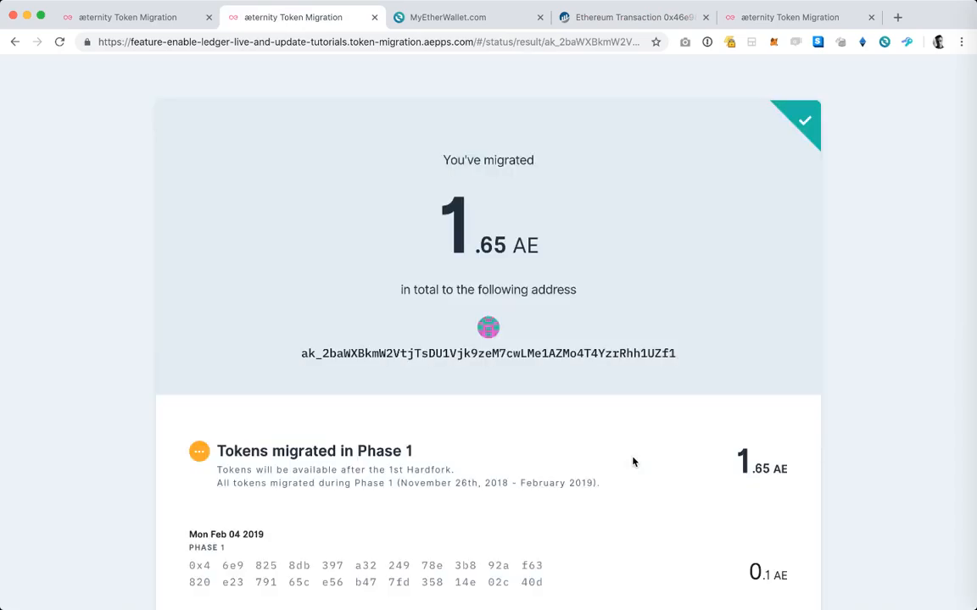
scroll(down, 3)
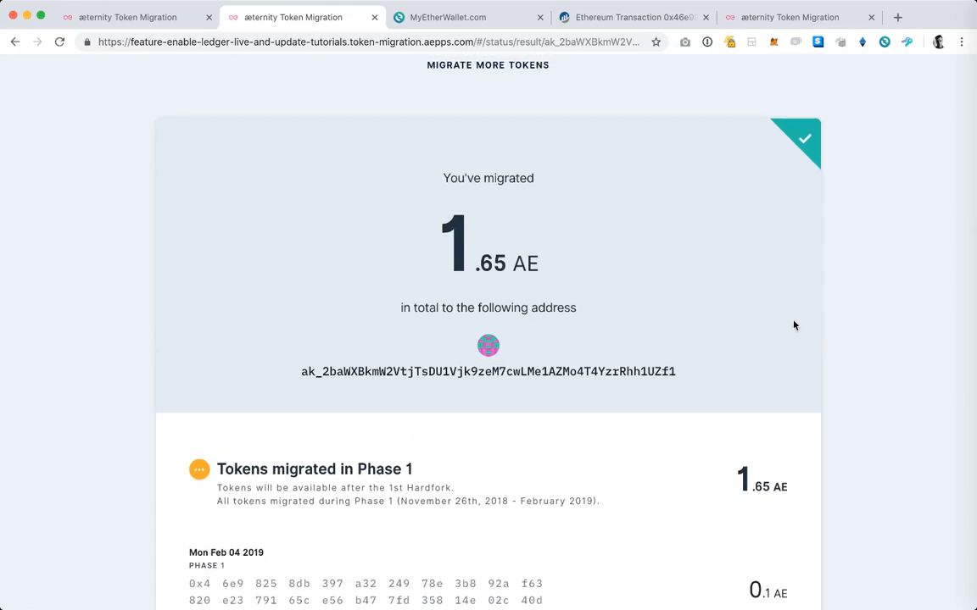
scroll(down, 3)
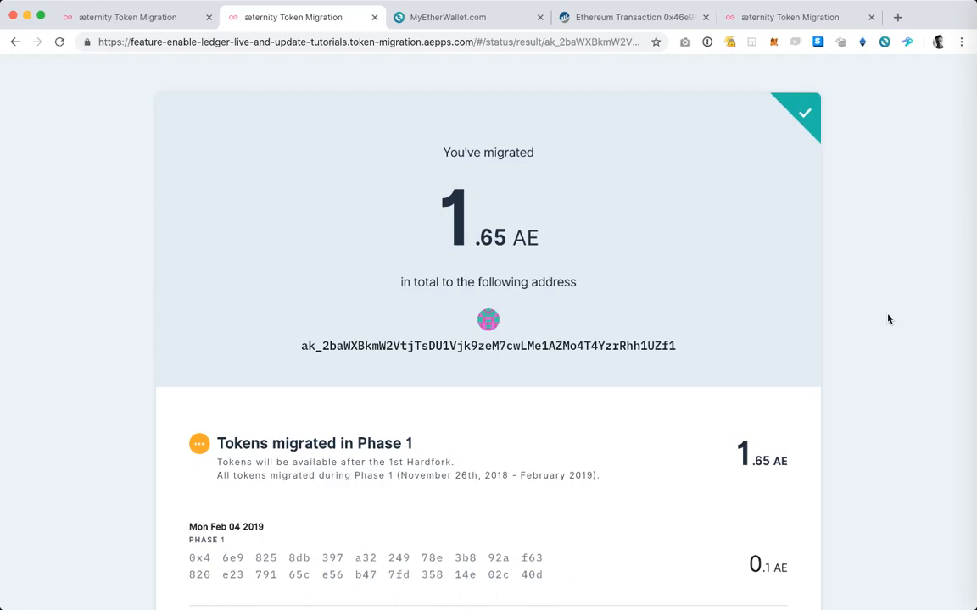
scroll(down, 3)
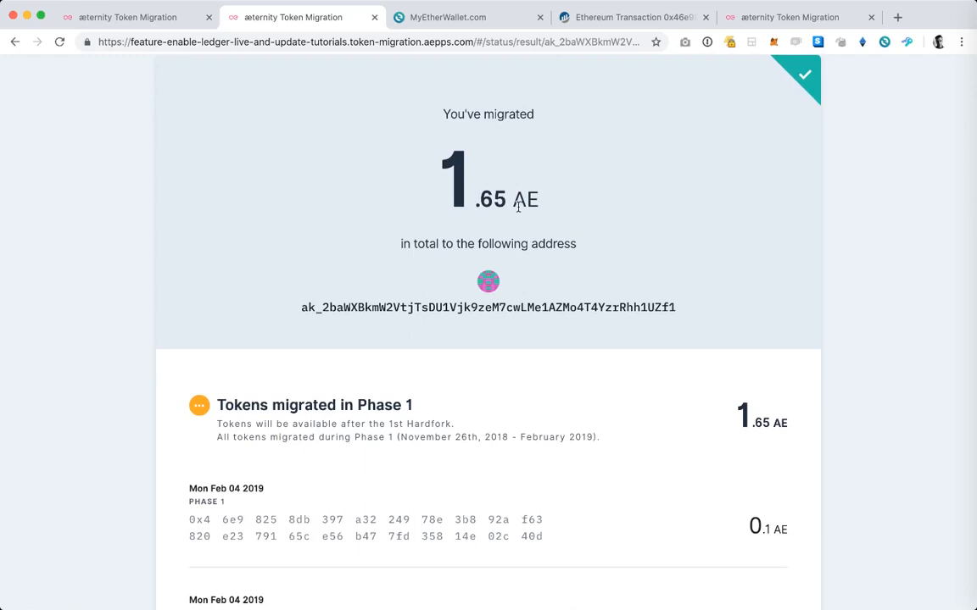
scroll(down, 3)
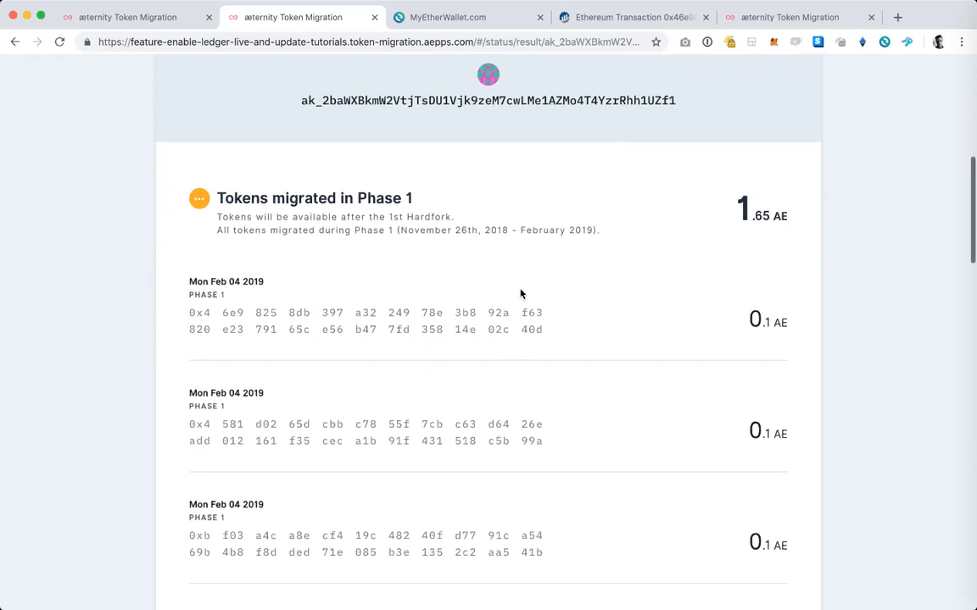
mouse_move(419, 293)
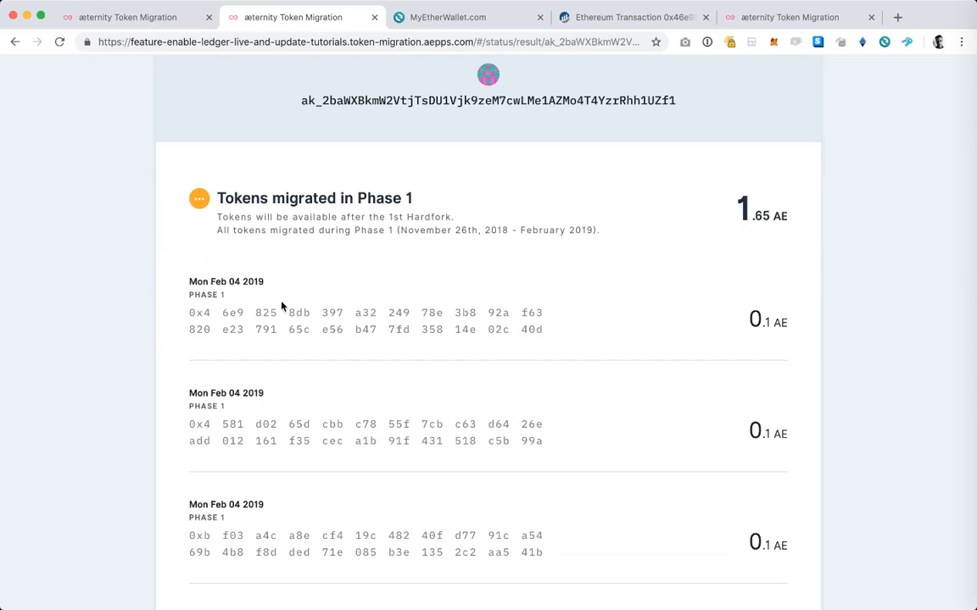
mouse_move(190, 295)
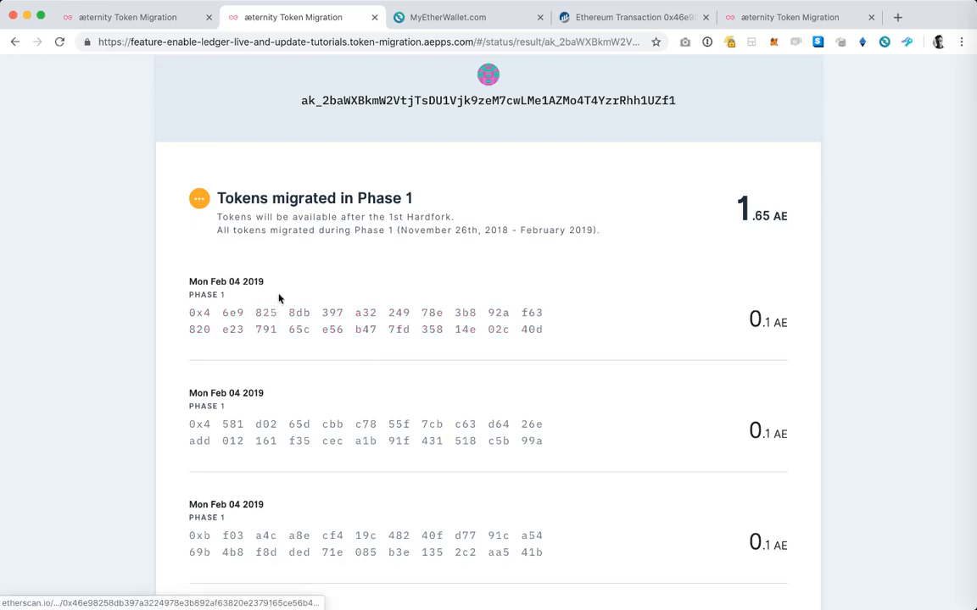
mouse_move(286, 279)
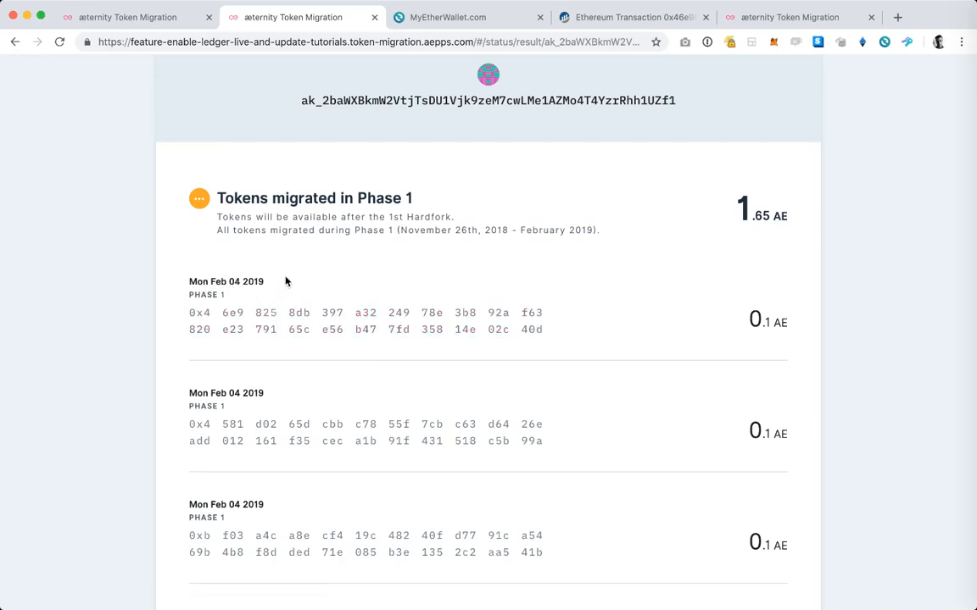
scroll(down, 3)
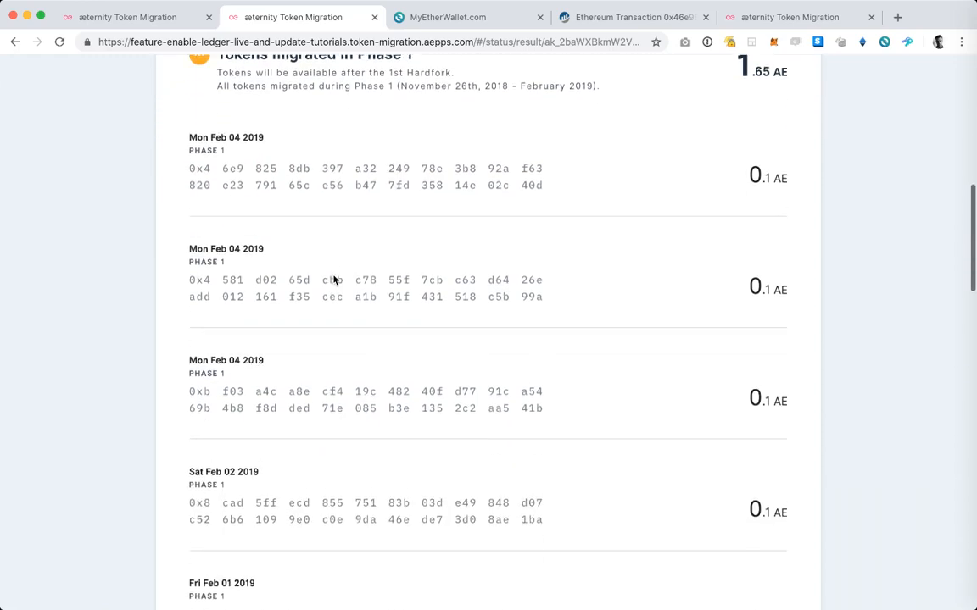
scroll(down, 3)
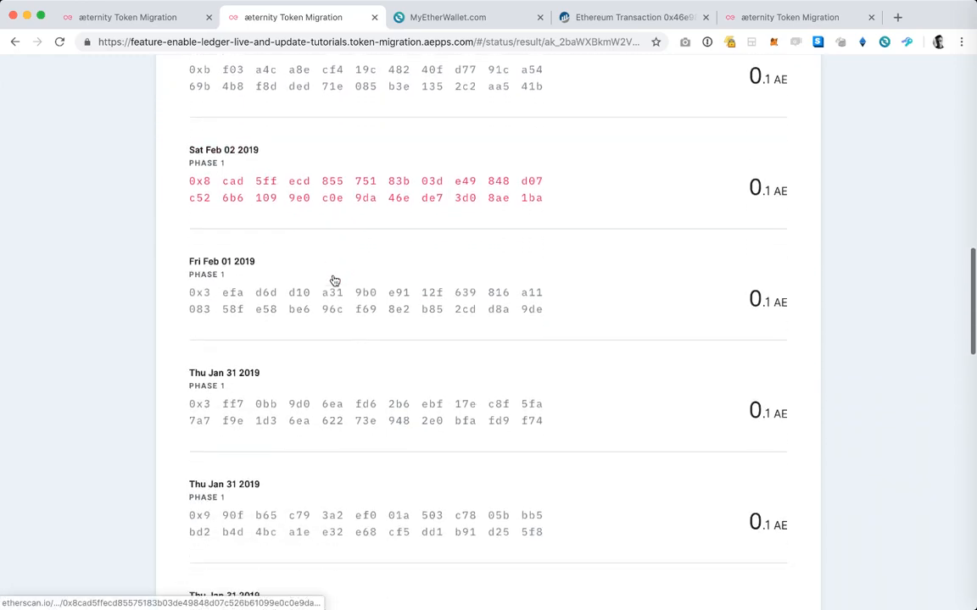
scroll(down, 3)
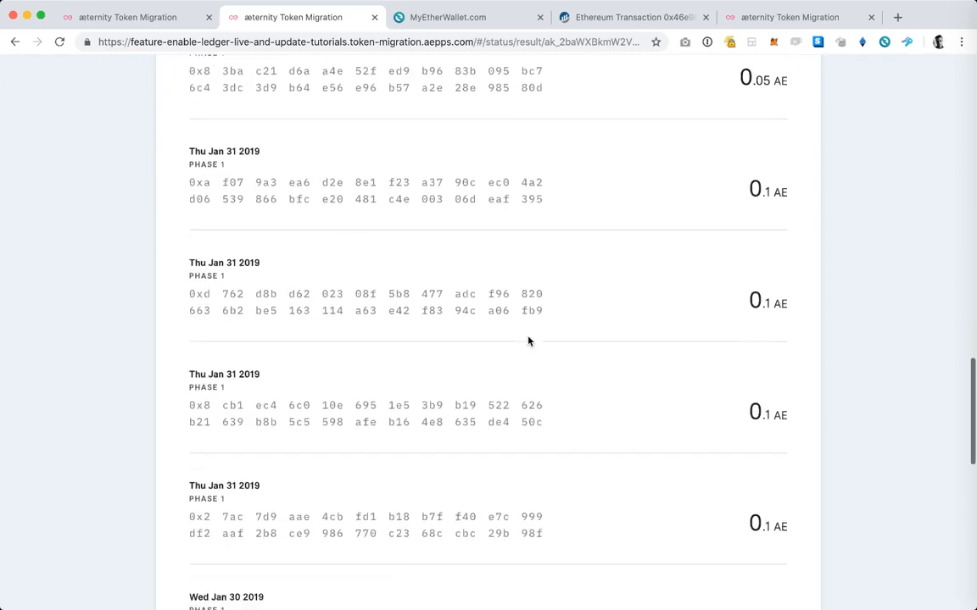
scroll(down, 3)
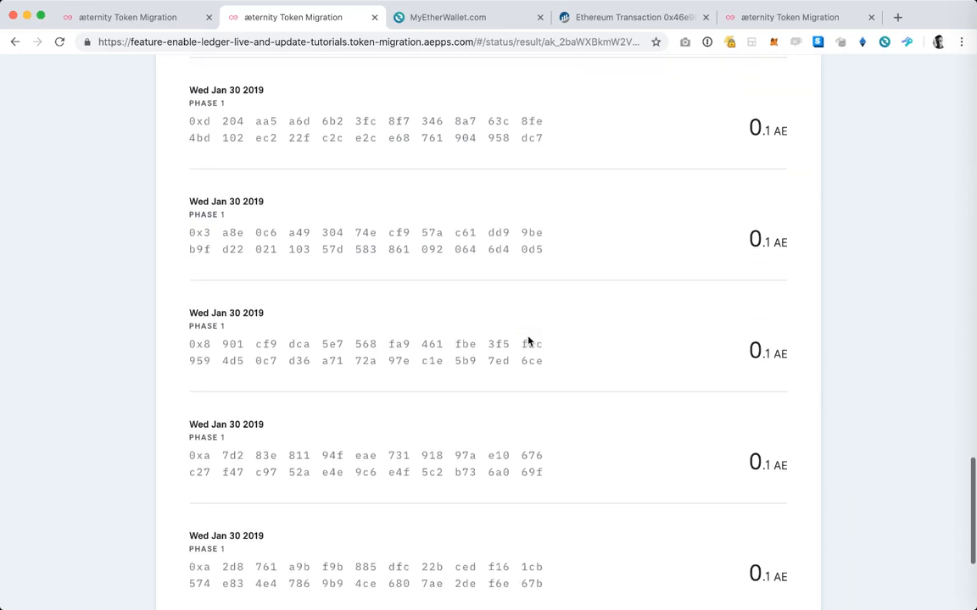
scroll(down, 3)
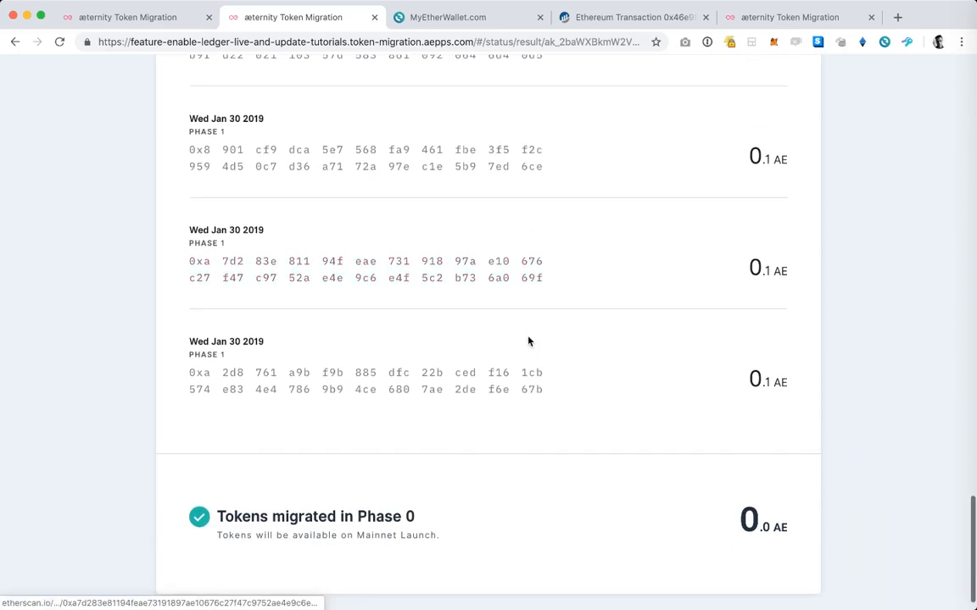
scroll(down, 3)
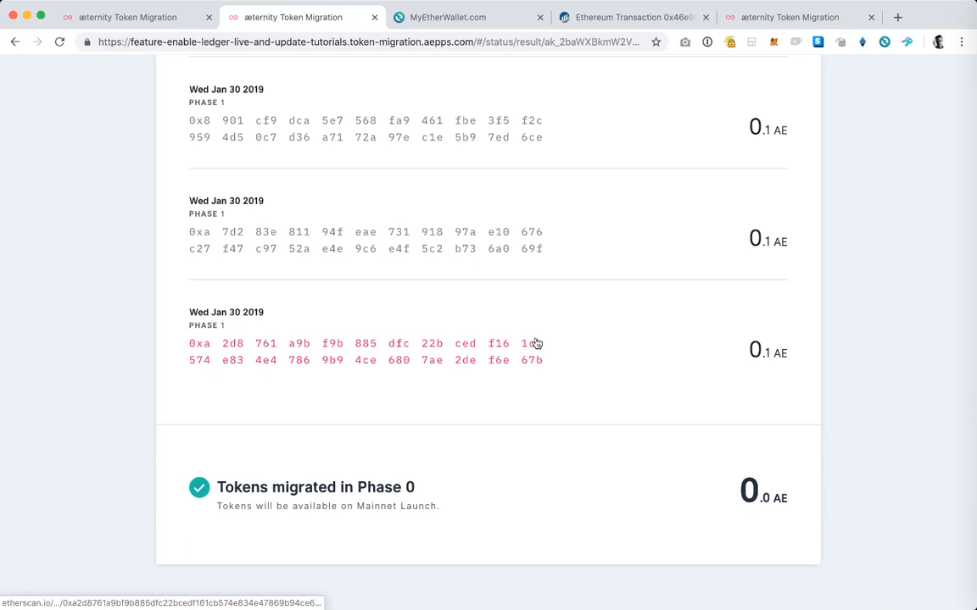
mouse_move(618, 411)
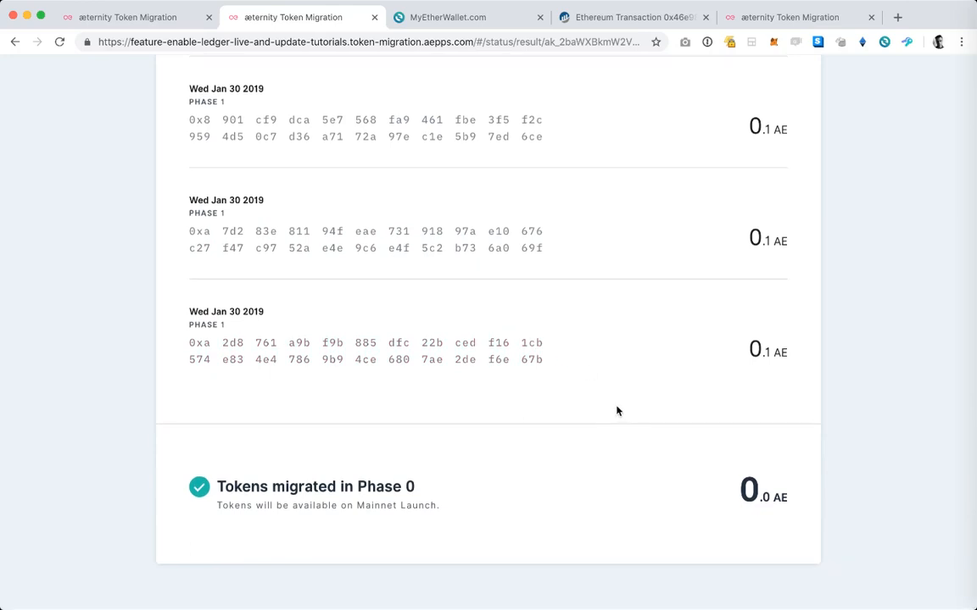
mouse_move(516, 504)
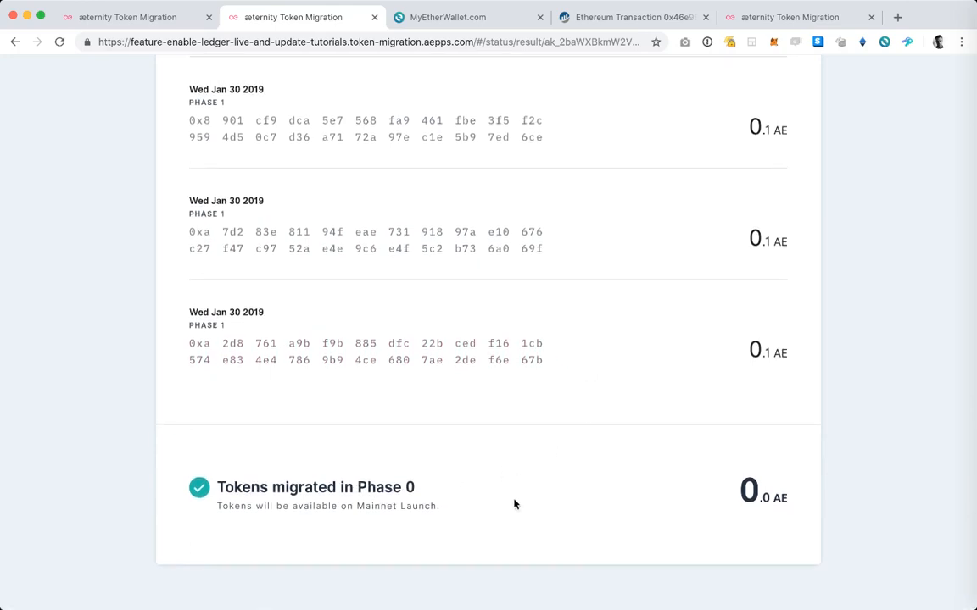
mouse_move(587, 501)
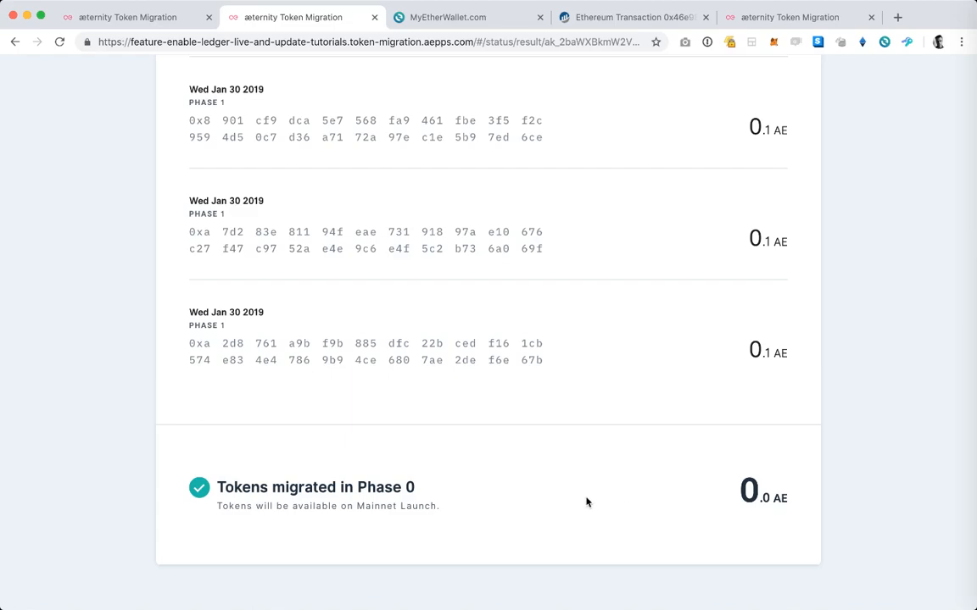
scroll(up, 3)
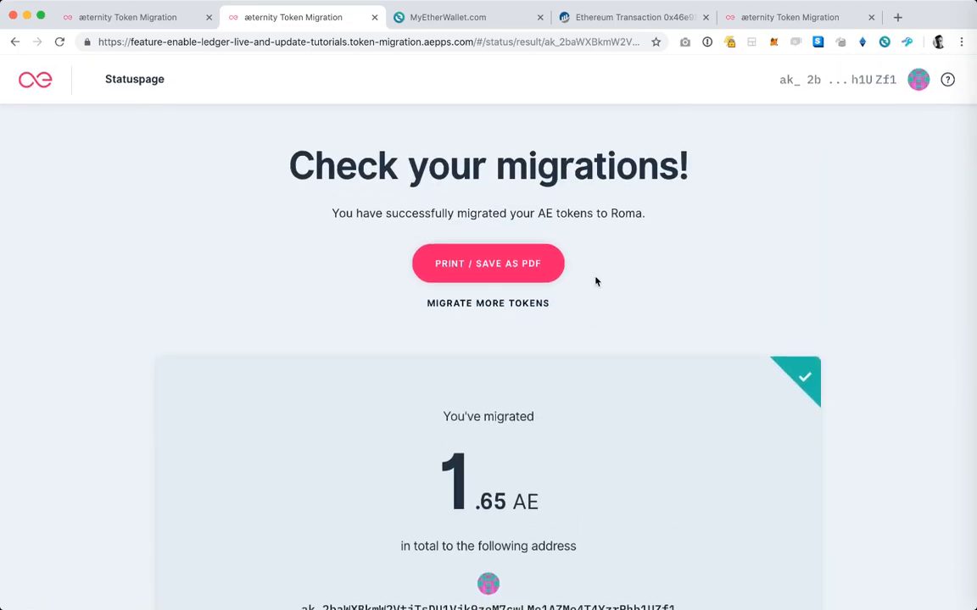
mouse_move(584, 123)
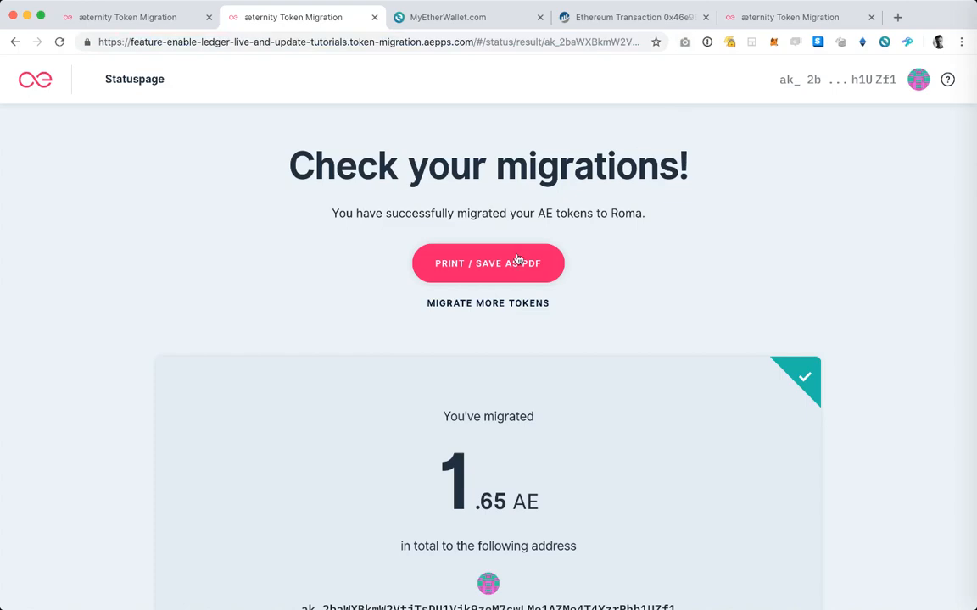
mouse_move(561, 202)
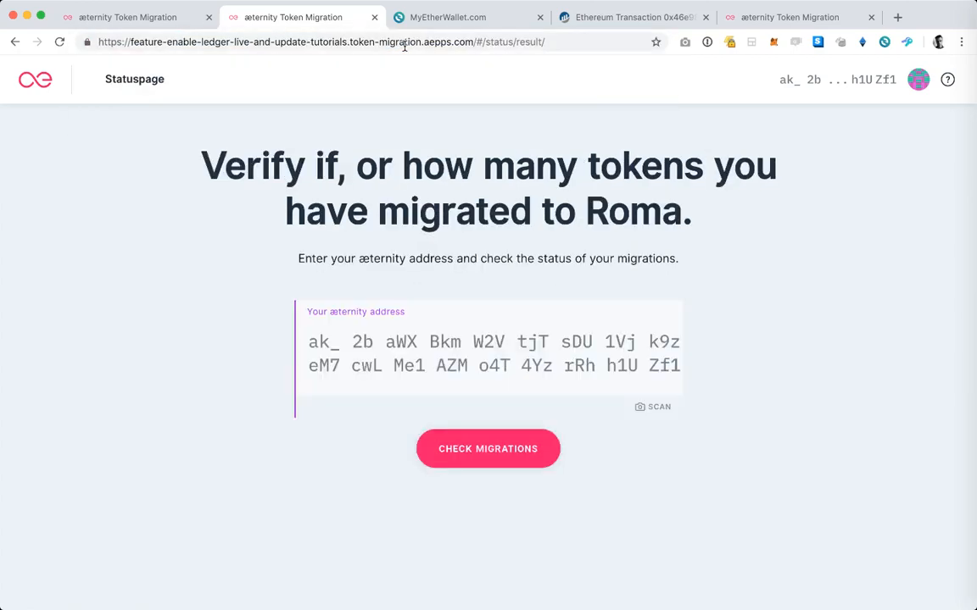
mouse_move(475, 361)
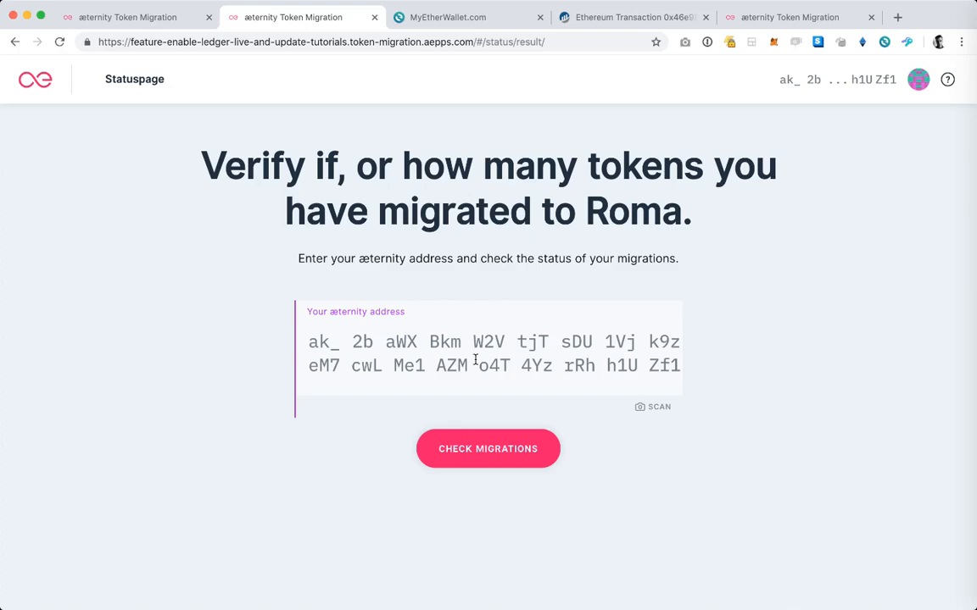
mouse_move(533, 125)
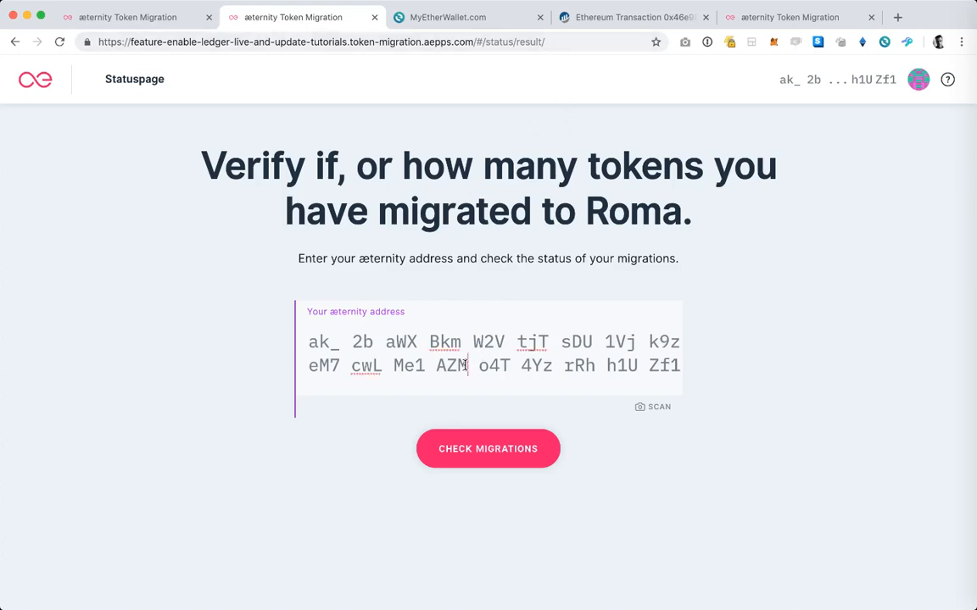
mouse_move(488, 452)
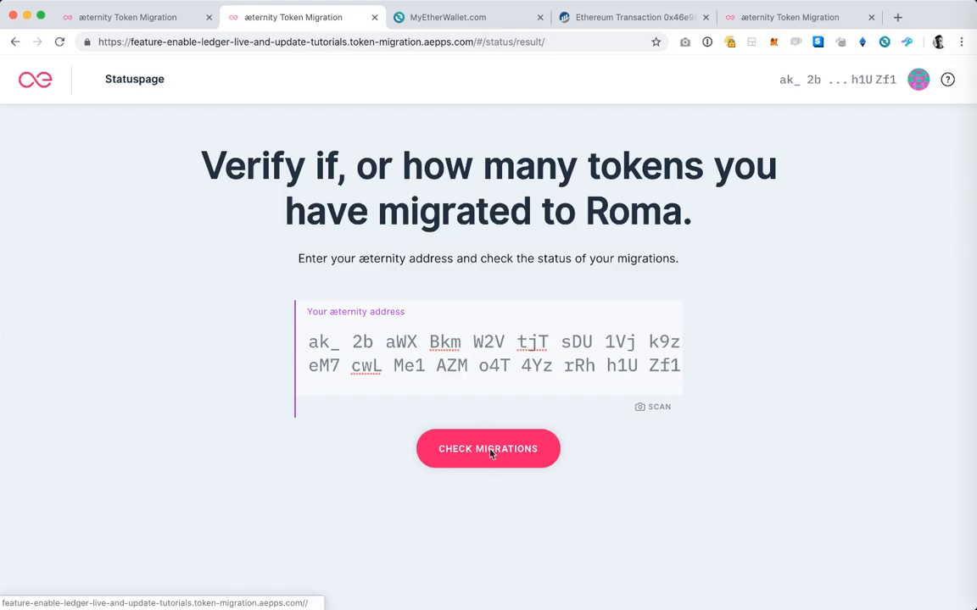
Step: Re-check migrations for the ak_ address (1.65 AE) and switch to the migration homepage
click(488, 448)
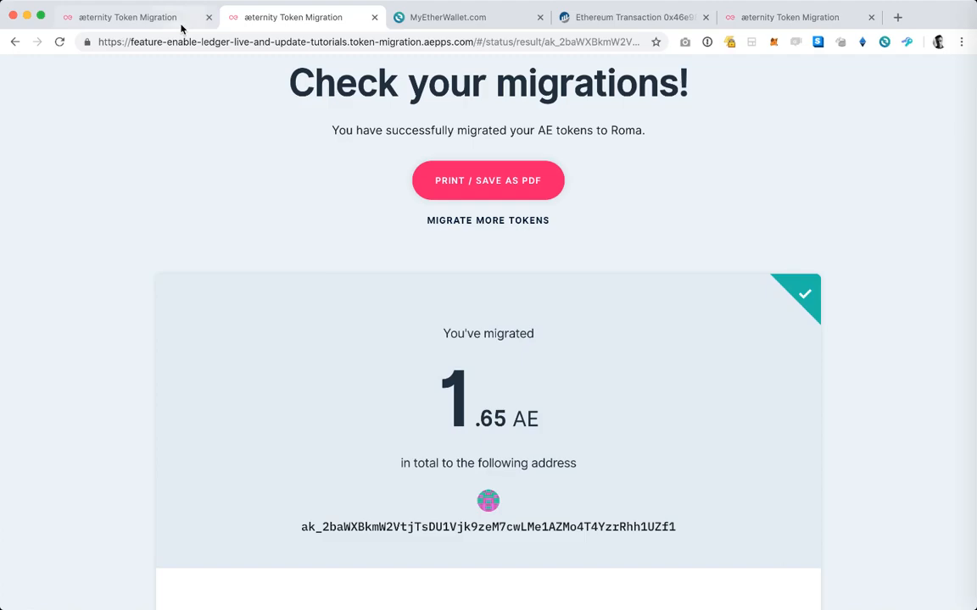
click(127, 17)
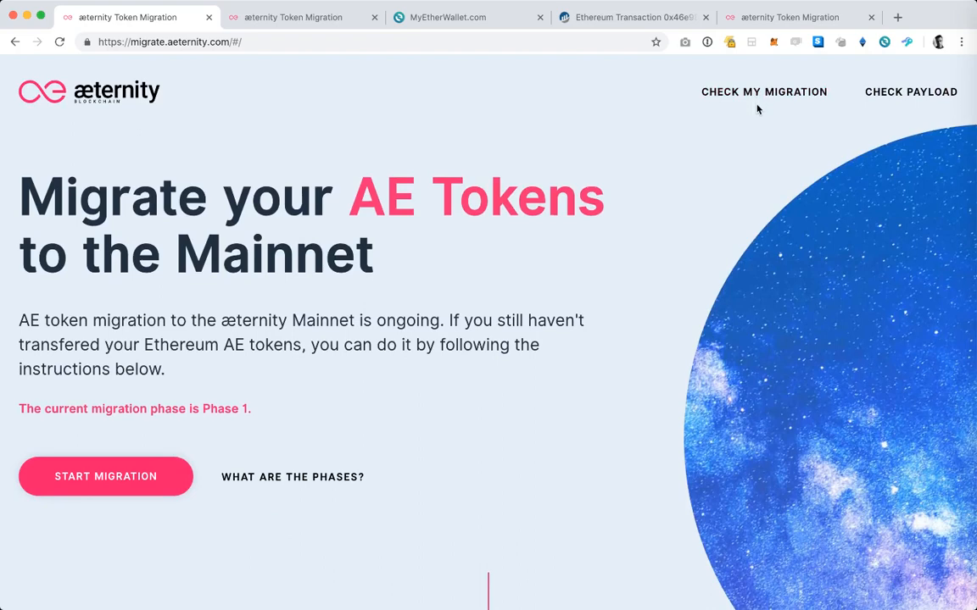
mouse_move(511, 96)
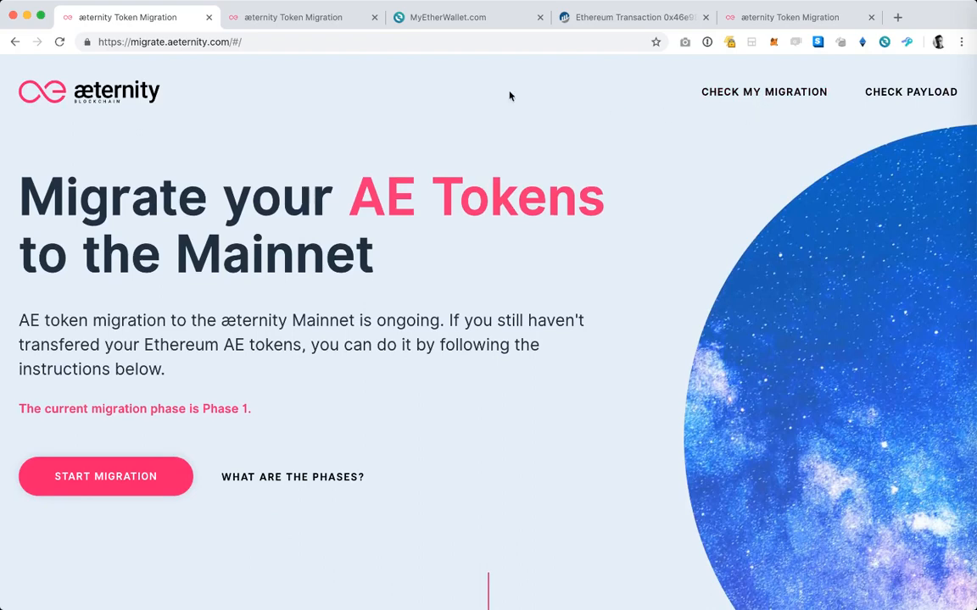
Step: Revisit the 1.65 AE status results, then scroll the Mainnet migration homepage to its footer
click(293, 17)
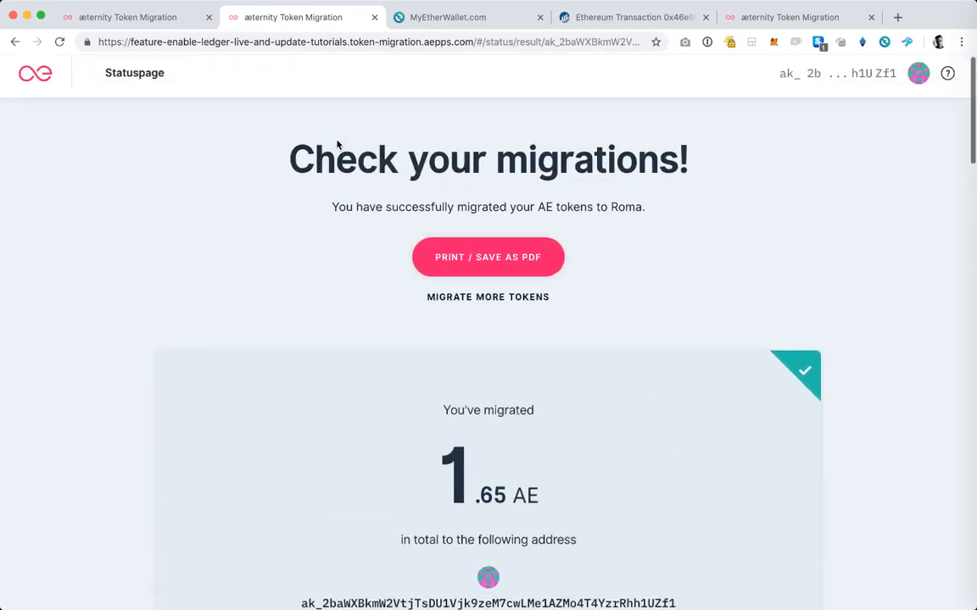
scroll(down, 3)
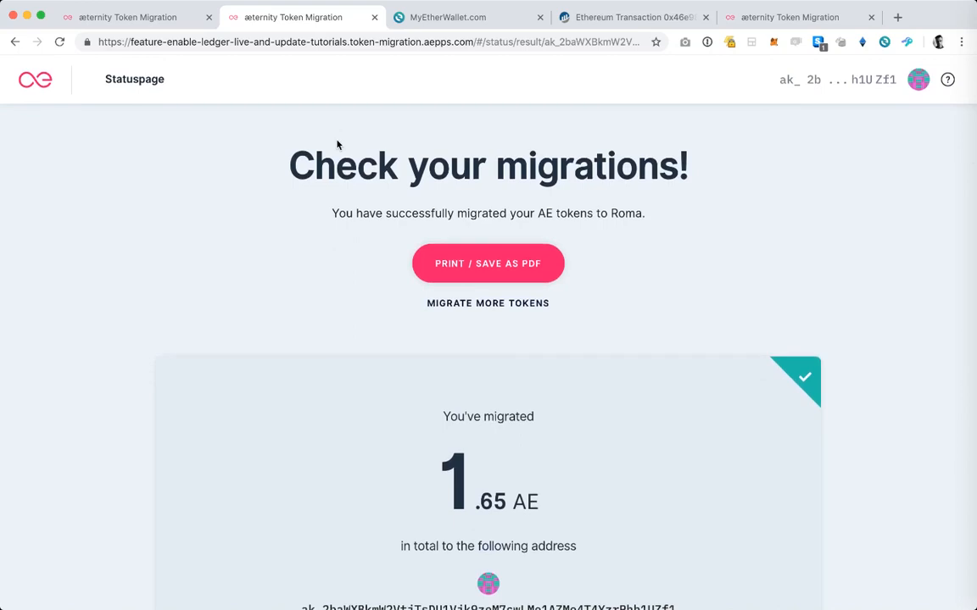
mouse_move(330, 141)
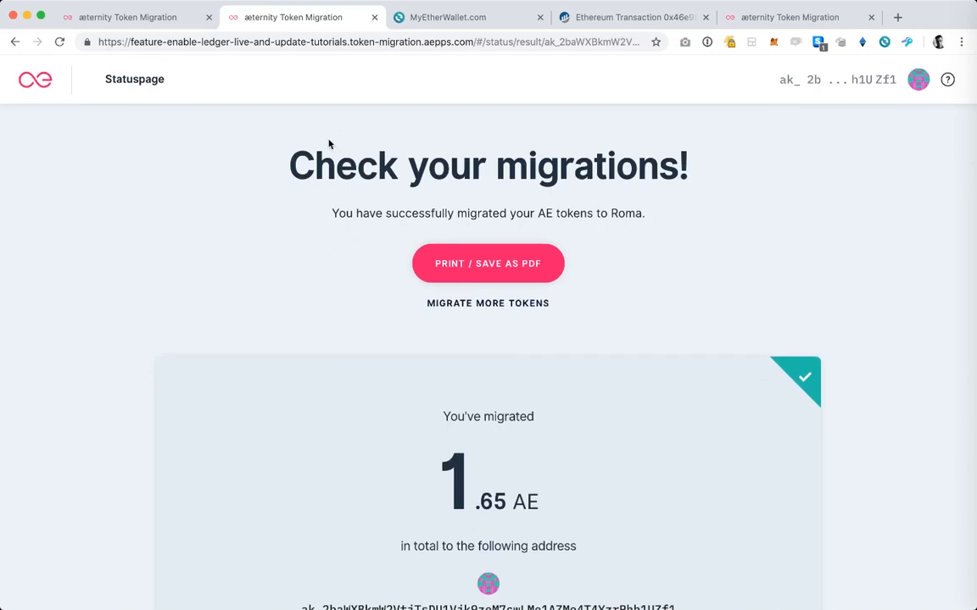
click(131, 17)
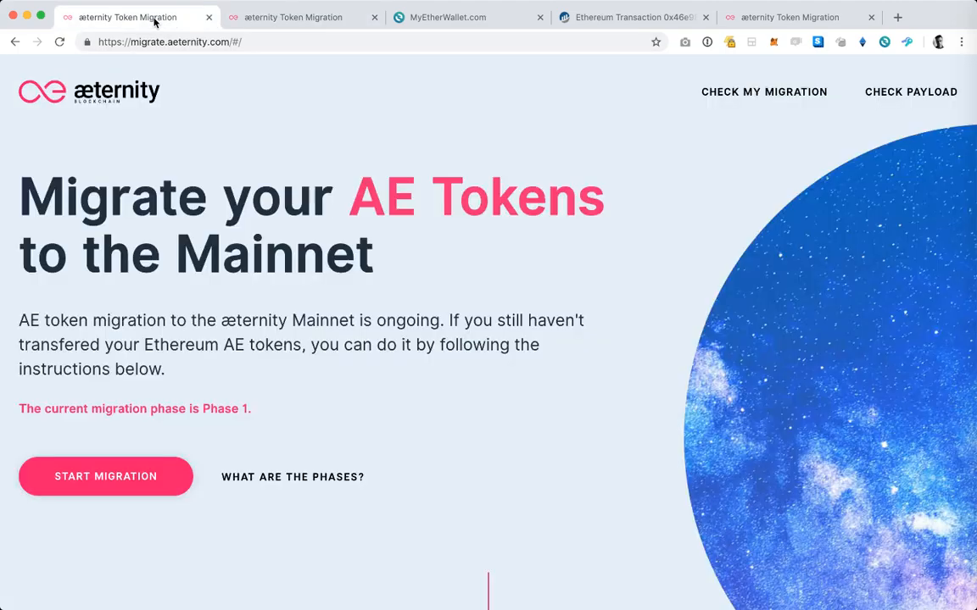
scroll(down, 3)
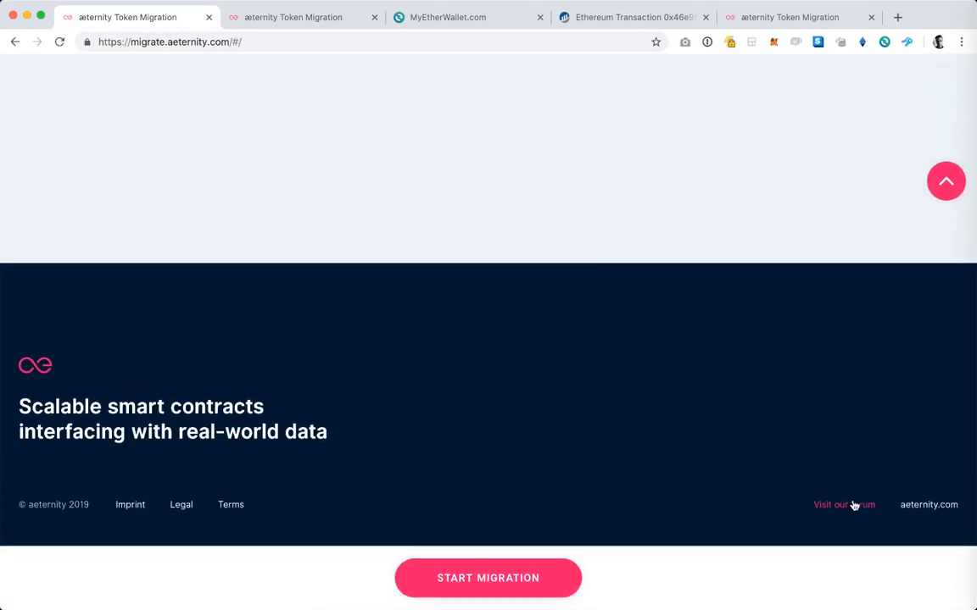